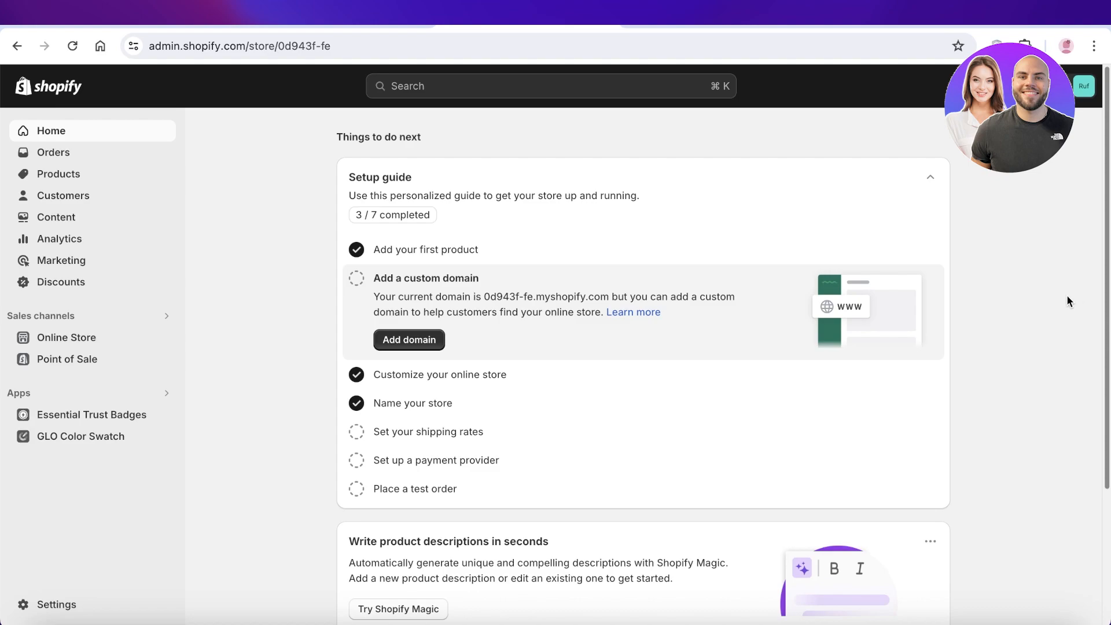
pyautogui.moveTo(392, 367)
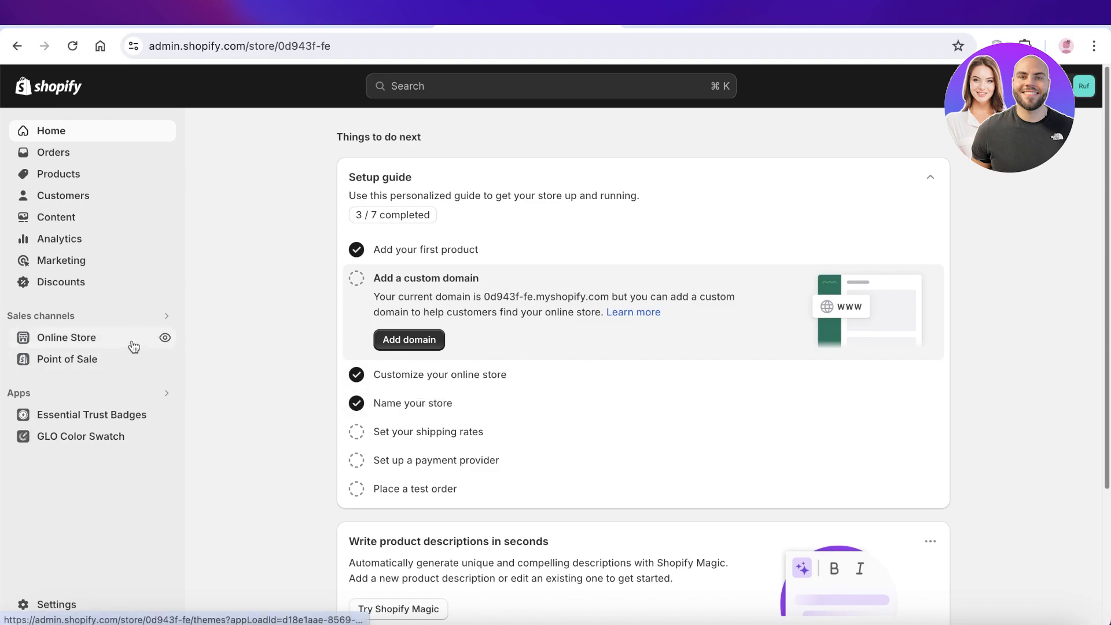
pyautogui.moveTo(125, 338)
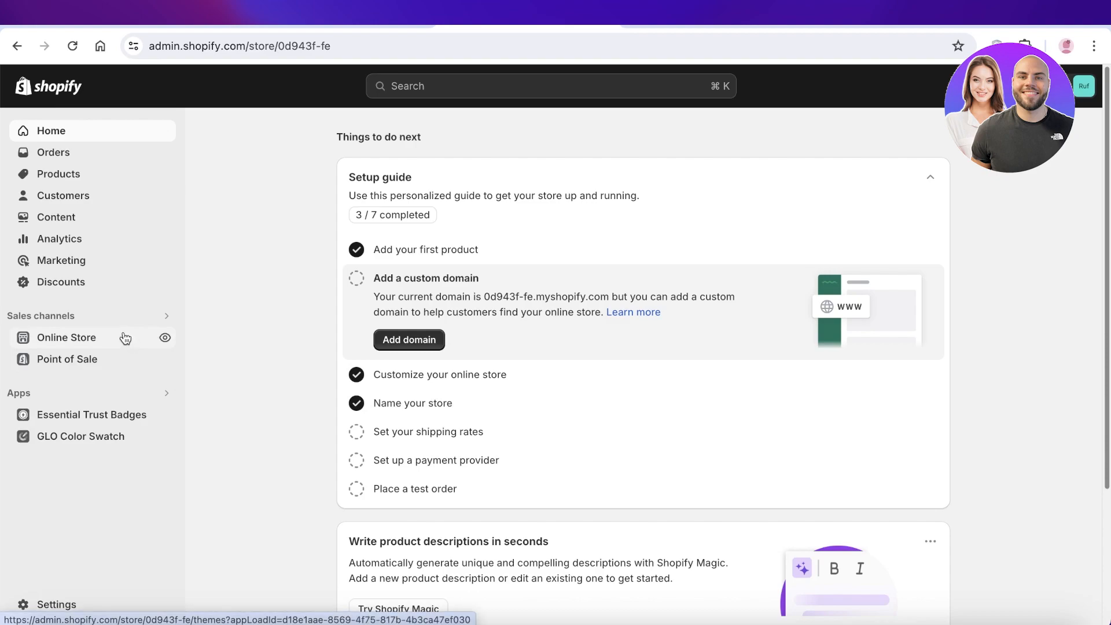
# - Go to Online Store in the admin sidebar and scroll the themes page
pyautogui.click(66, 337)
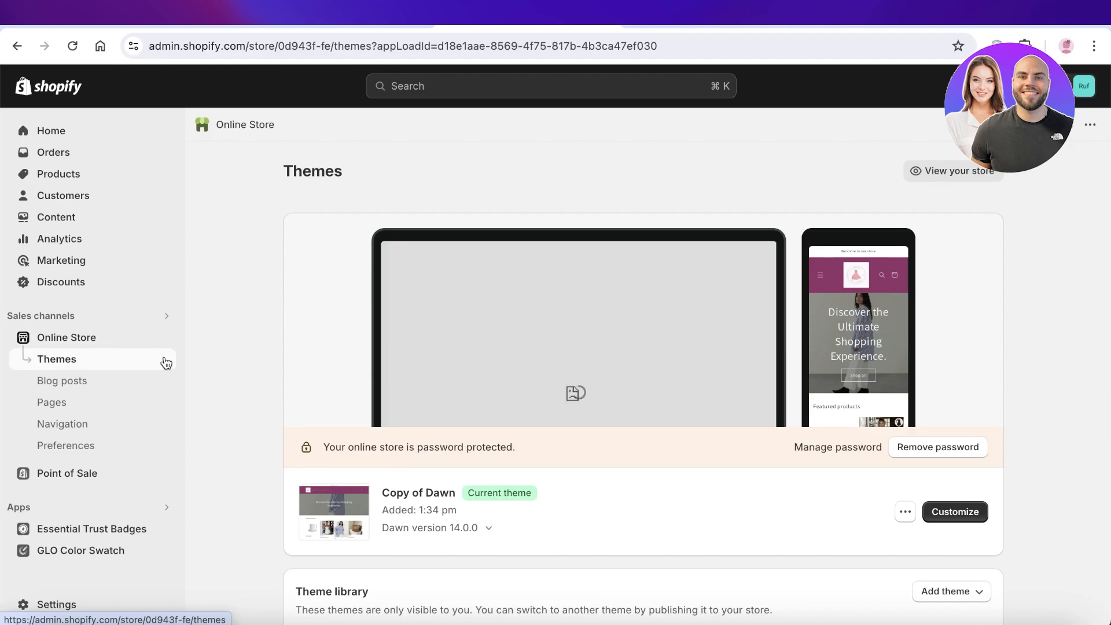
pyautogui.scroll(-3)
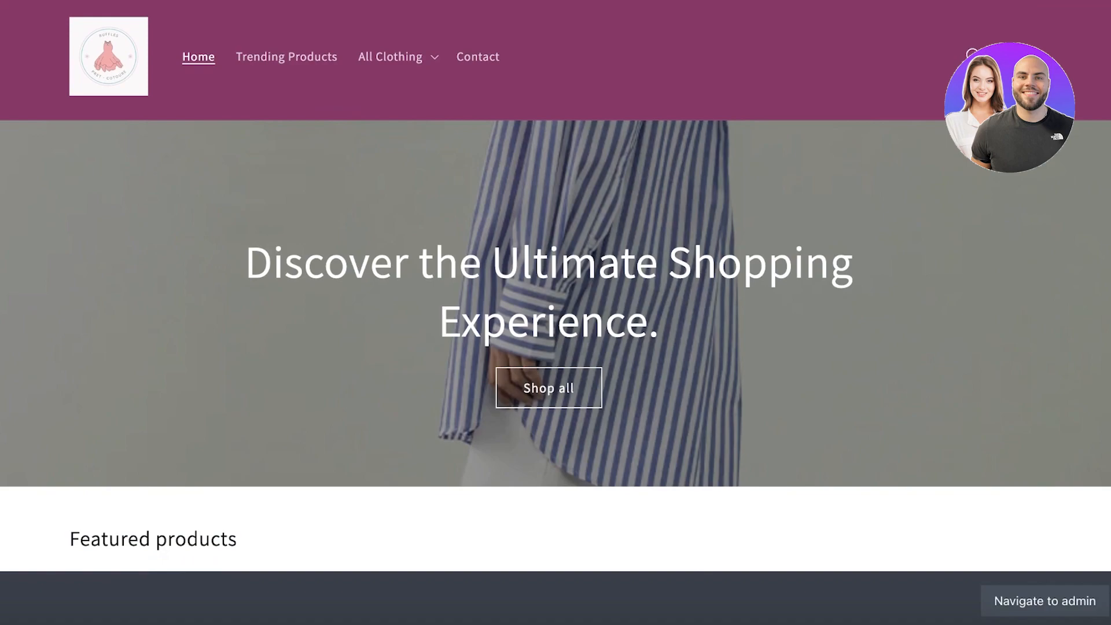
pyautogui.moveTo(283, 322)
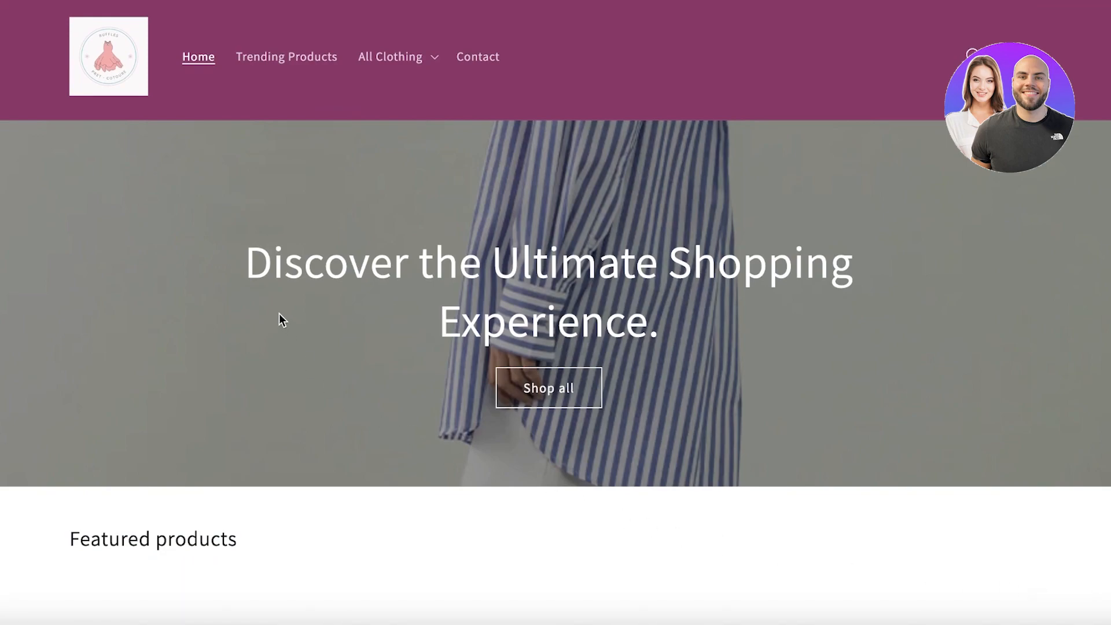
pyautogui.moveTo(269, 324)
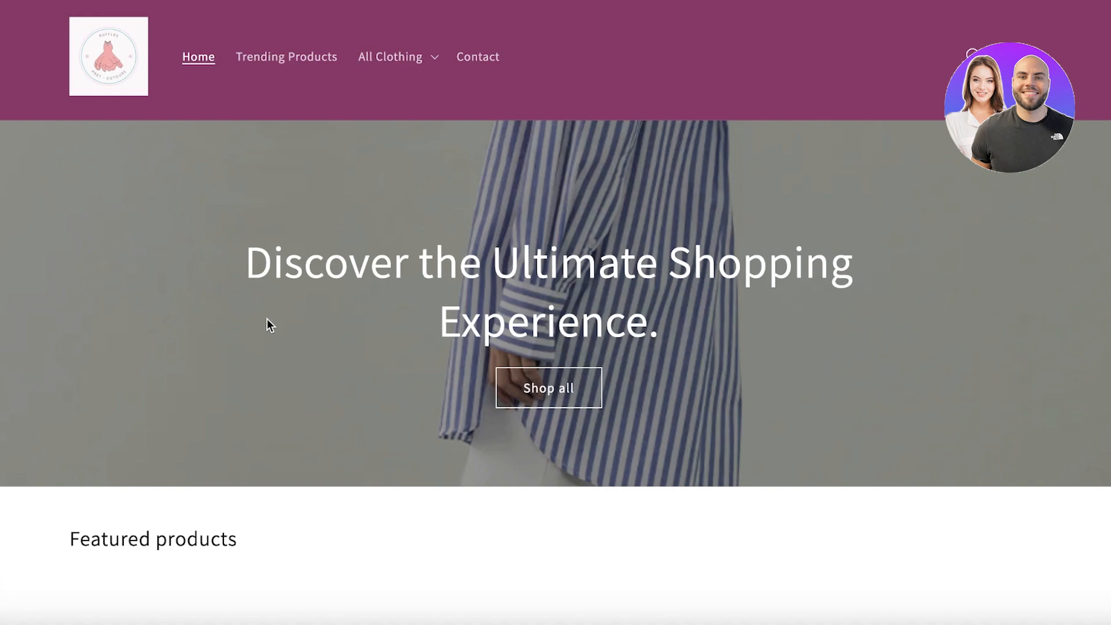
pyautogui.moveTo(248, 335)
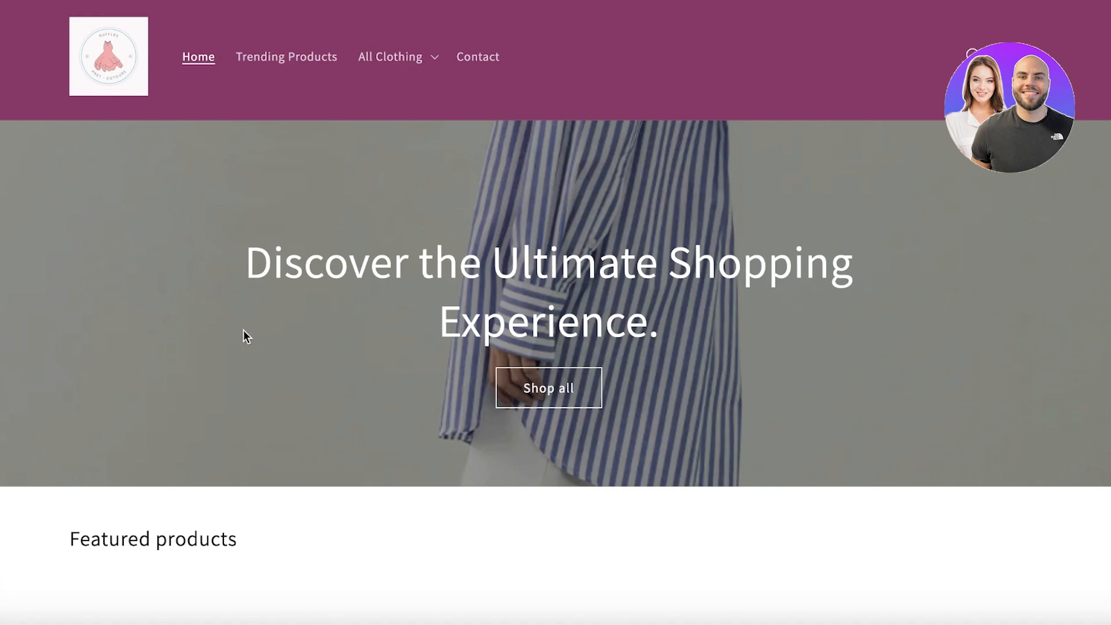
pyautogui.moveTo(288, 315)
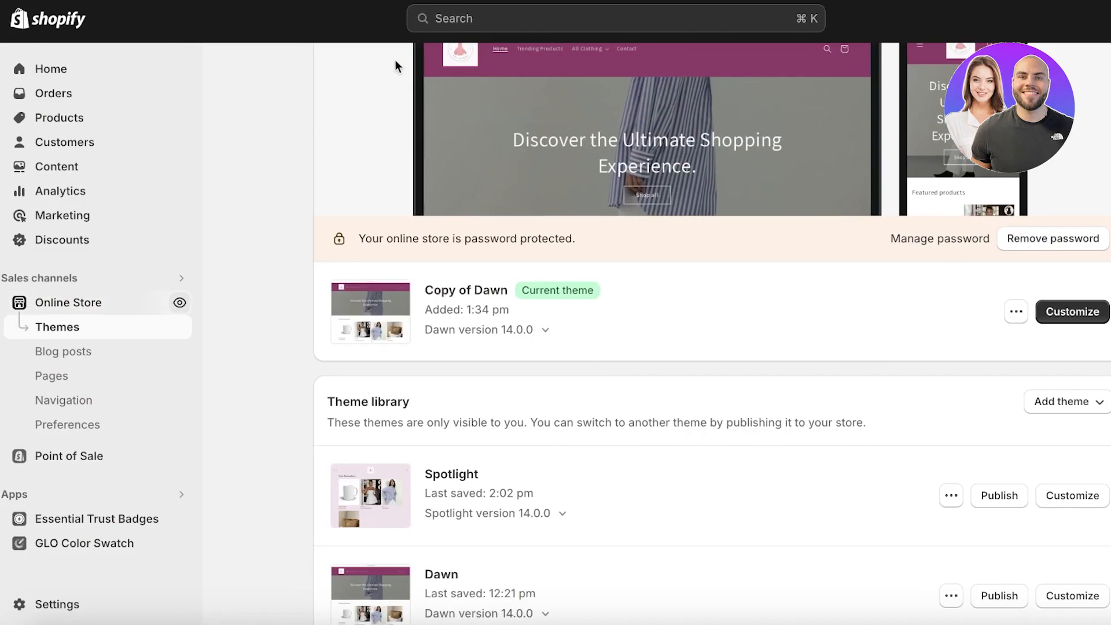
# - Return to the themes page and customize the current Copy of Dawn theme
pyautogui.scroll(3)
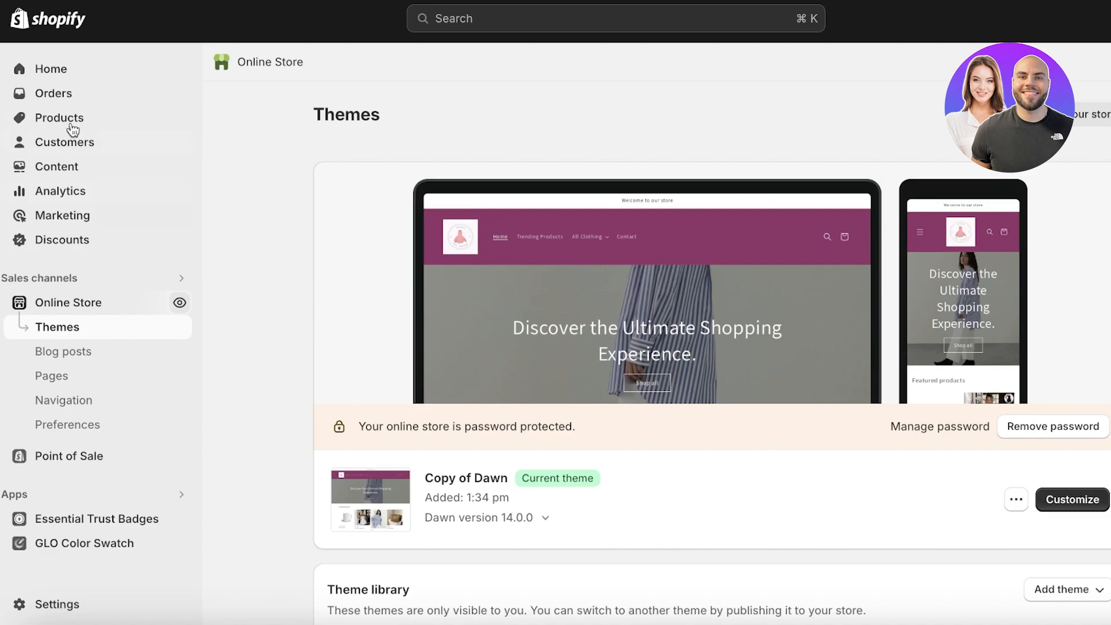
pyautogui.click(50, 68)
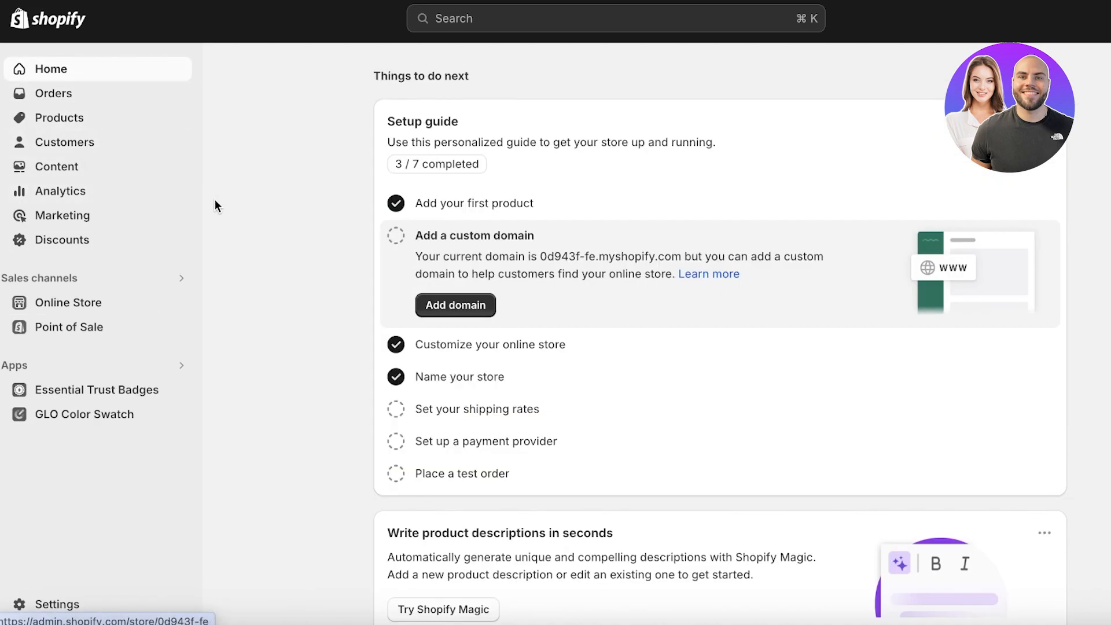
pyautogui.moveTo(262, 193)
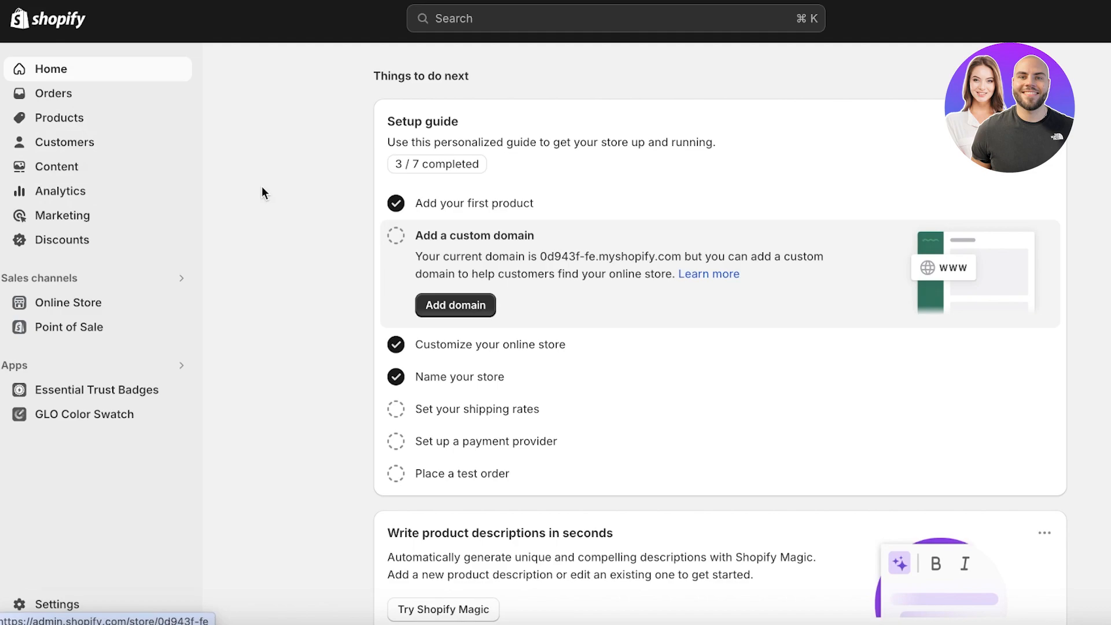
pyautogui.click(68, 302)
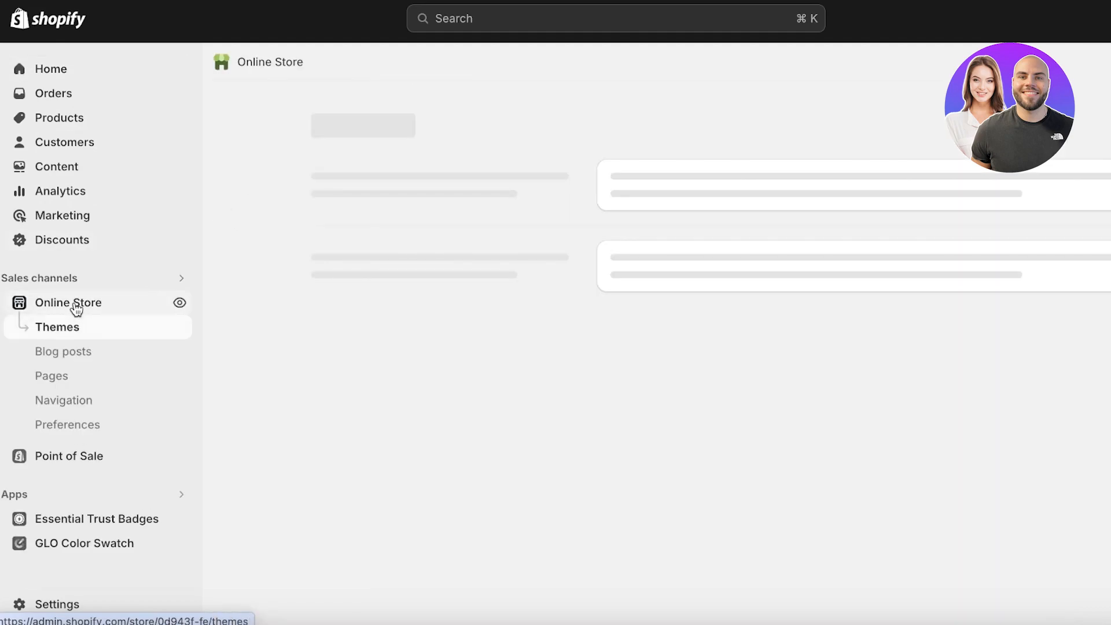
pyautogui.click(57, 326)
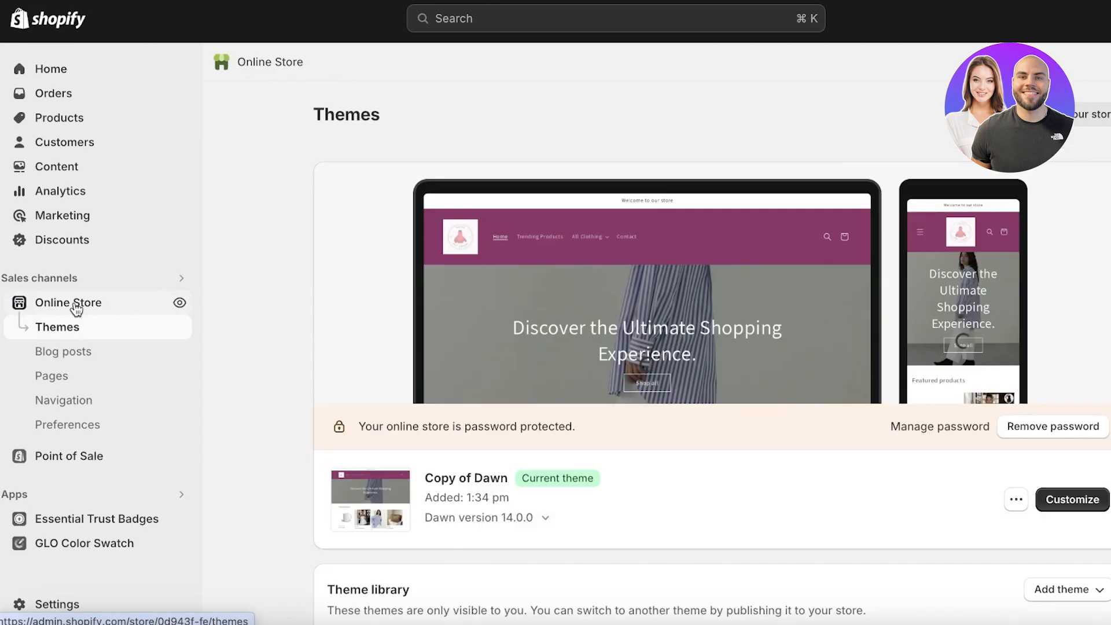
pyautogui.click(1072, 499)
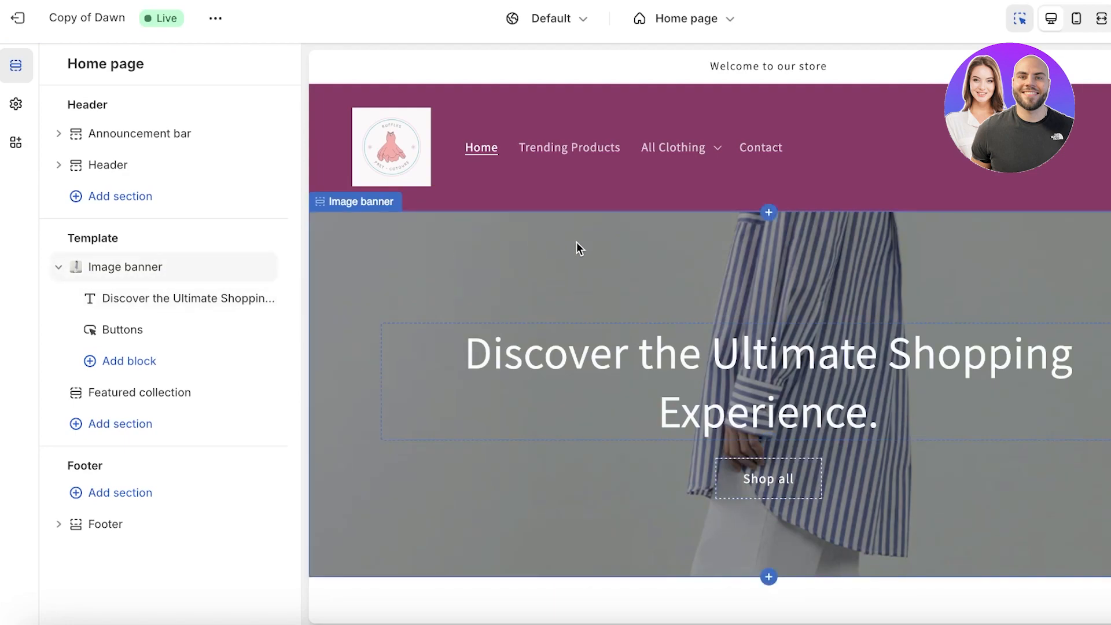
pyautogui.moveTo(566, 266)
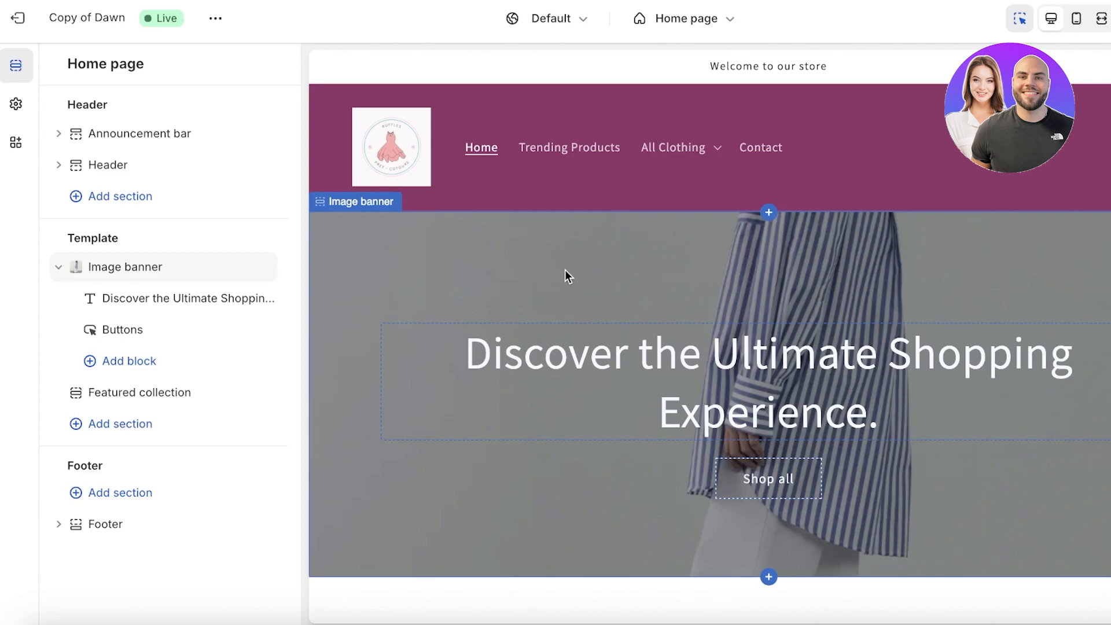
# - Inspect the Image banner section's settings and go back to the home page section list
pyautogui.click(767, 66)
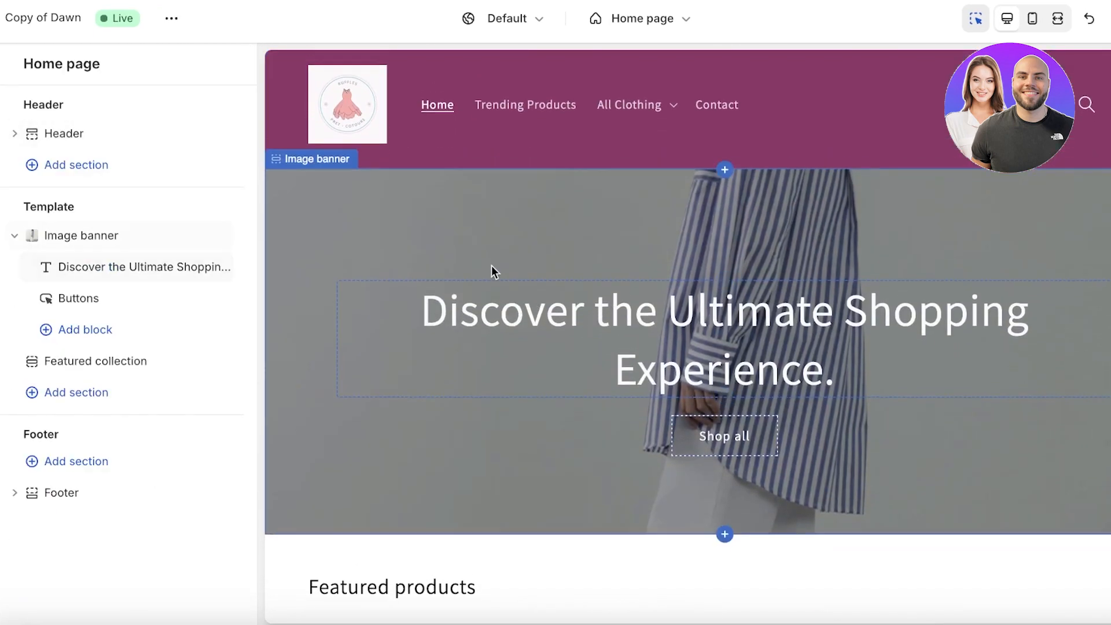
pyautogui.click(84, 234)
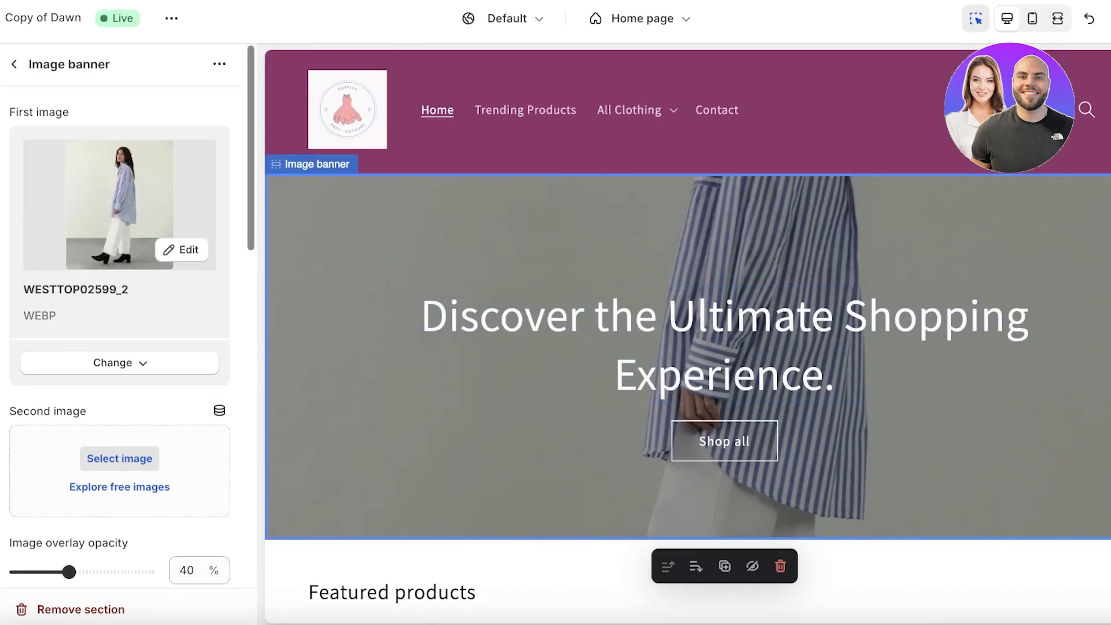
pyautogui.click(14, 63)
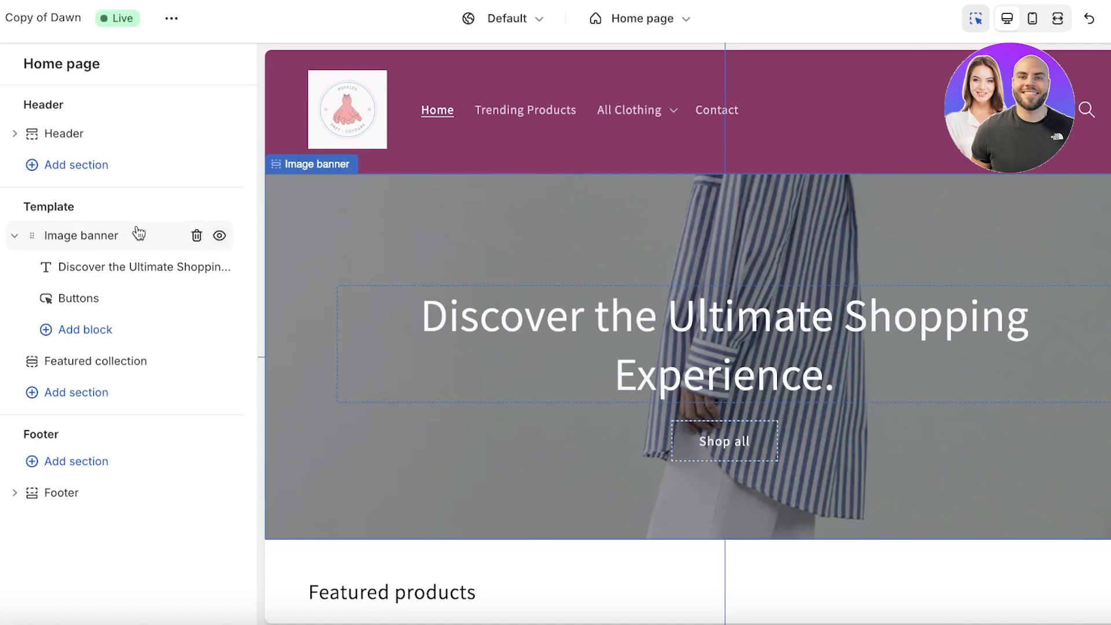
pyautogui.moveTo(146, 241)
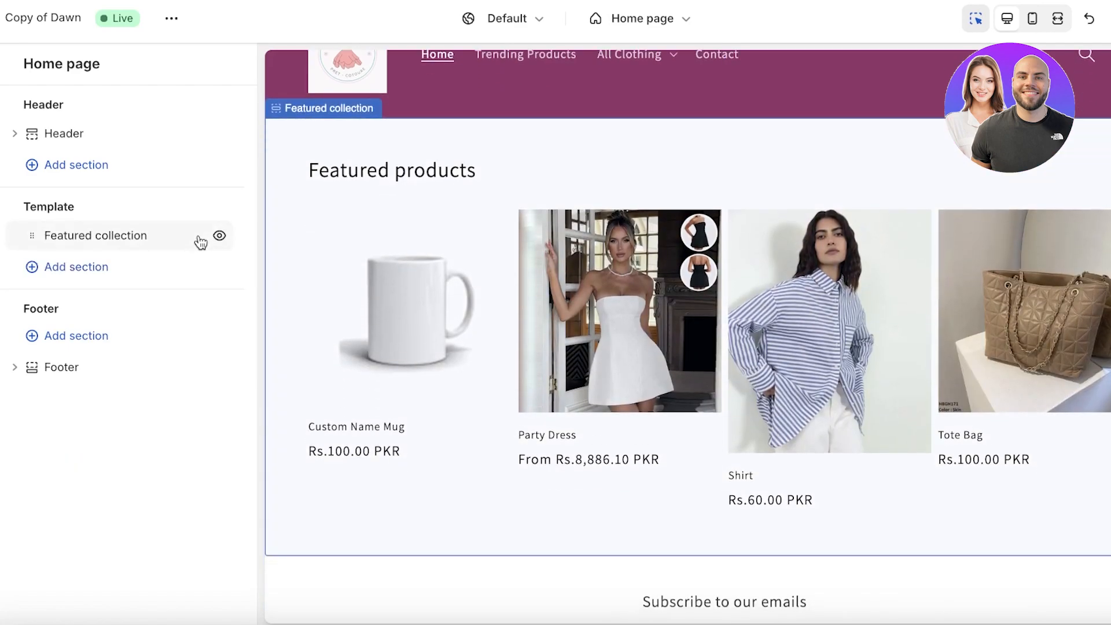
# - Add a new Slideshow section to the home page template
pyautogui.click(63, 133)
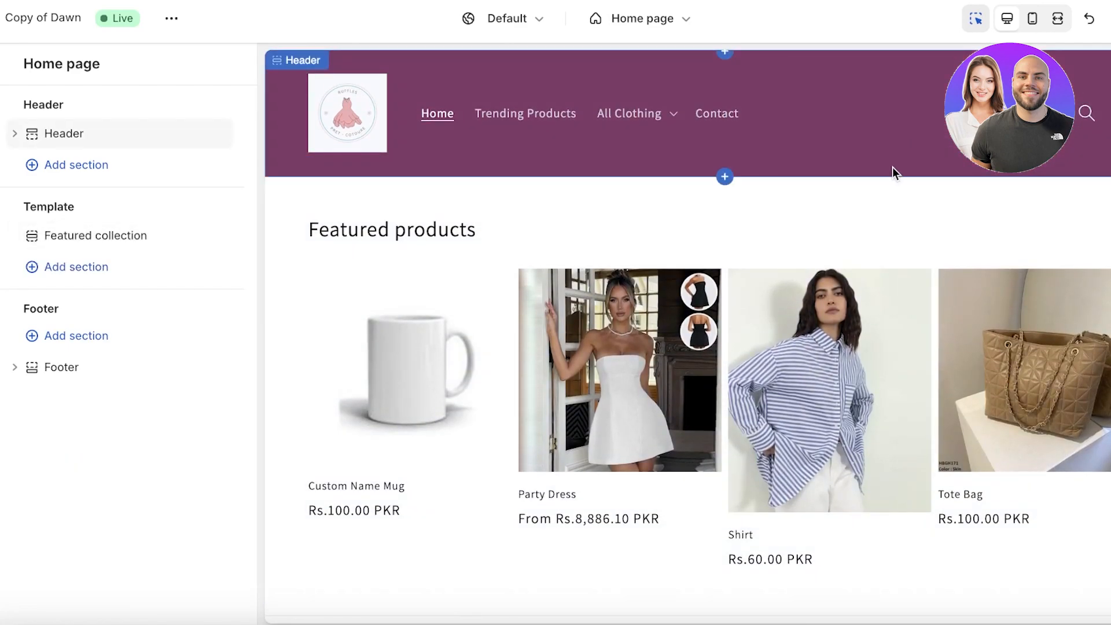
pyautogui.click(95, 235)
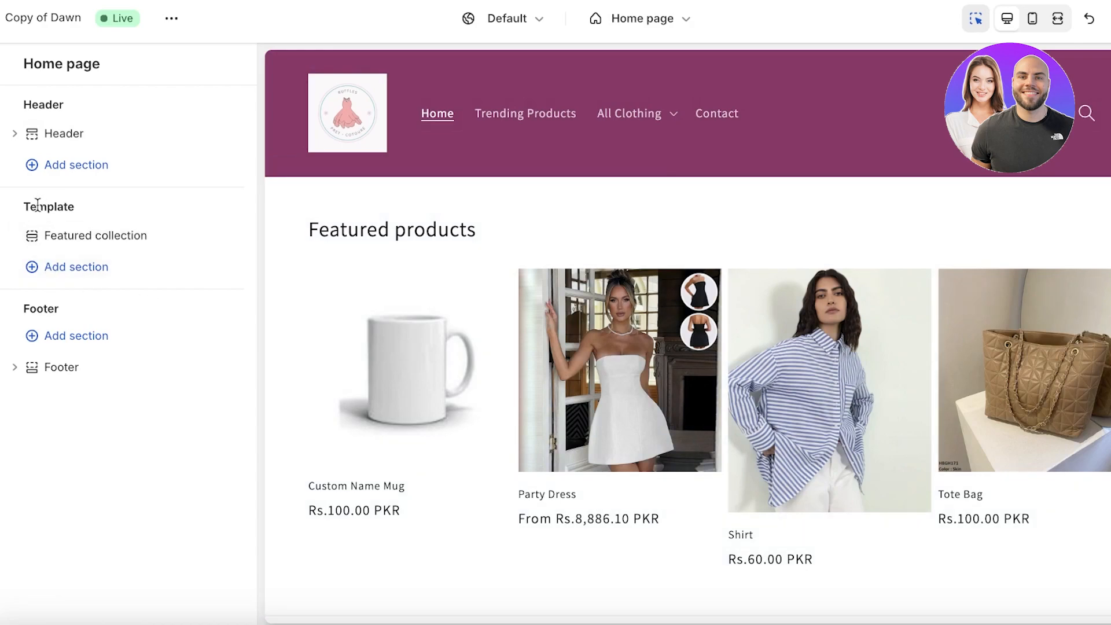
pyautogui.moveTo(77, 266)
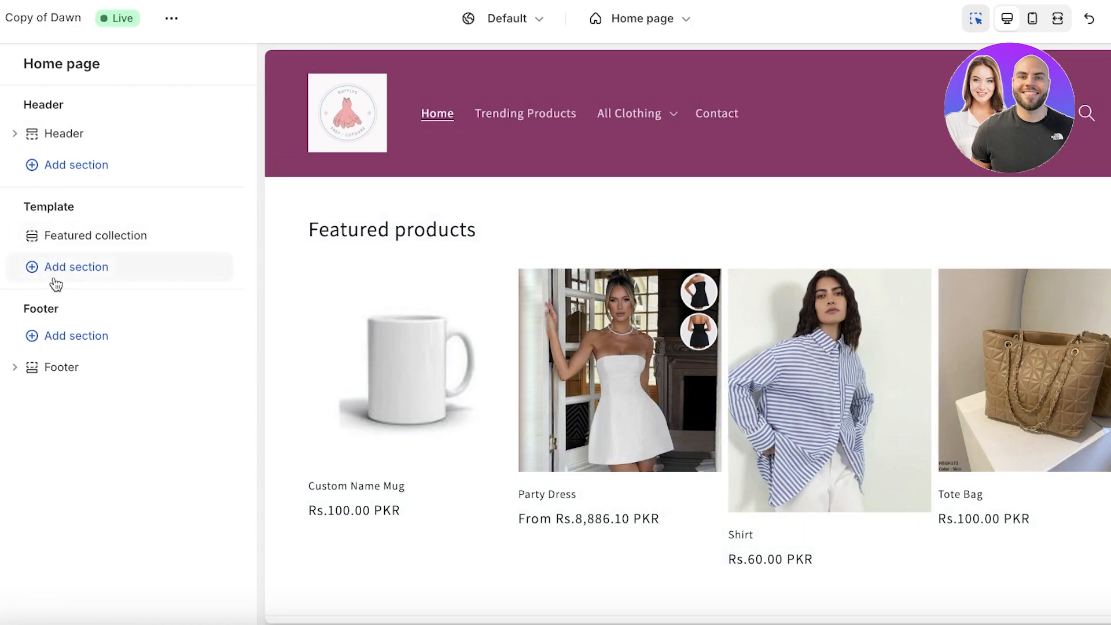
pyautogui.click(77, 266)
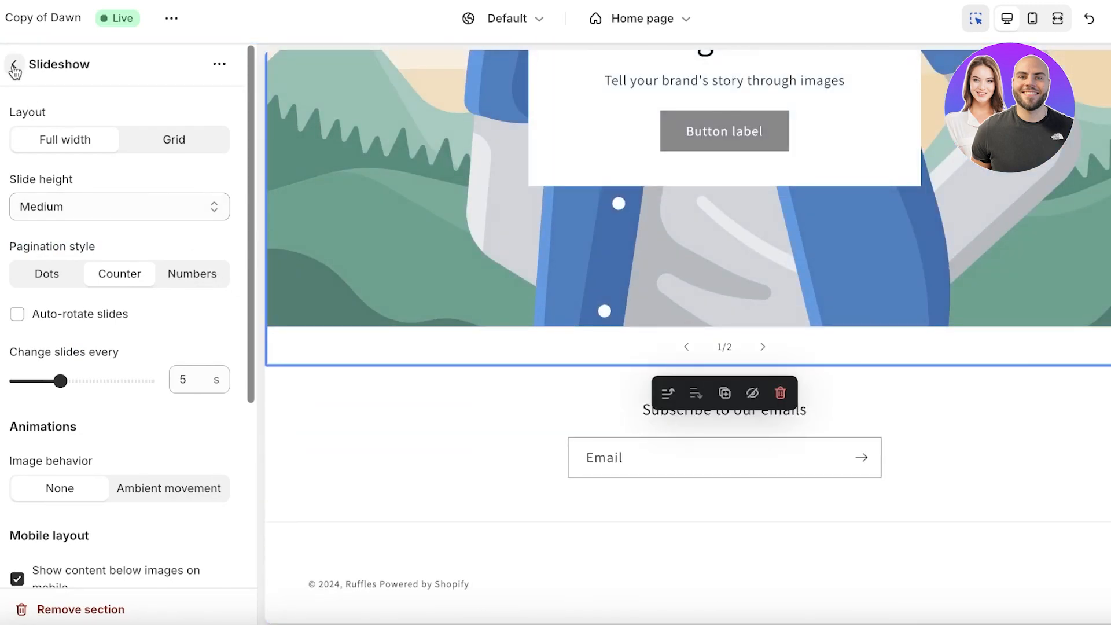
# - Place the slideshow above Featured collection and select the new section
pyautogui.click(13, 64)
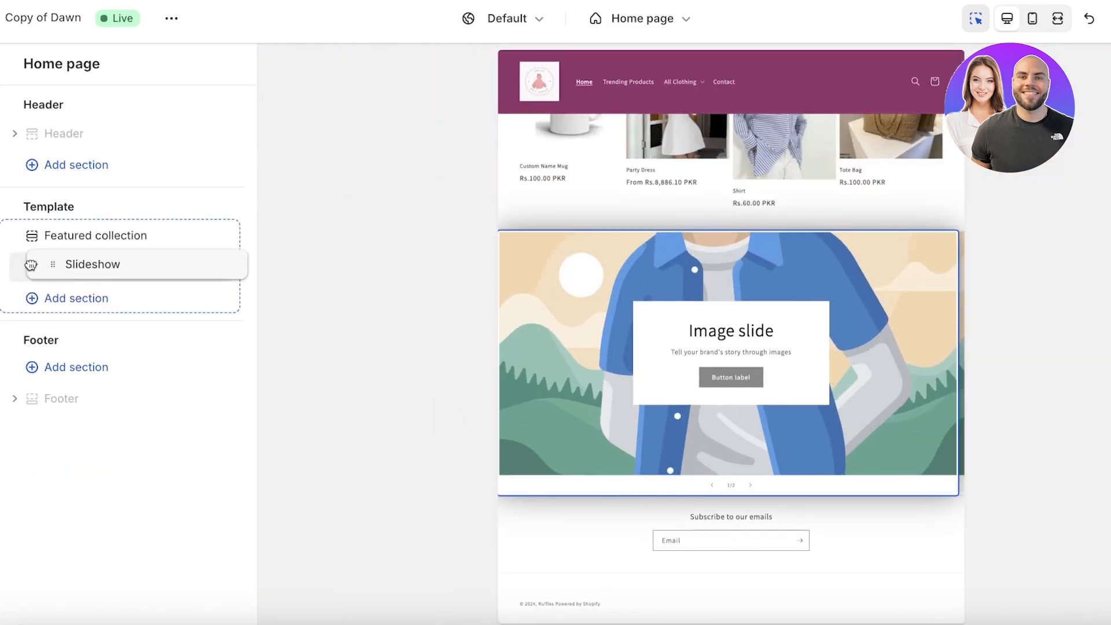
pyautogui.click(91, 264)
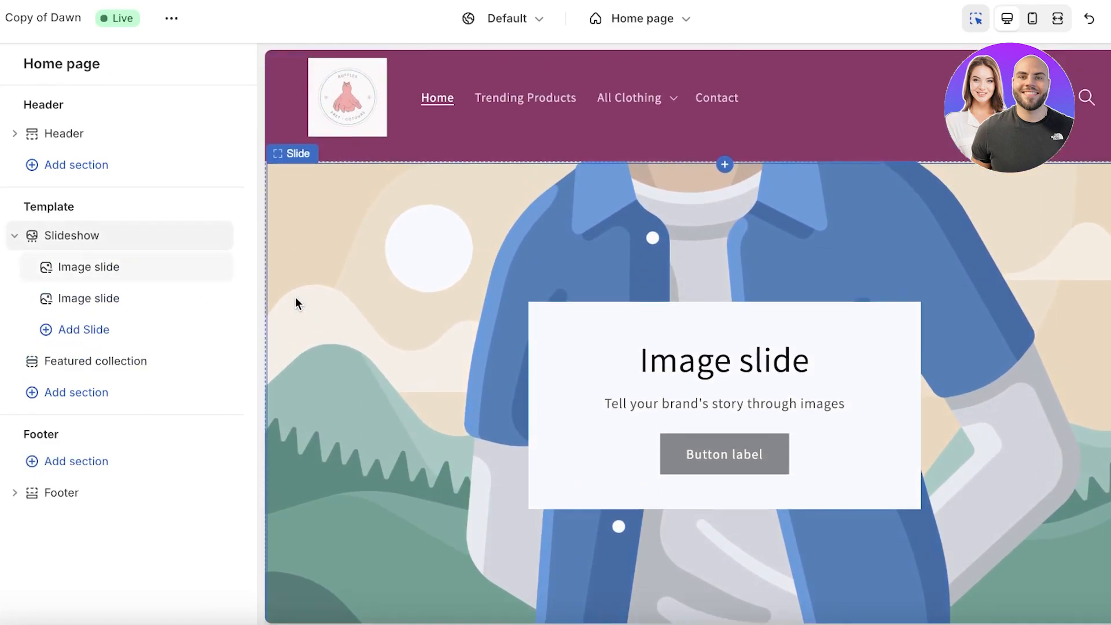
pyautogui.click(71, 235)
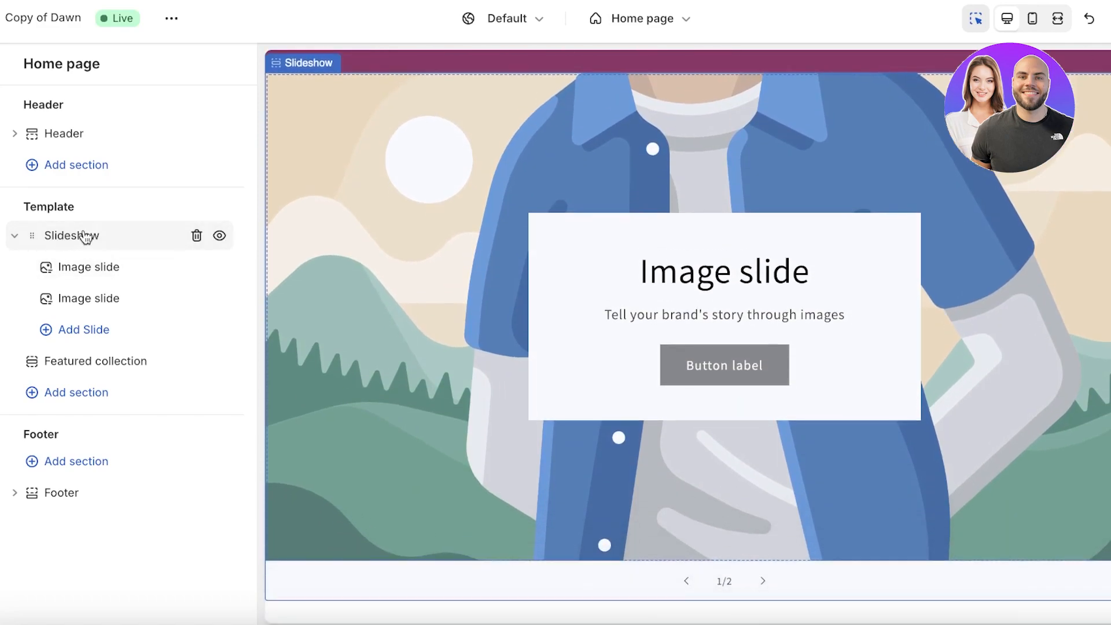
# - Try the slide height at small, large and medium, then select a slide block
pyautogui.click(71, 235)
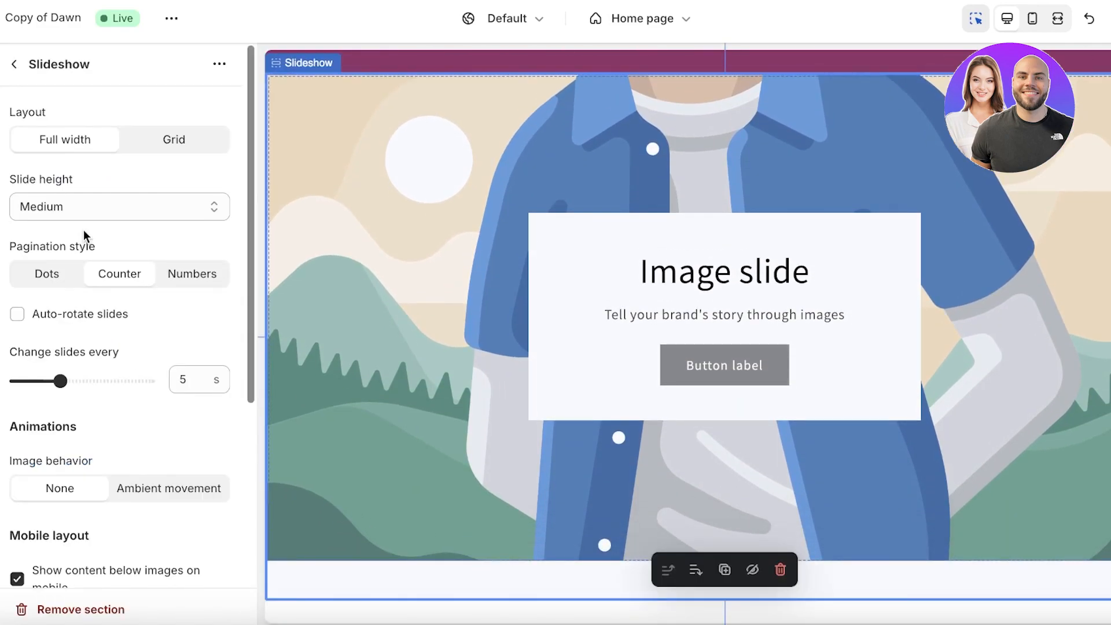
pyautogui.click(173, 140)
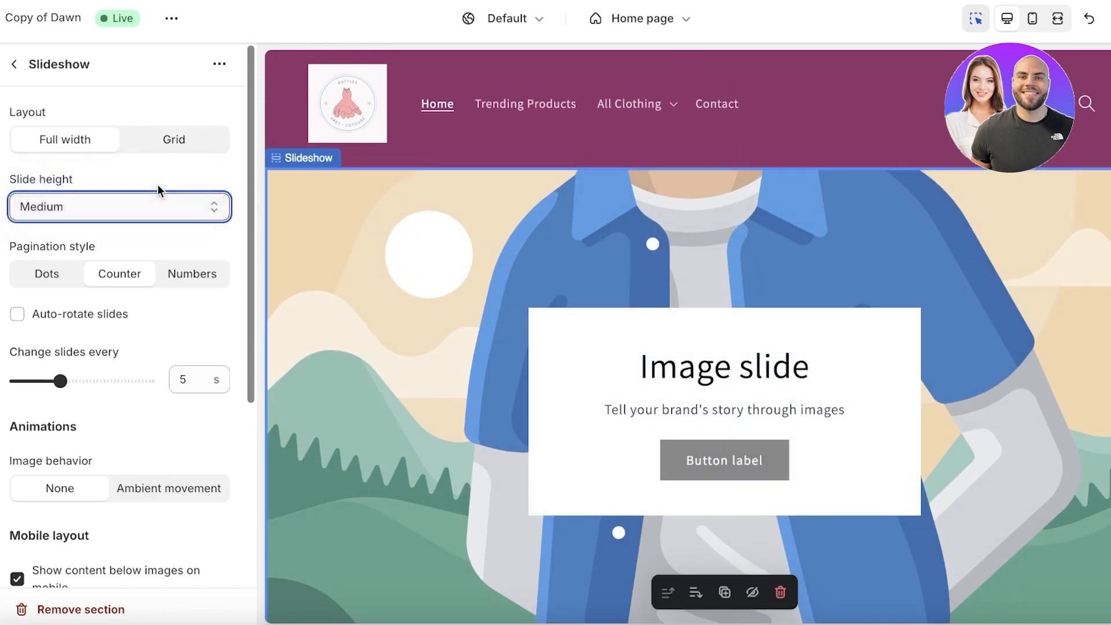
pyautogui.click(119, 206)
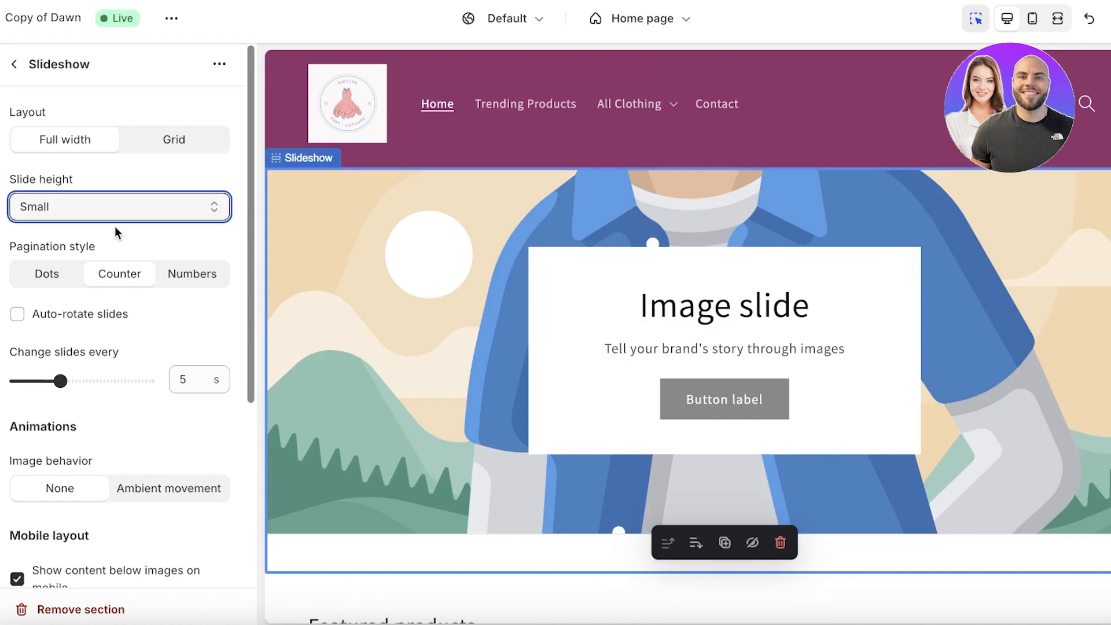
pyautogui.click(118, 206)
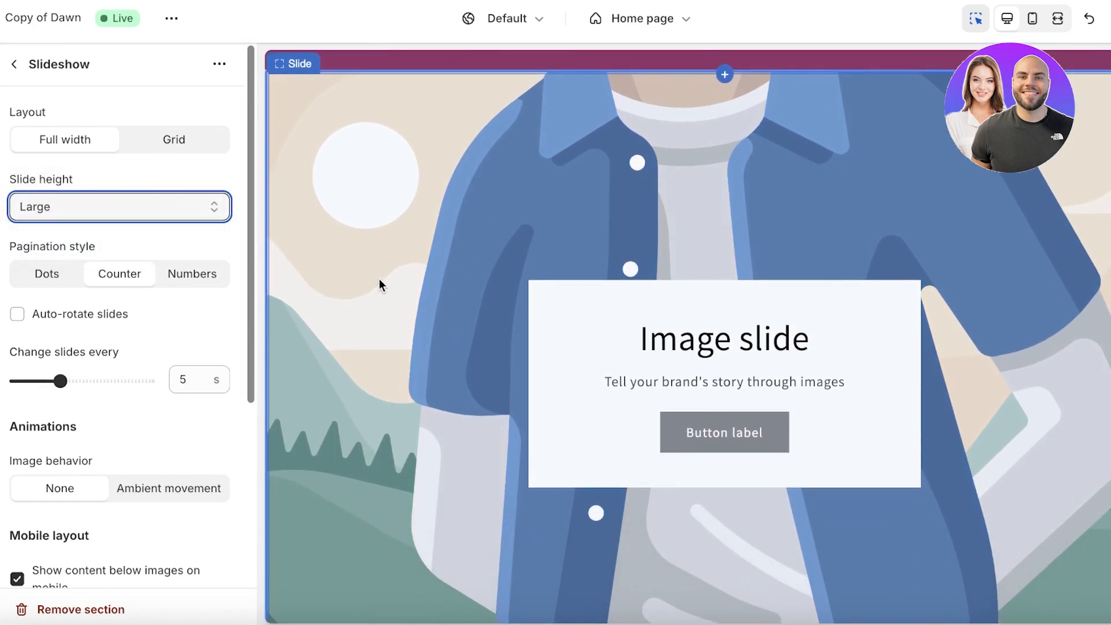
pyautogui.click(119, 206)
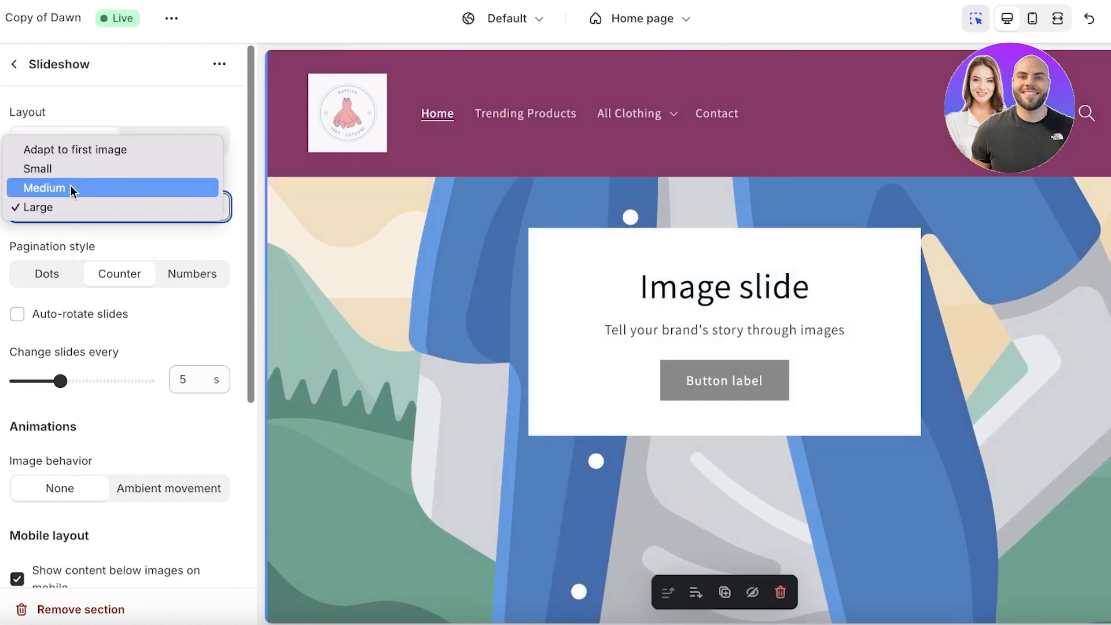
pyautogui.click(45, 187)
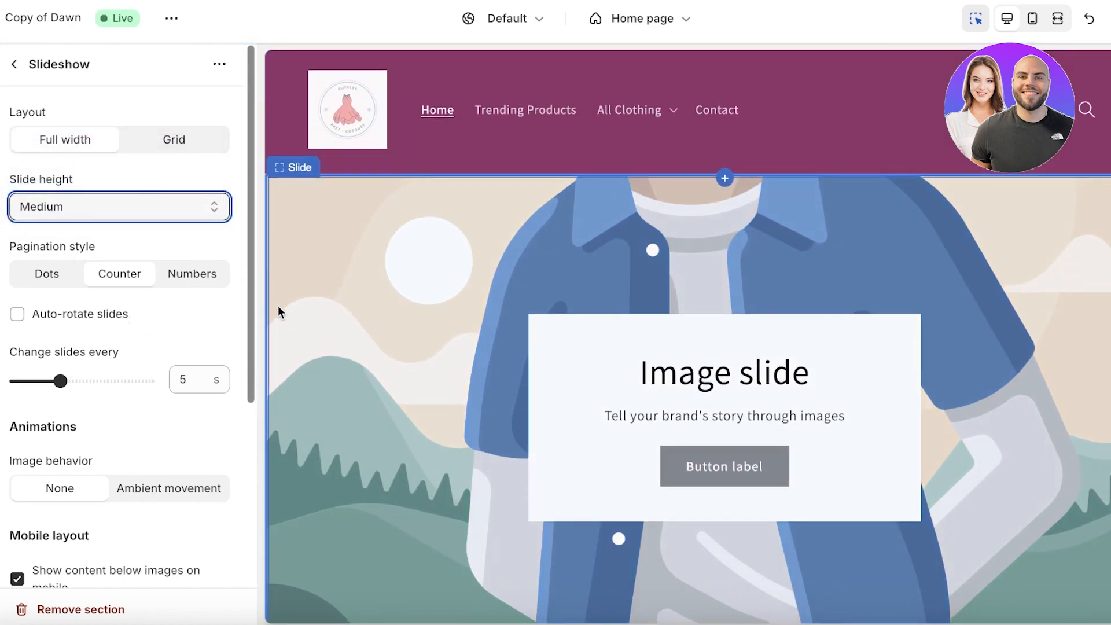
pyautogui.click(119, 206)
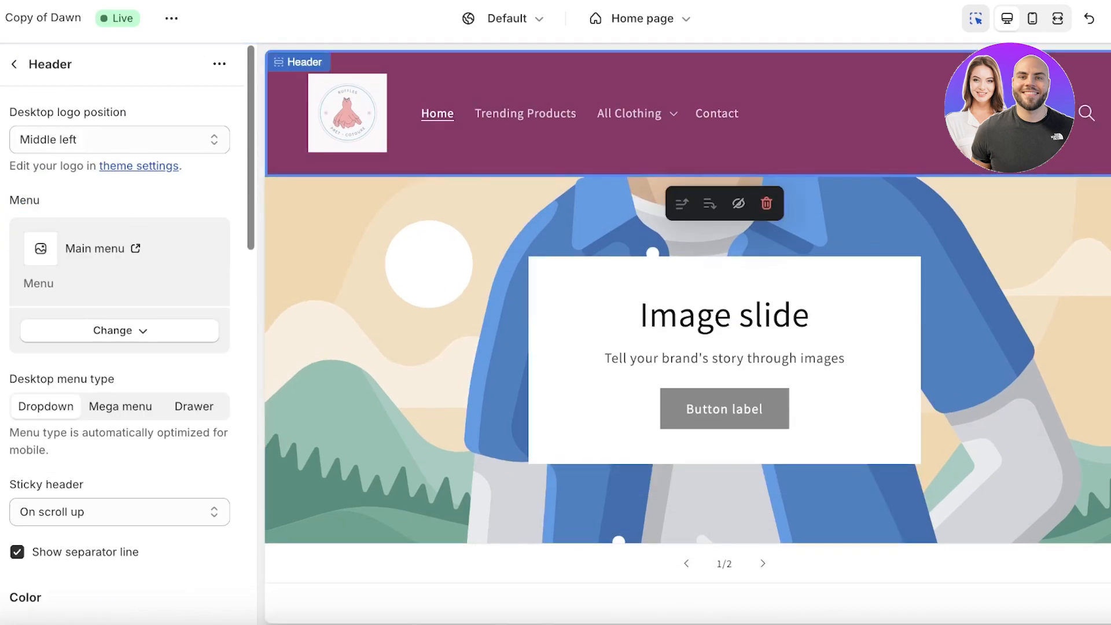
pyautogui.click(723, 315)
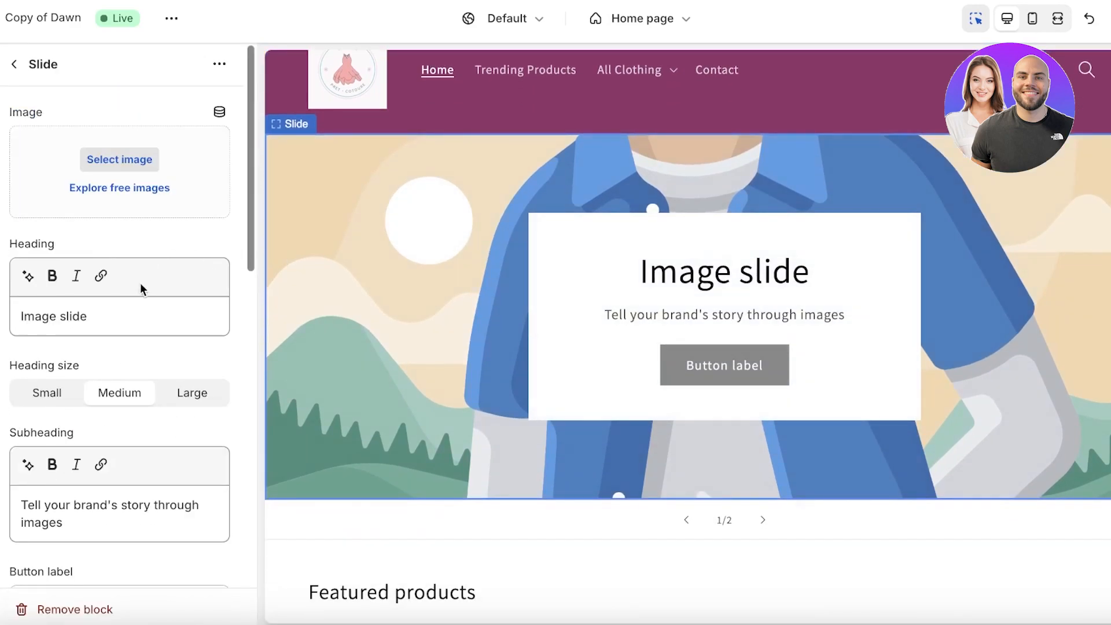
# - Set the slideshow pagination to dots and leave auto-rotate turned off
pyautogui.click(14, 64)
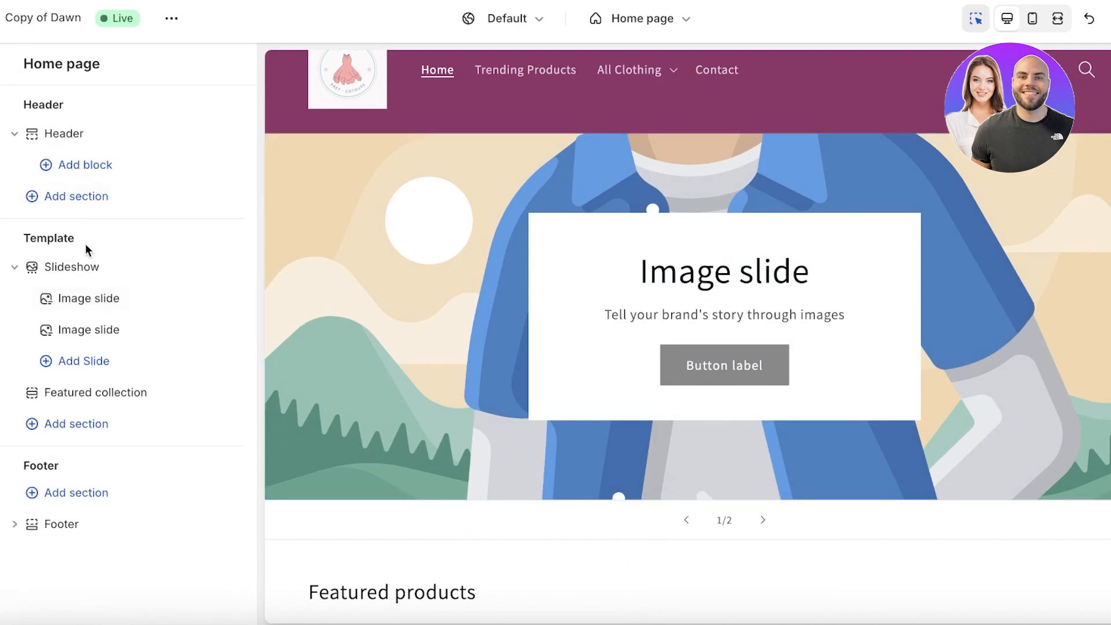
pyautogui.click(73, 266)
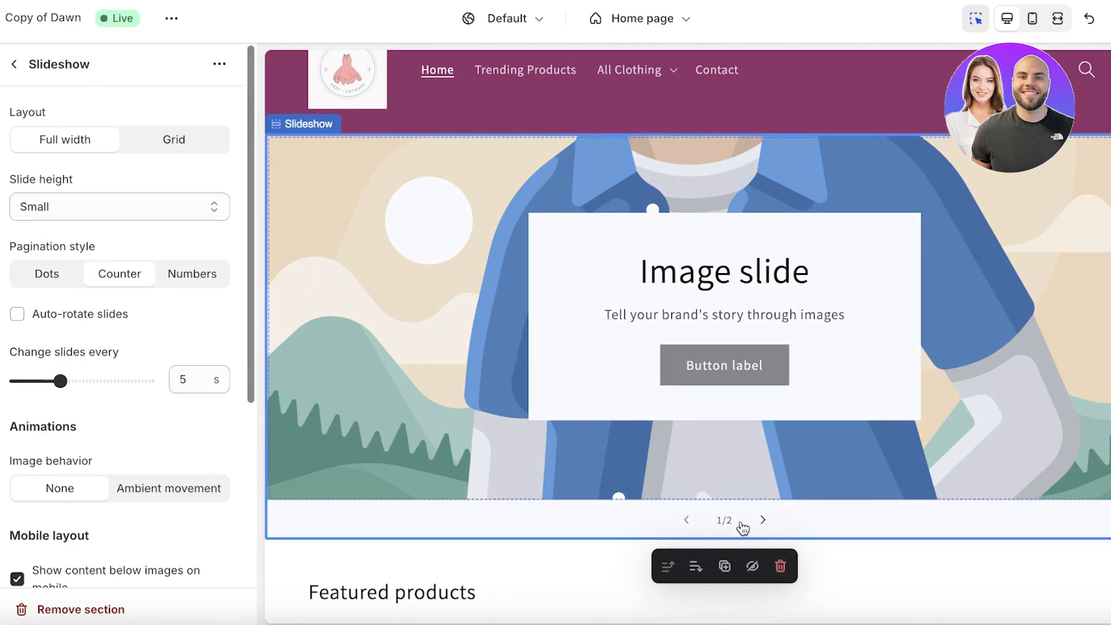
pyautogui.click(46, 273)
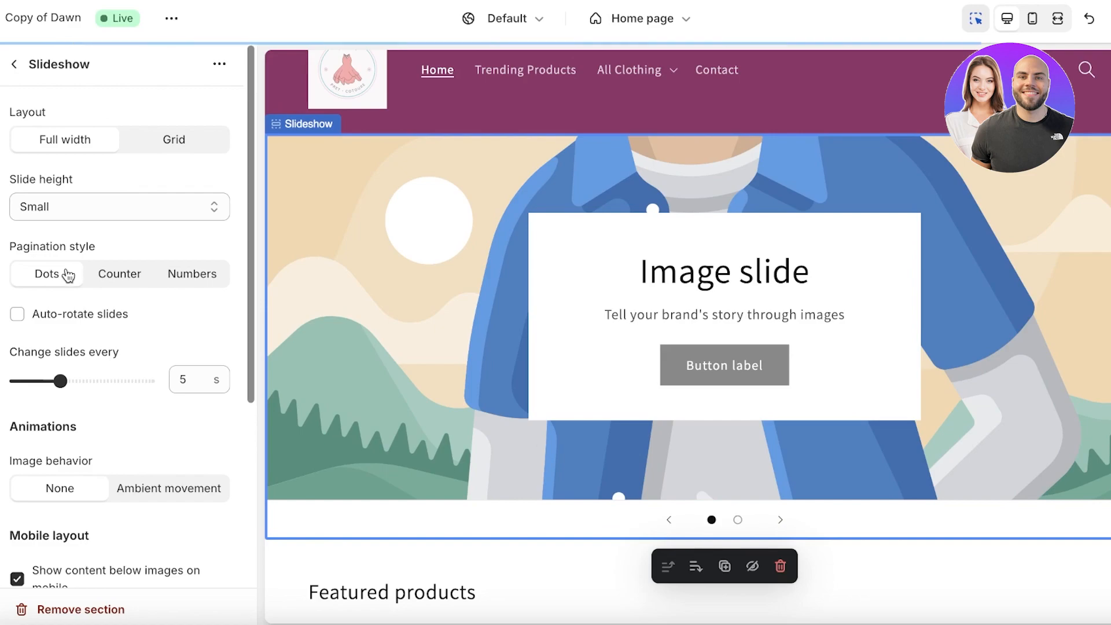
pyautogui.moveTo(160, 323)
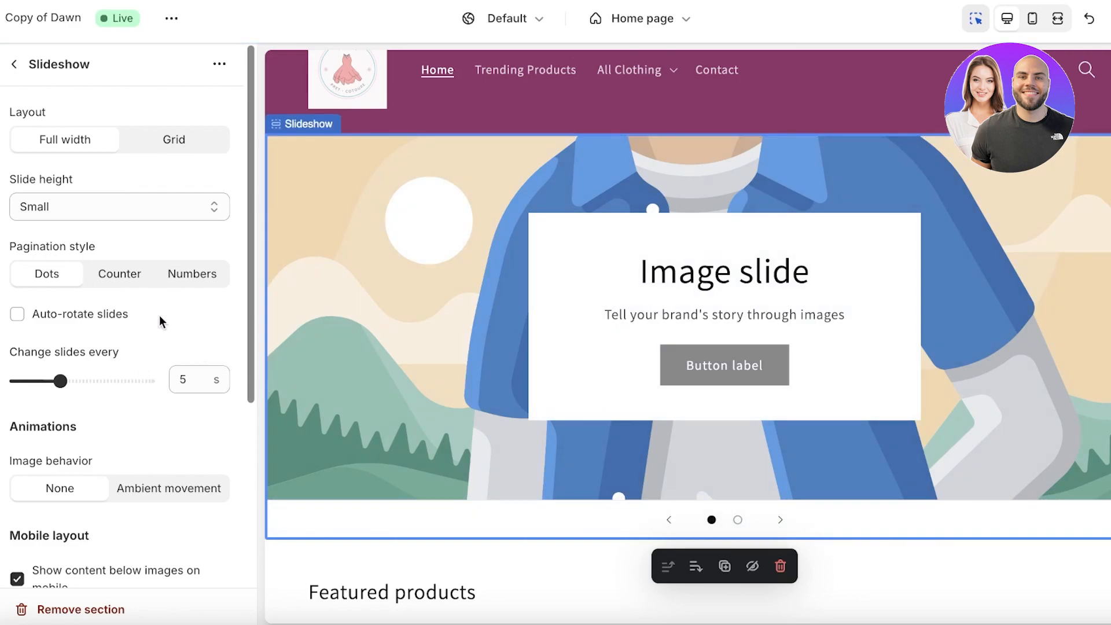
pyautogui.click(119, 274)
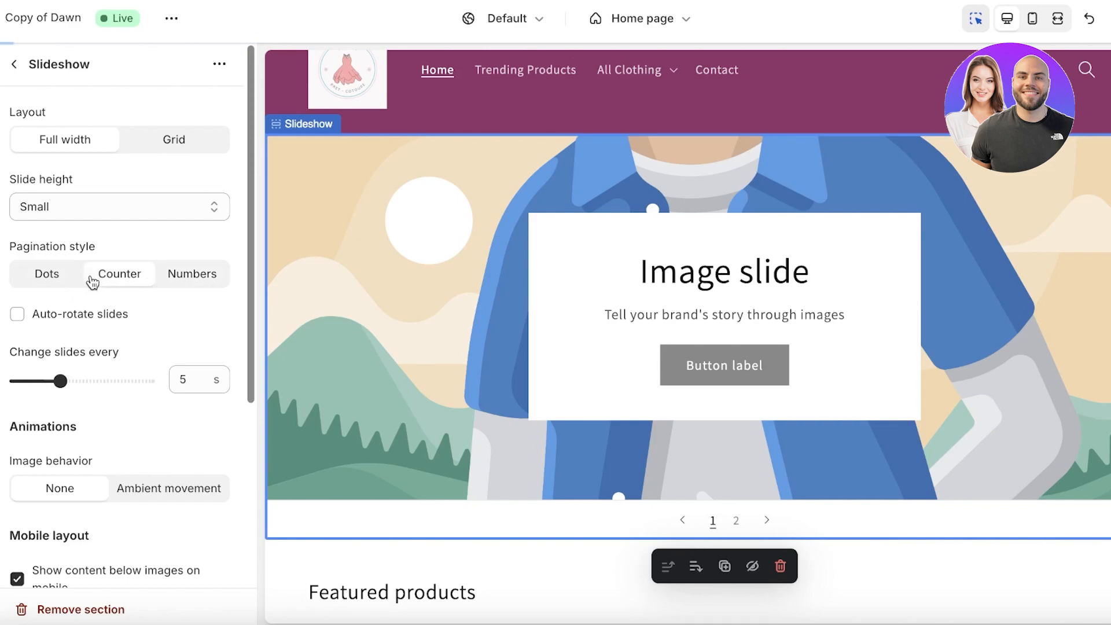
pyautogui.click(47, 273)
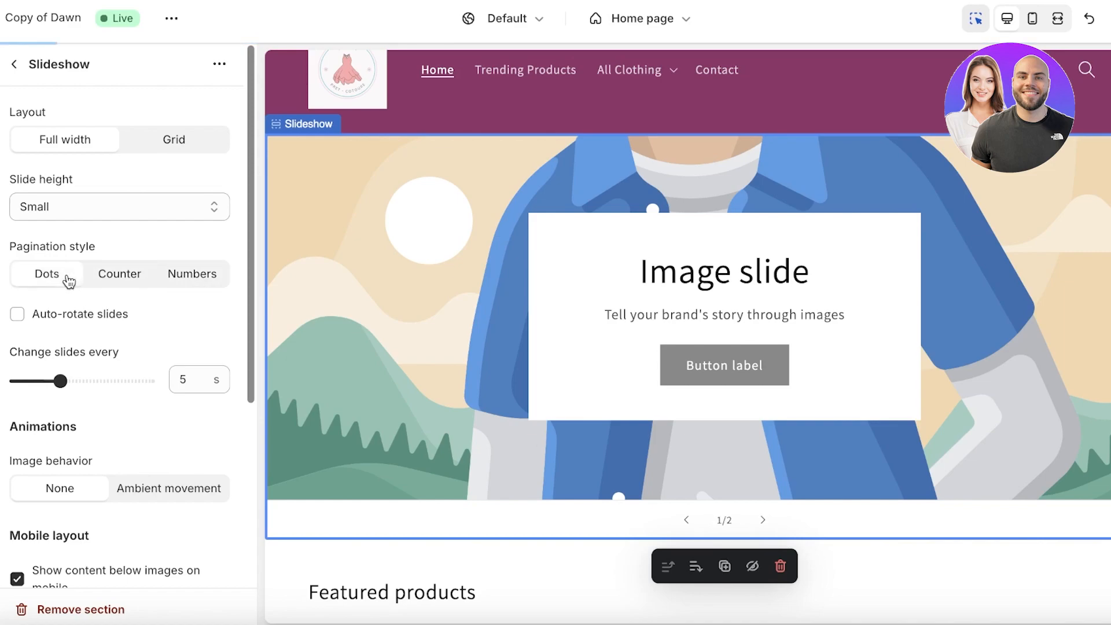
pyautogui.click(17, 314)
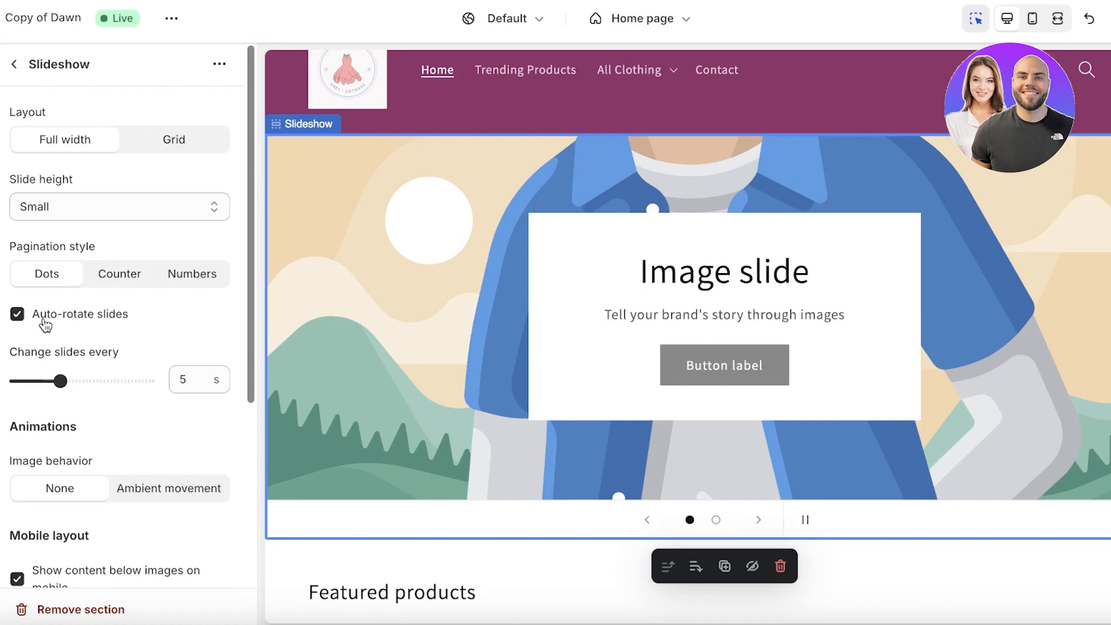
pyautogui.click(18, 313)
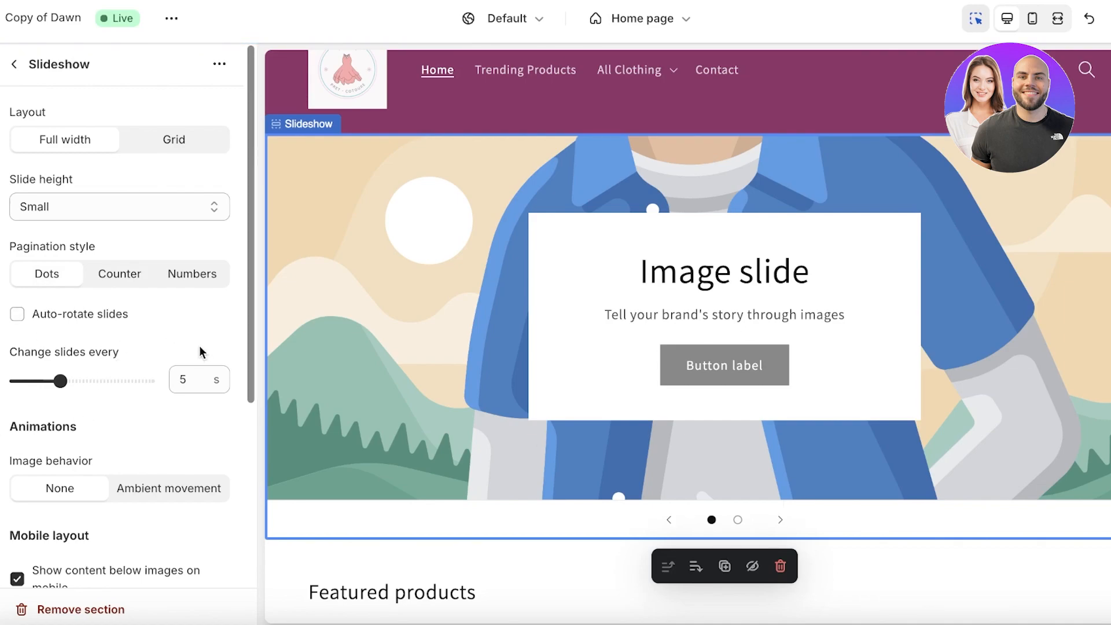
# - Try ambient movement for slide images, revert it, and return to the section list
pyautogui.scroll(-3)
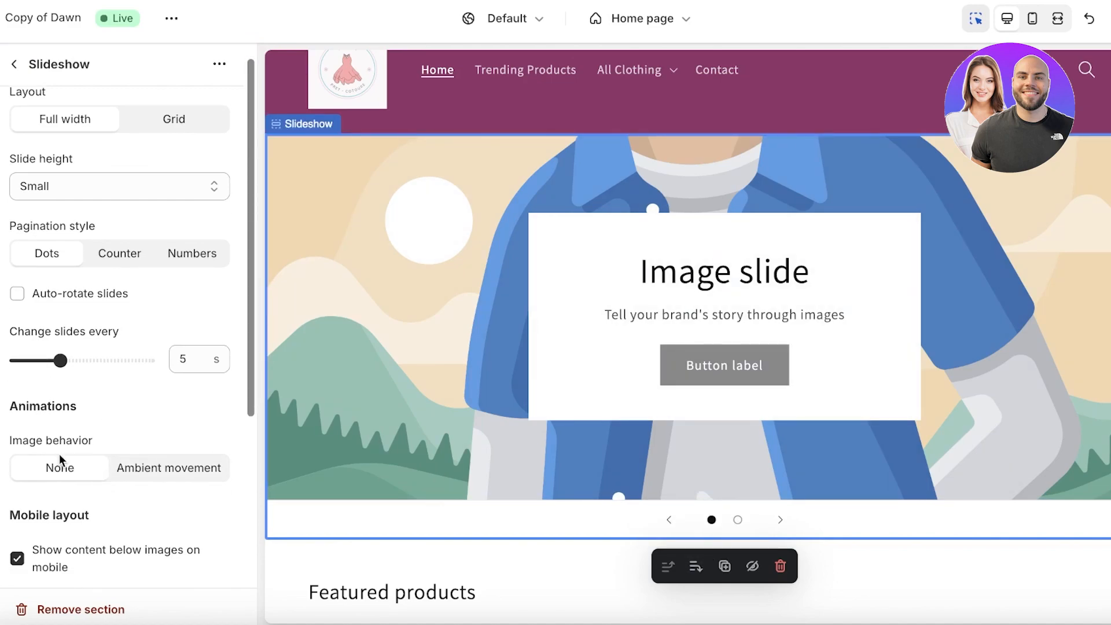
pyautogui.scroll(-3)
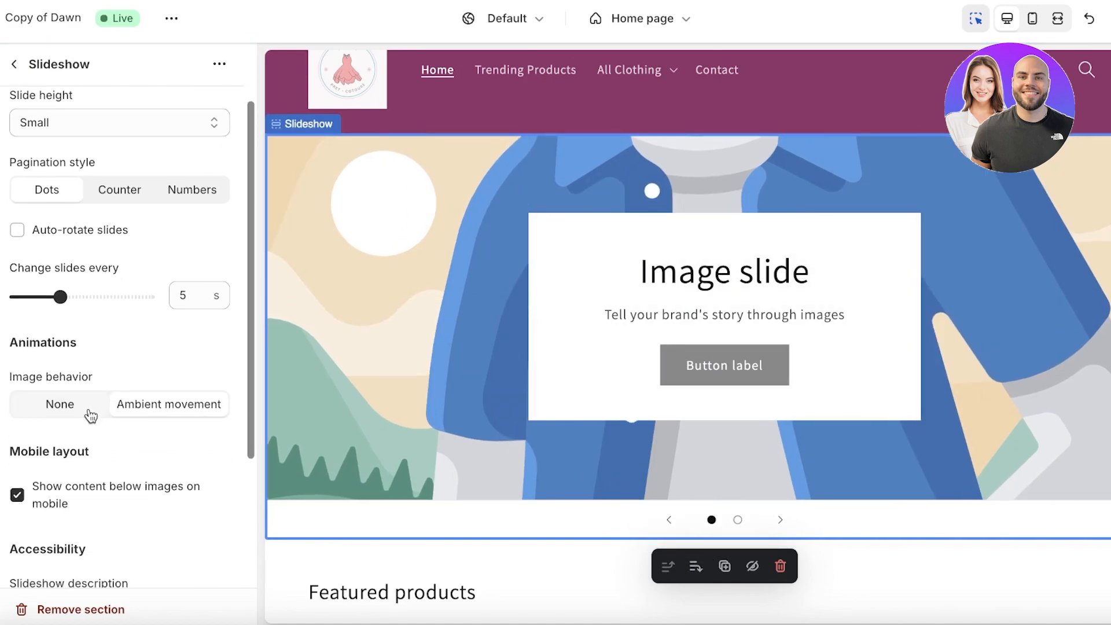
pyautogui.click(169, 404)
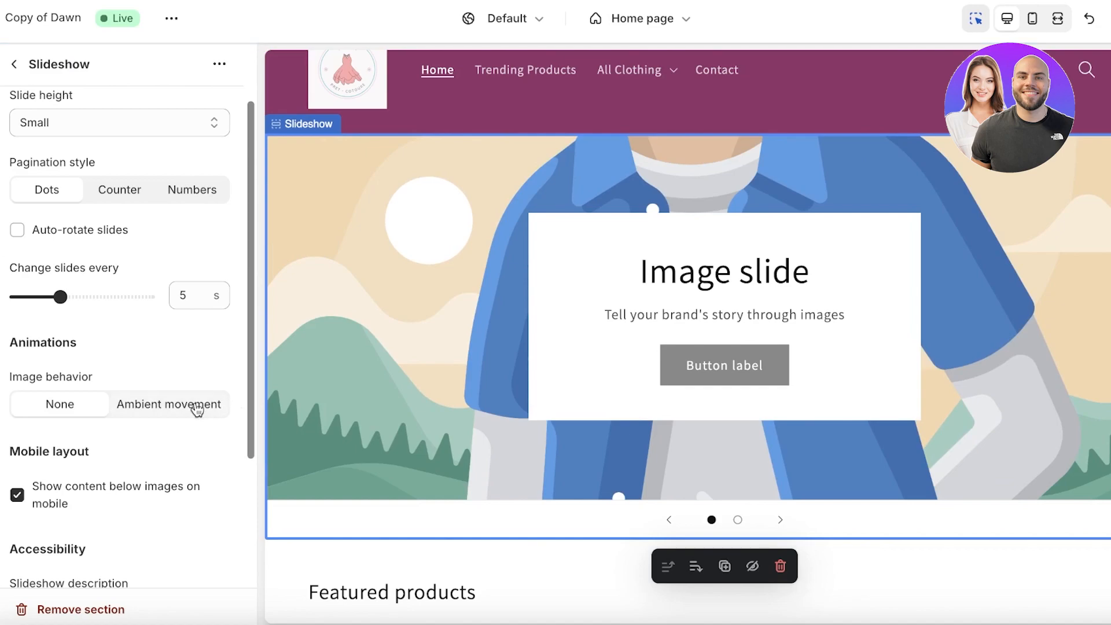
pyautogui.click(169, 404)
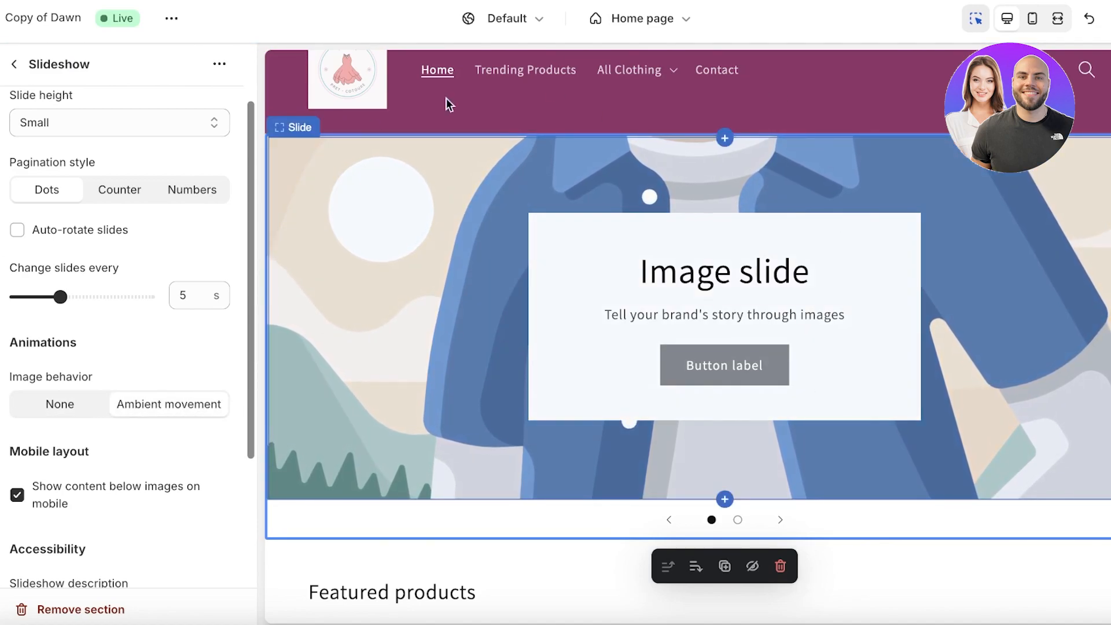
pyautogui.click(59, 404)
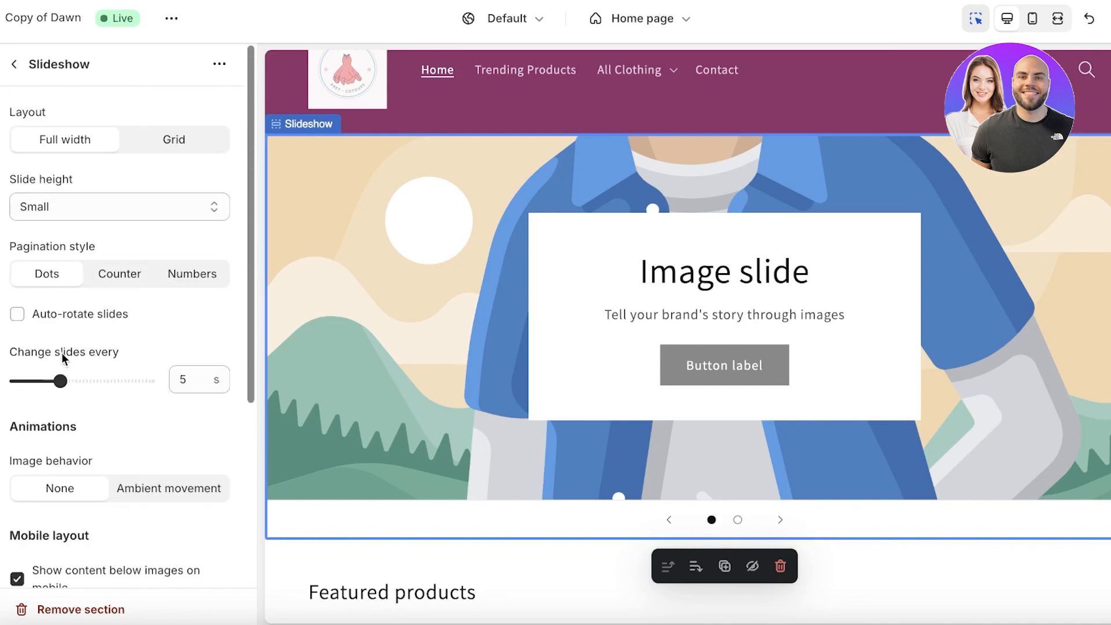
pyautogui.click(14, 64)
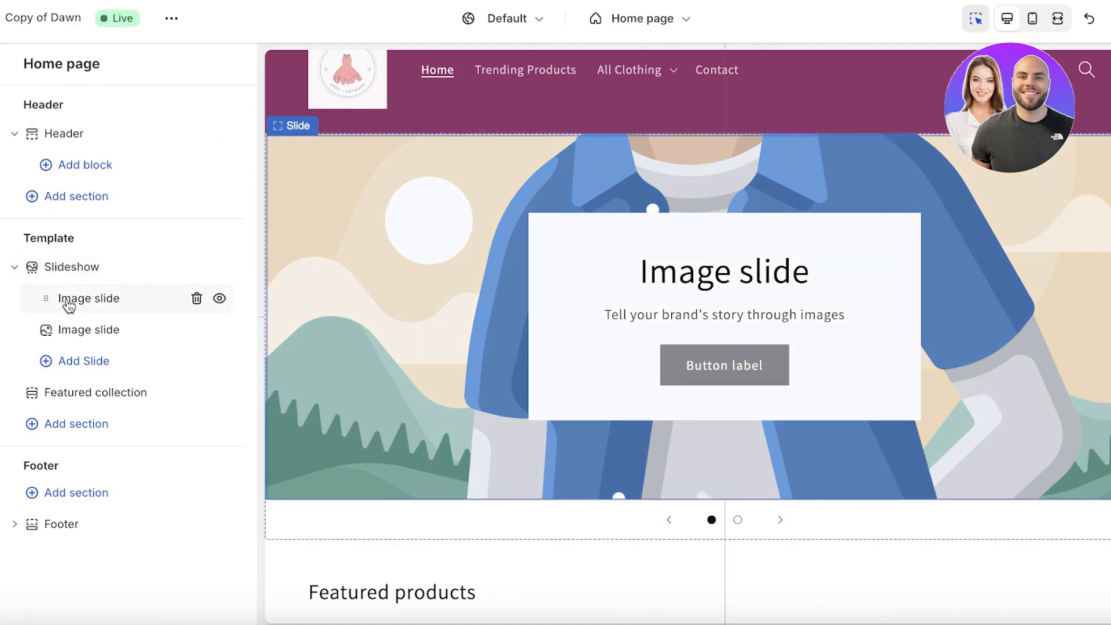
# - Give the first slide the black strapless dress model photo
pyautogui.click(89, 297)
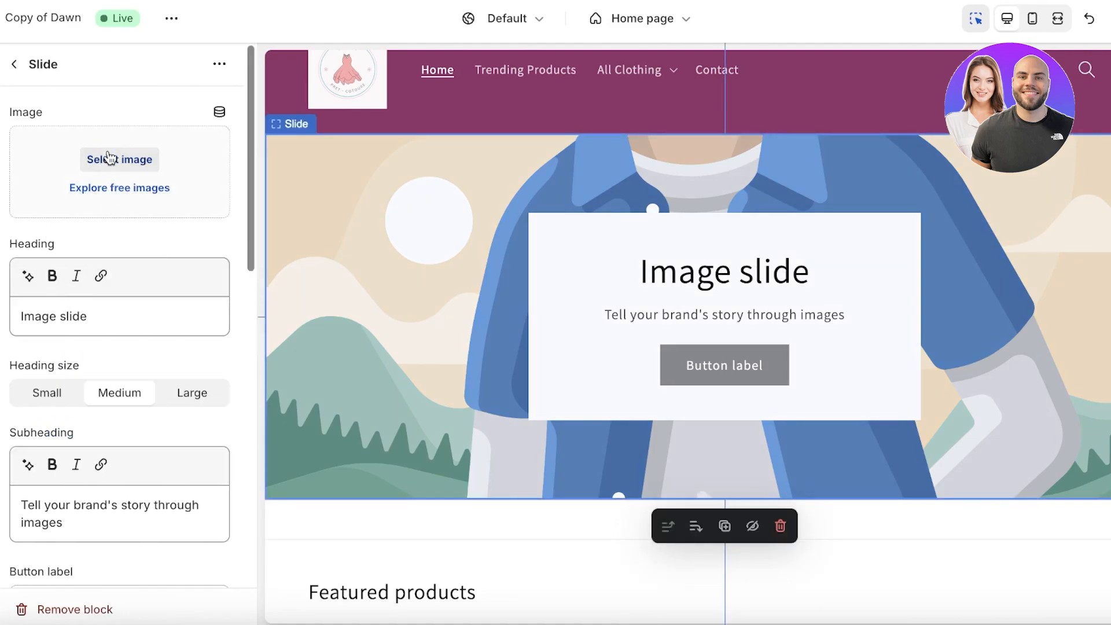
pyautogui.click(119, 159)
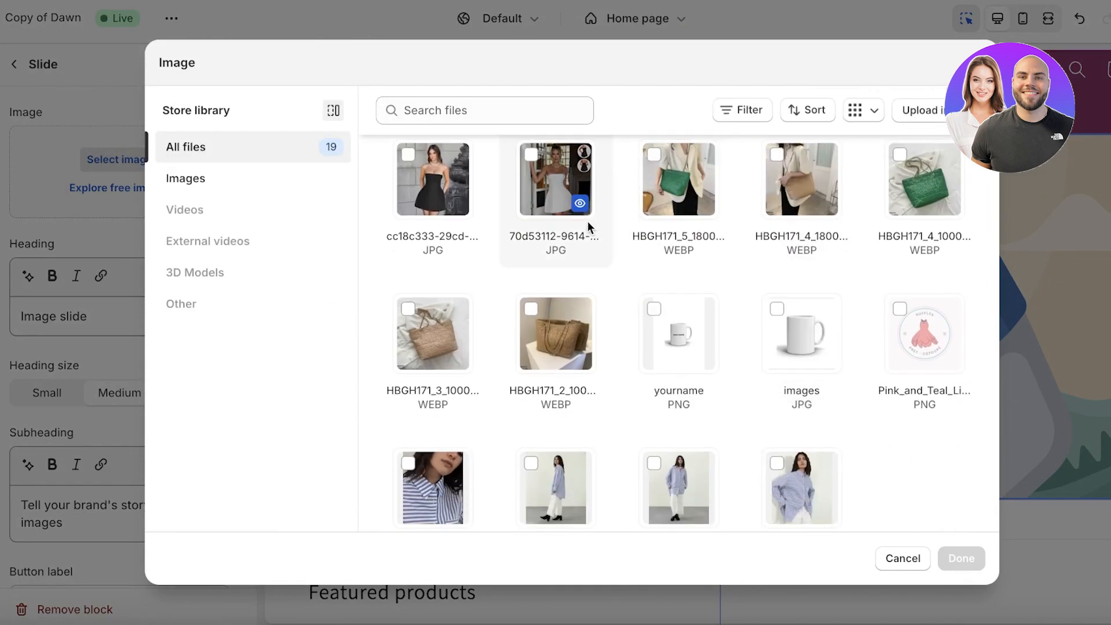
pyautogui.click(431, 179)
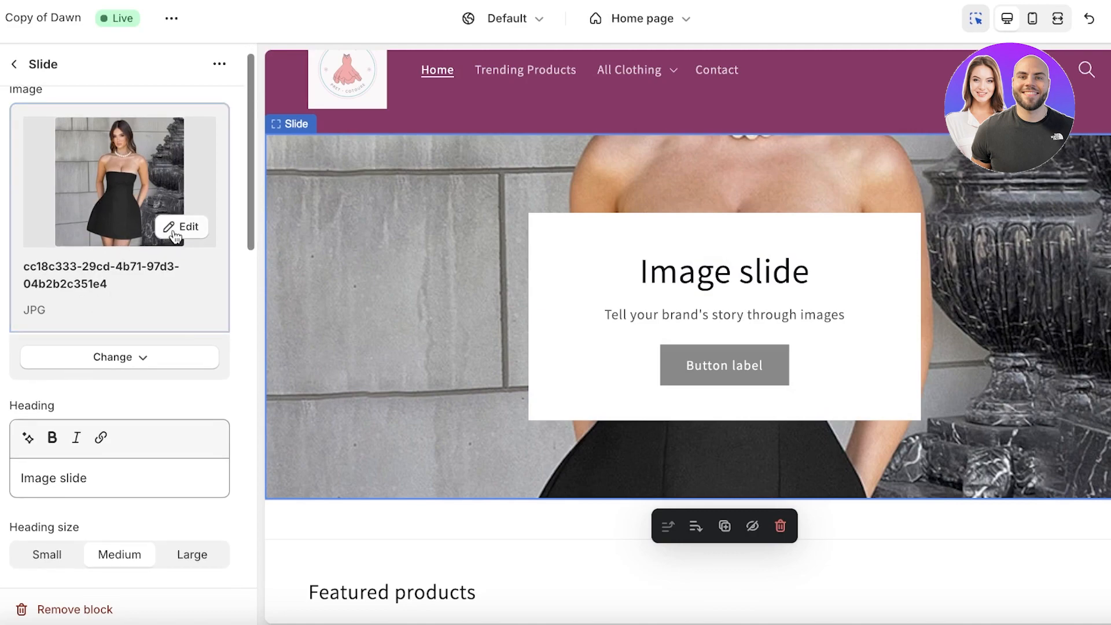
# - Add a focal point to the slide image and return to the section list
pyautogui.click(181, 226)
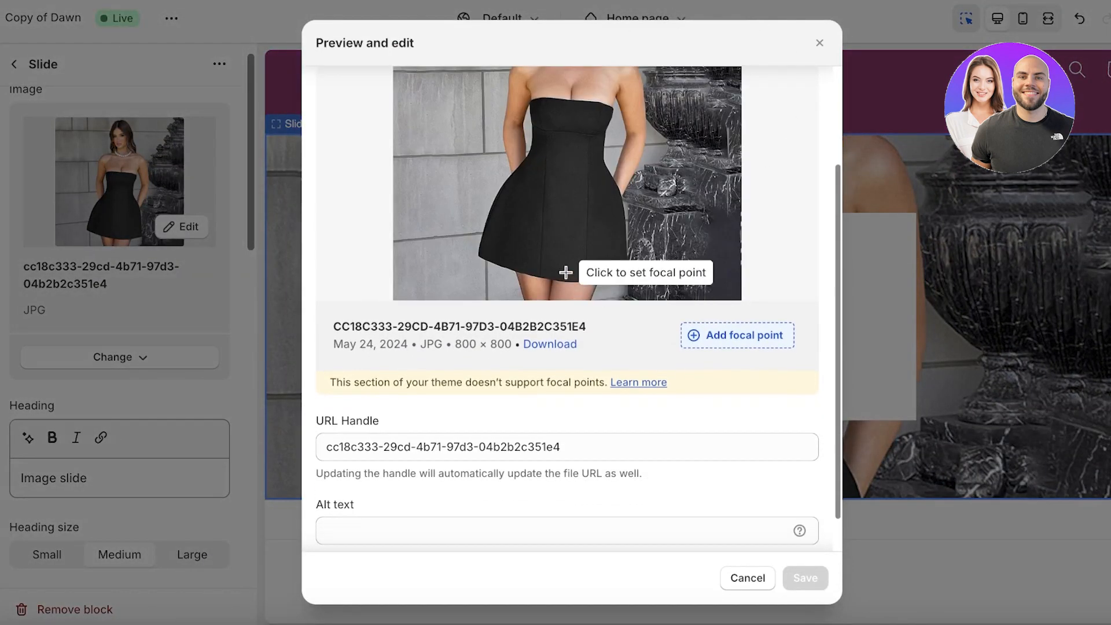
pyautogui.click(566, 272)
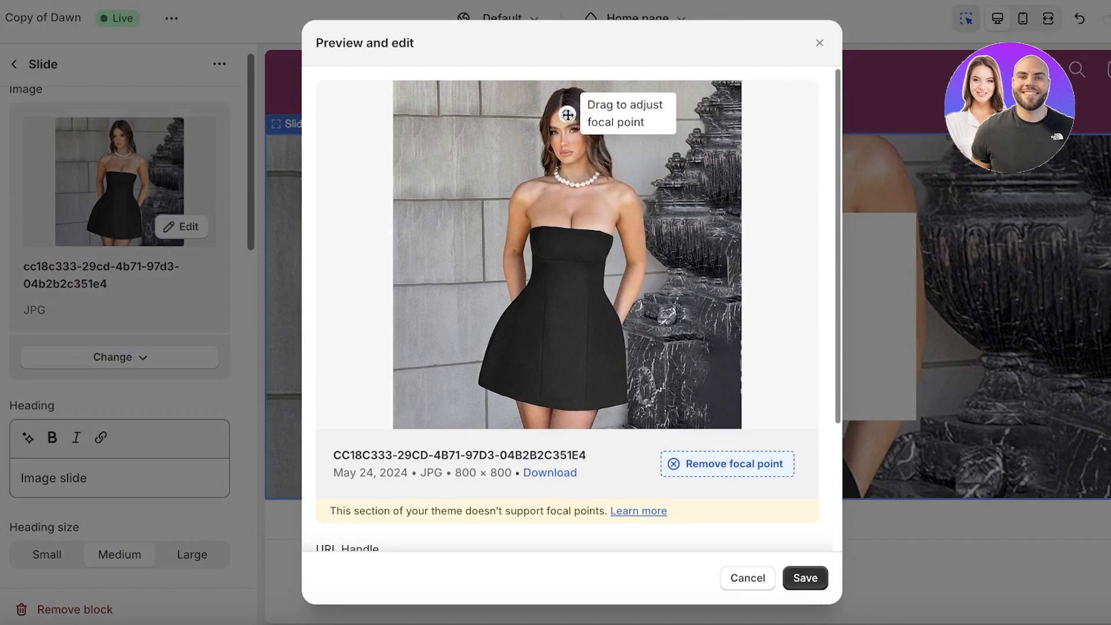
pyautogui.click(746, 578)
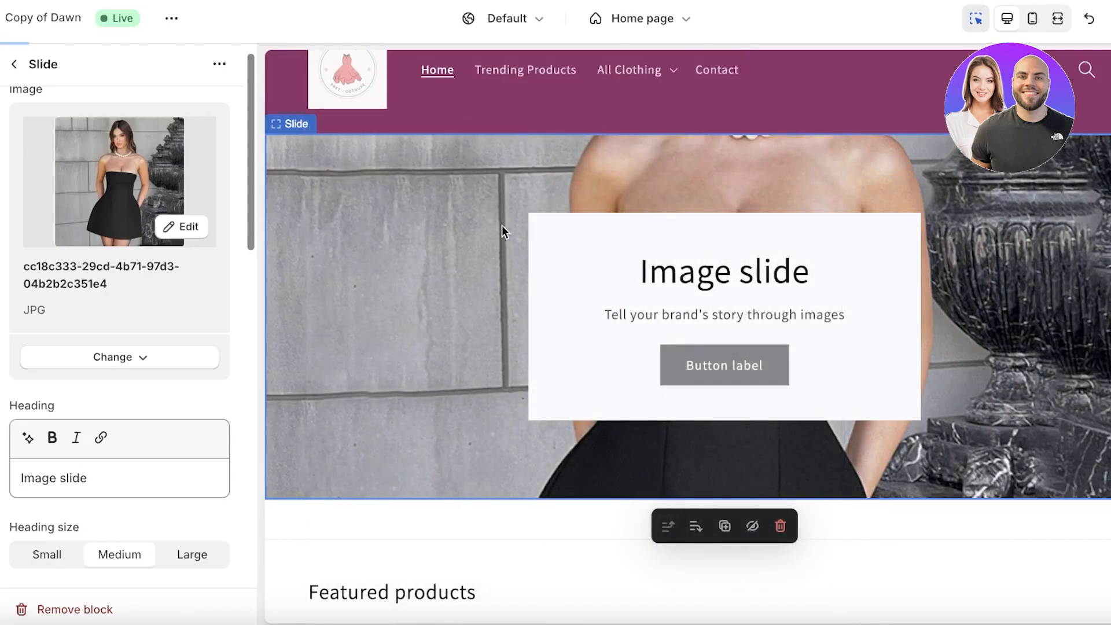
pyautogui.click(119, 181)
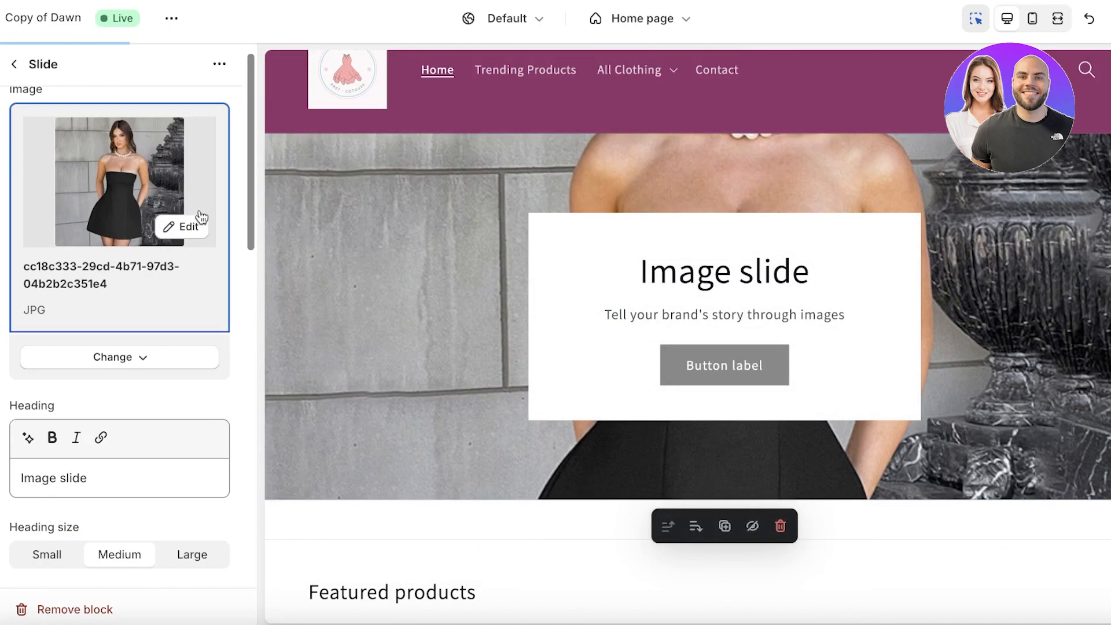
pyautogui.click(14, 64)
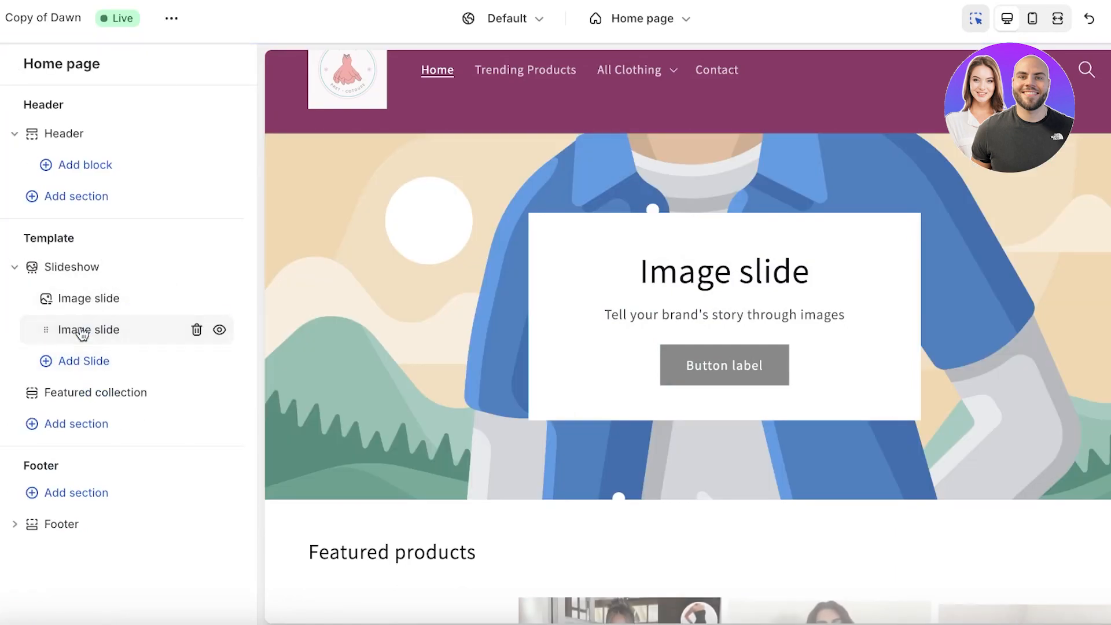
# - Select the second image slide and browse for the leather jacket model photo
pyautogui.click(88, 330)
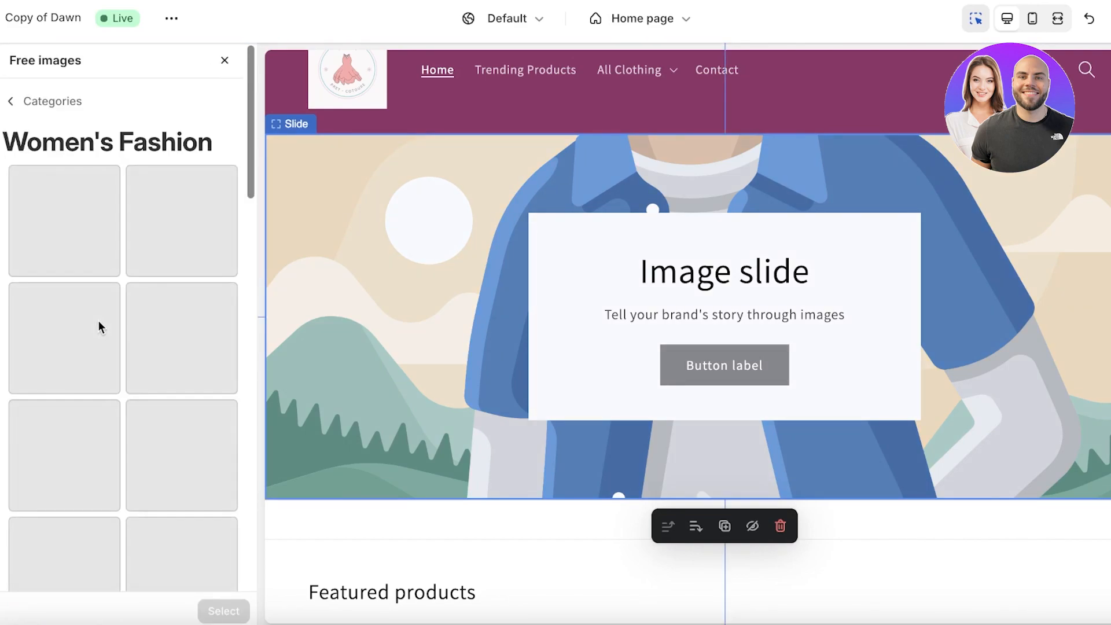
pyautogui.scroll(-3)
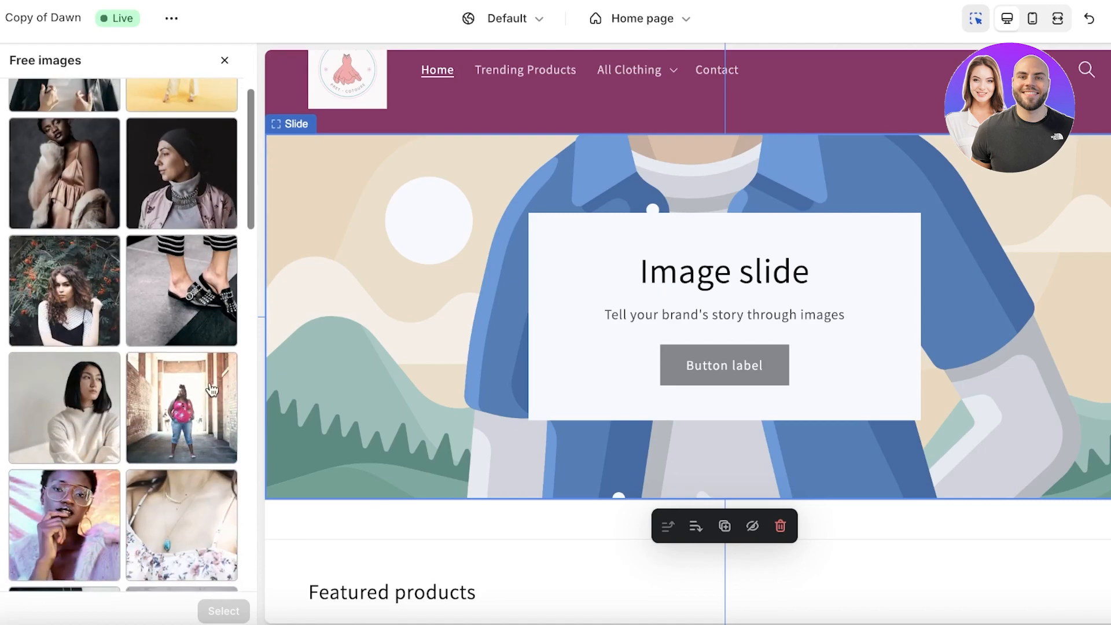
pyautogui.scroll(-3)
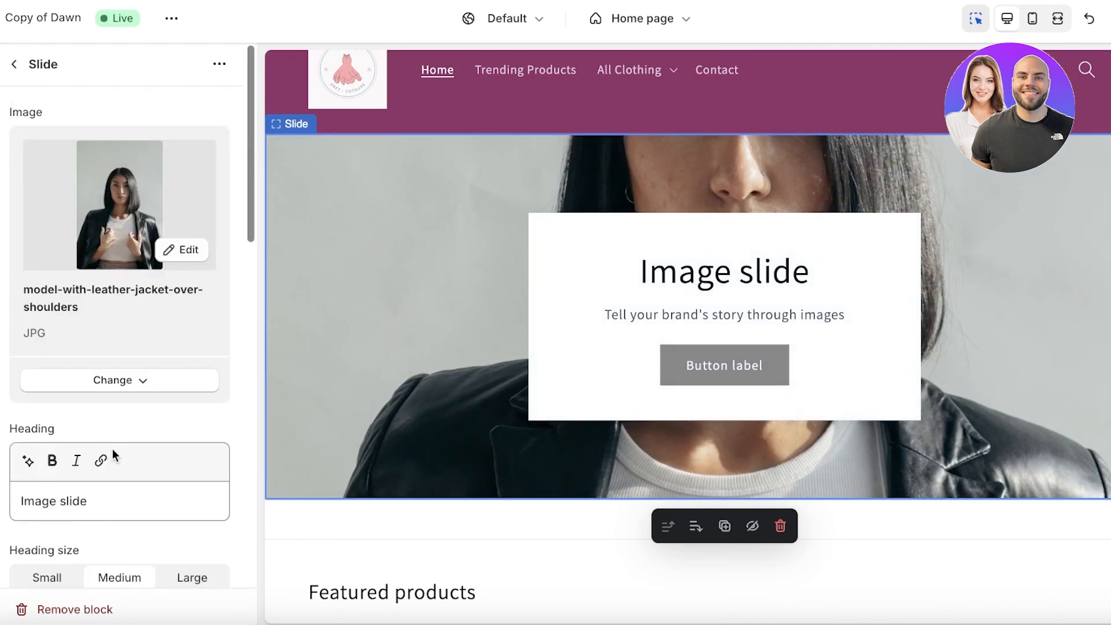
# - Enter heading Office Chic 24', subheading Buy the best office trends and button label Shop Now
pyautogui.click(119, 443)
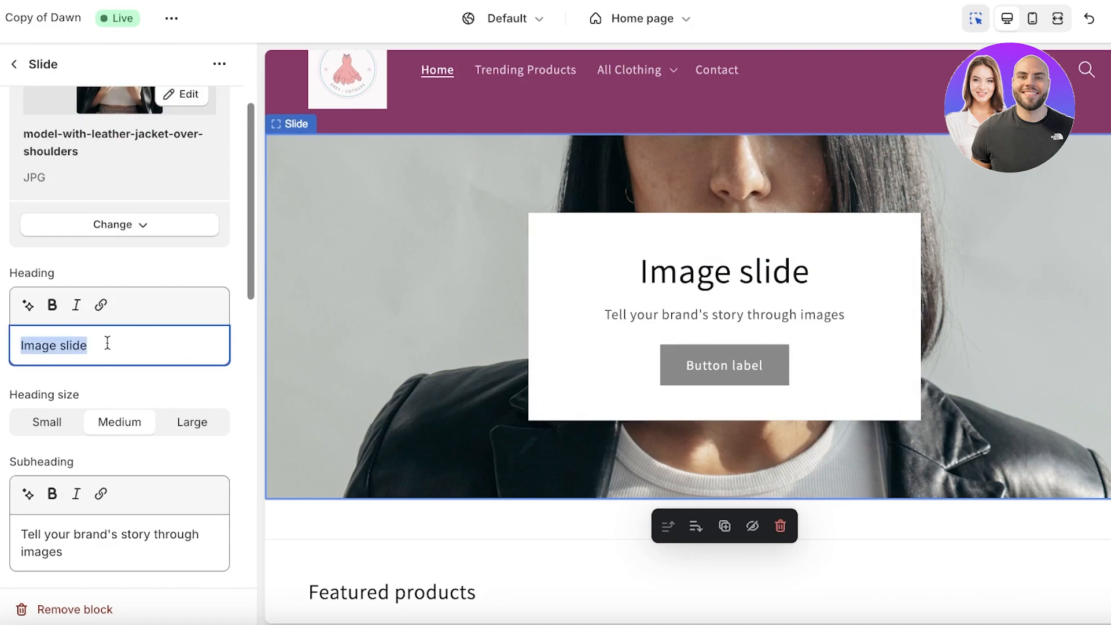
pyautogui.write("Office Chic 24'")
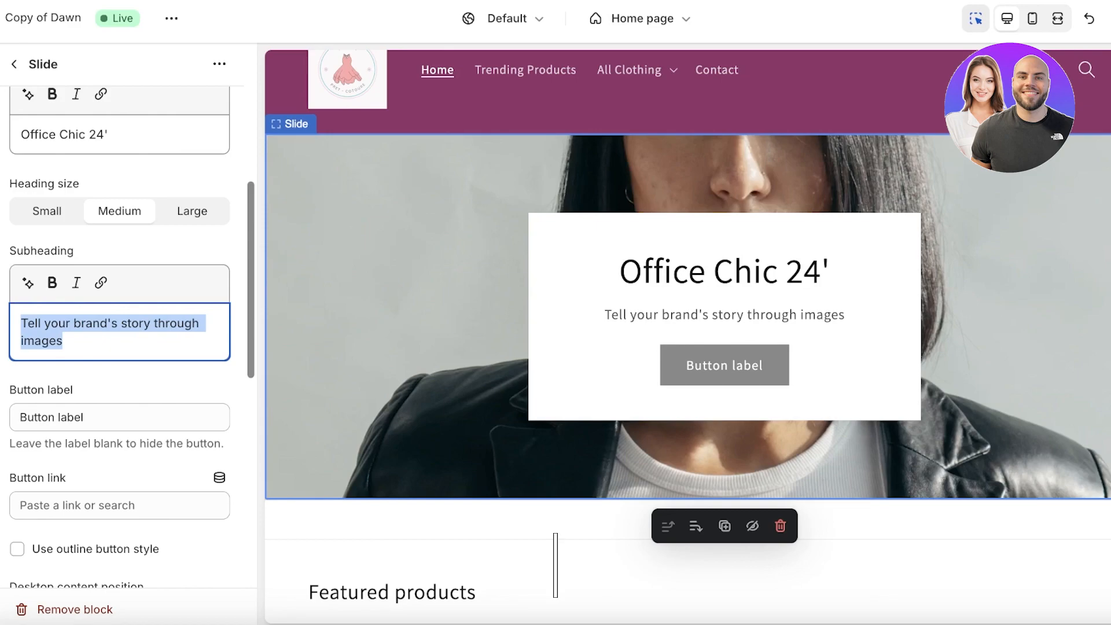
pyautogui.write('Buy the best office trends')
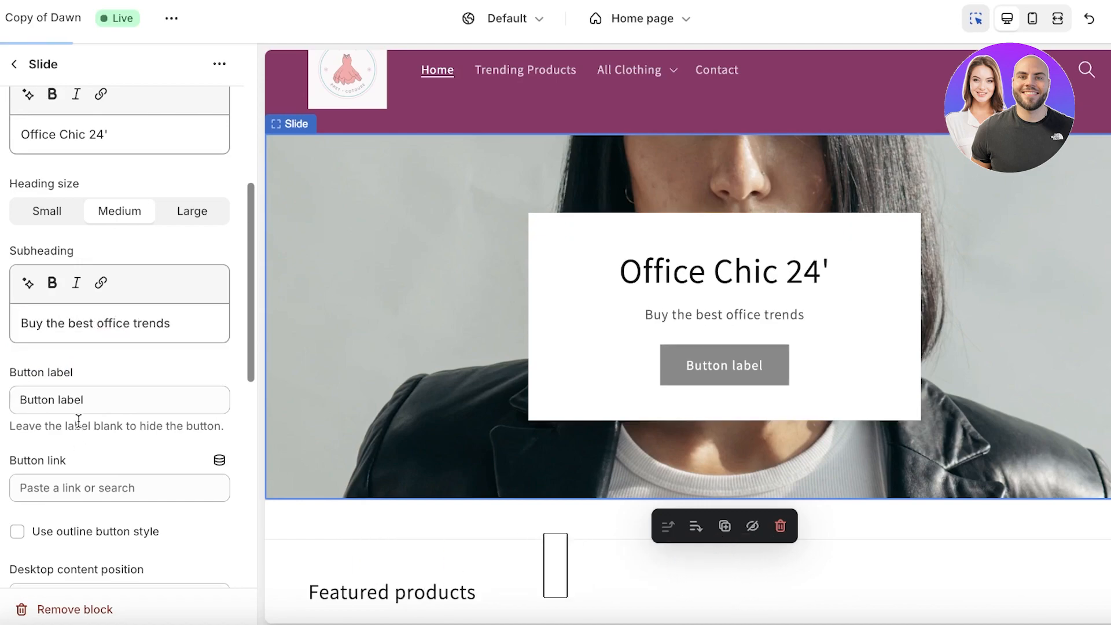
pyautogui.write('Shop Now')
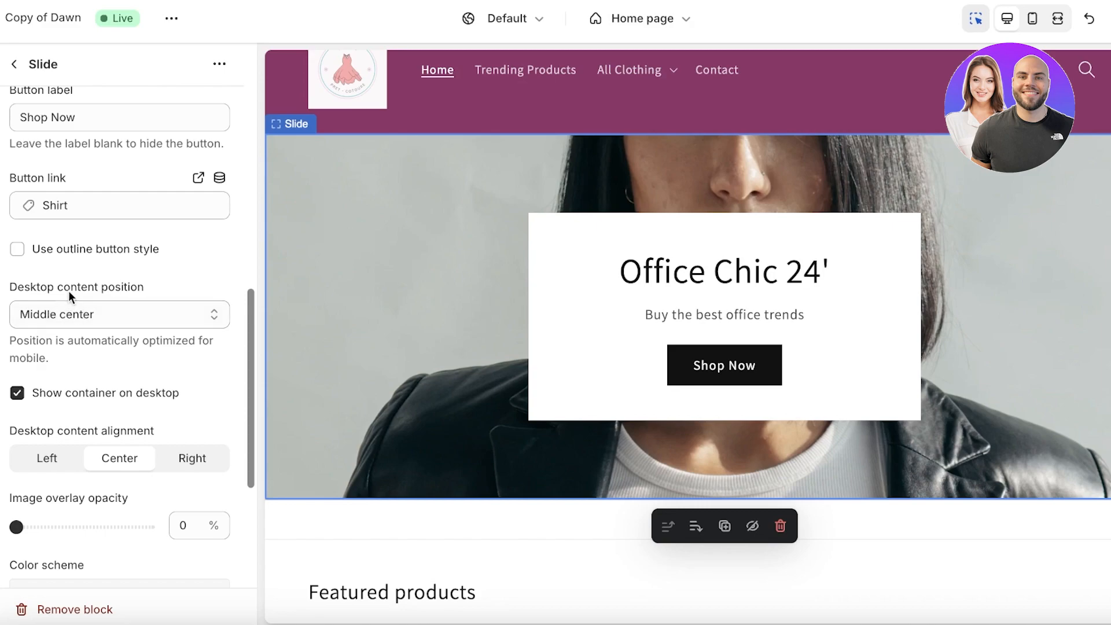
pyautogui.moveTo(838, 242)
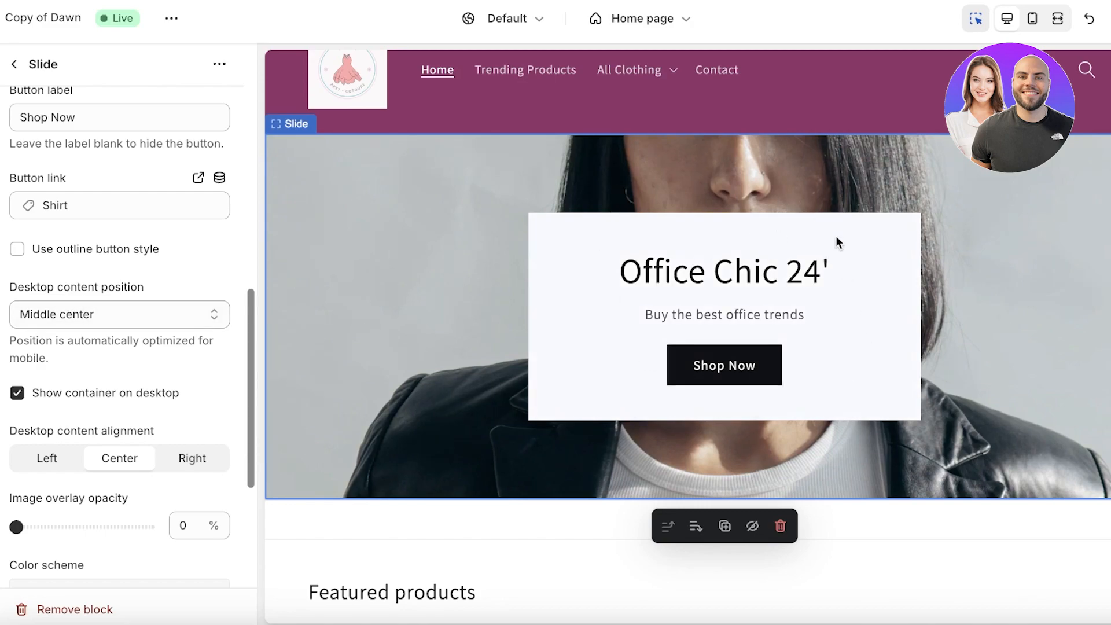
# - Try content positions and settle on Bottom right for the slide text
pyautogui.click(119, 313)
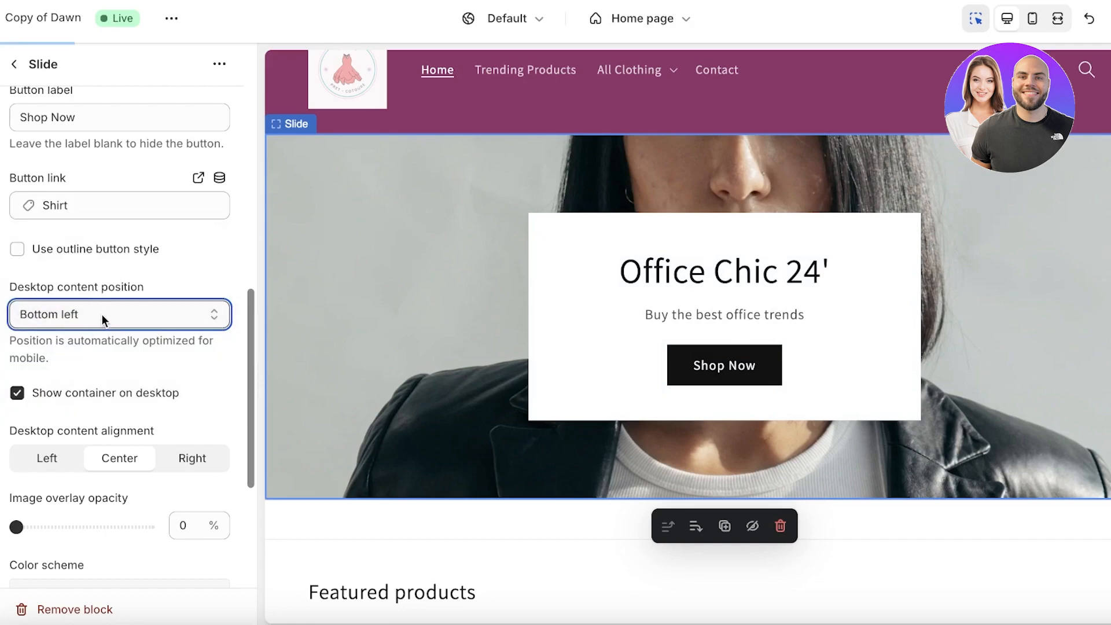
pyautogui.click(118, 313)
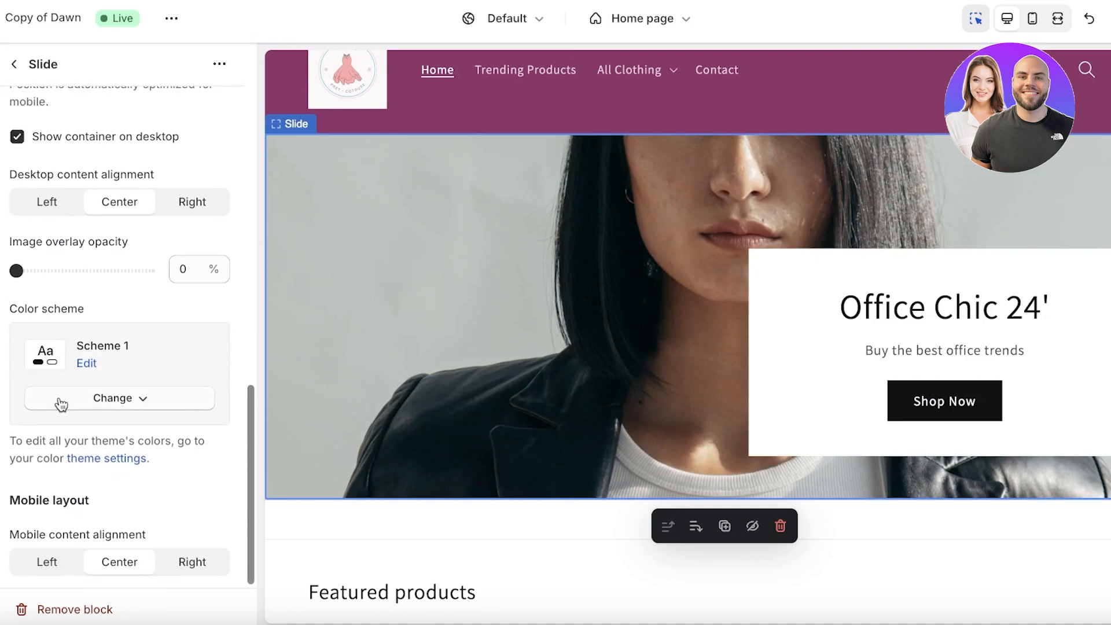
pyautogui.click(113, 288)
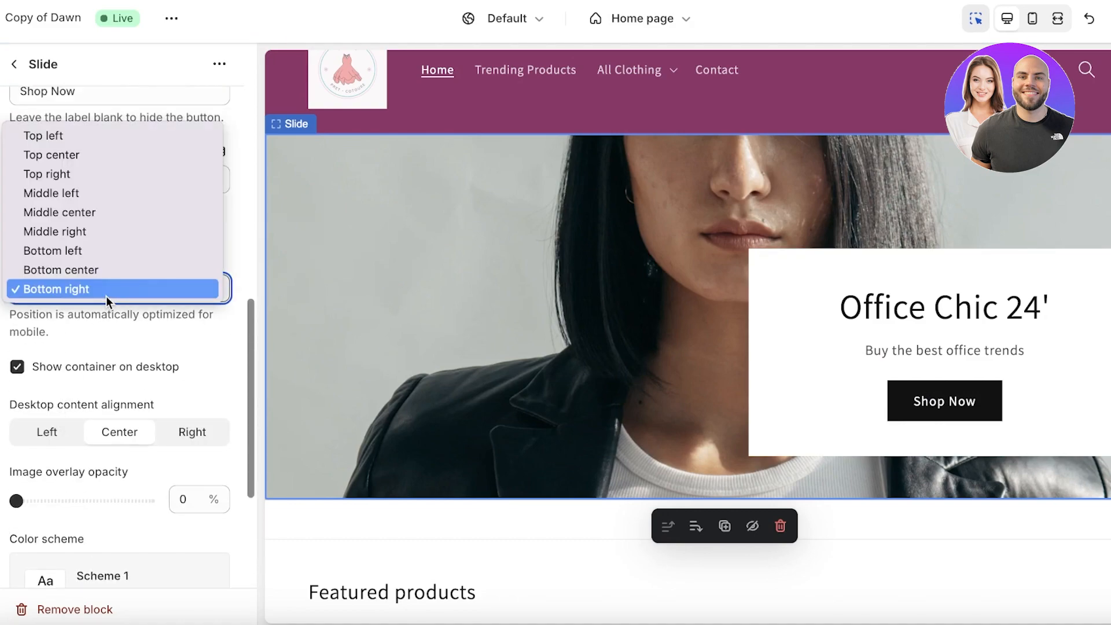
pyautogui.click(59, 269)
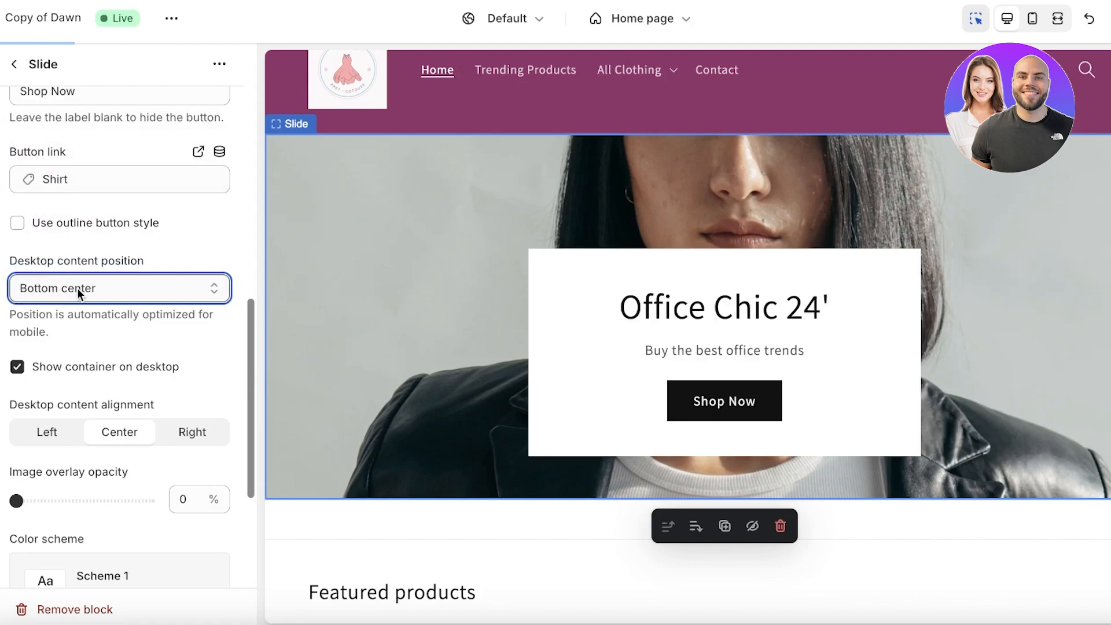
pyautogui.click(119, 288)
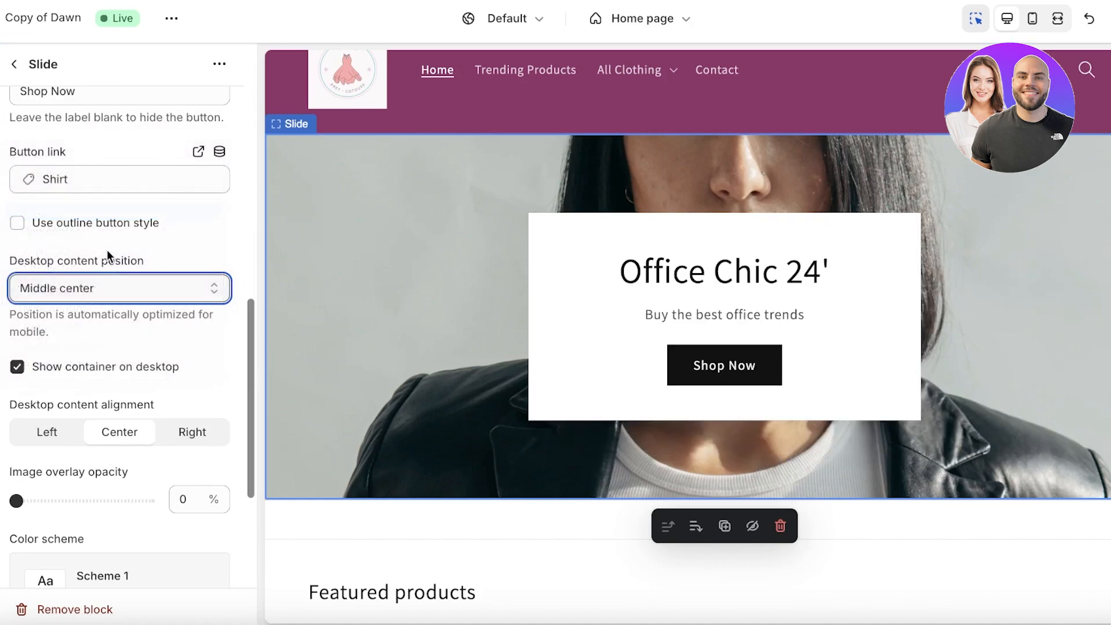
pyautogui.click(119, 288)
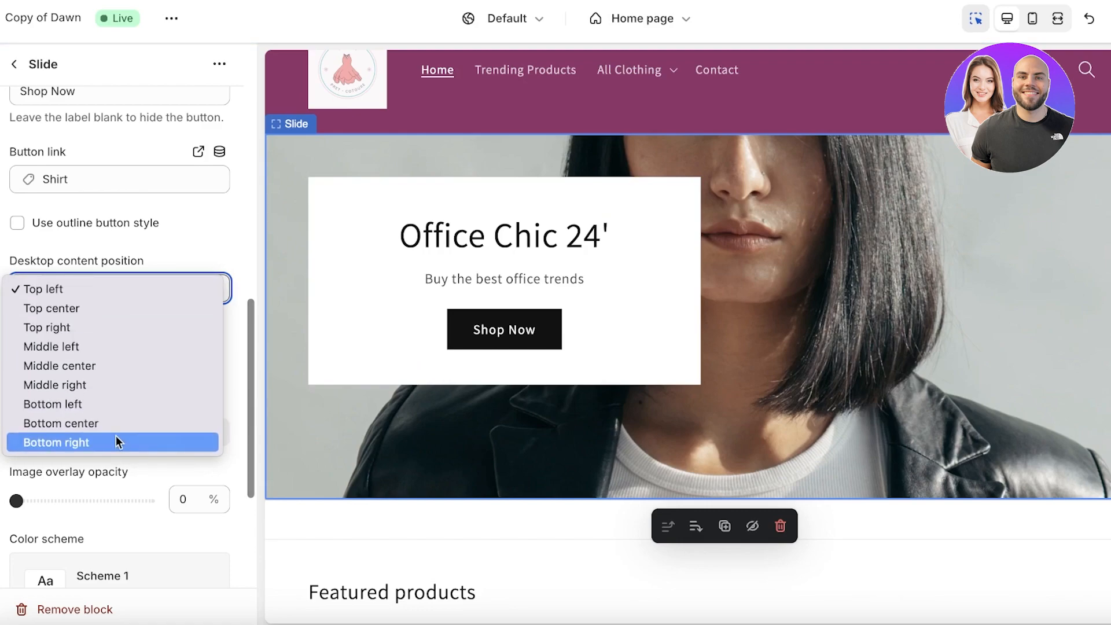
pyautogui.click(56, 441)
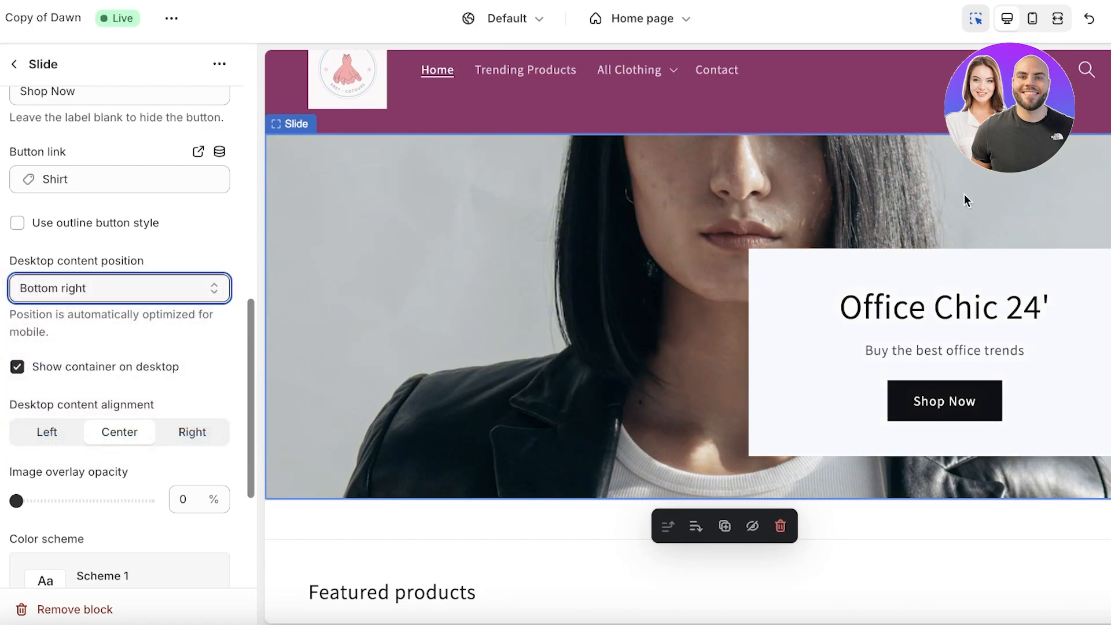
# - Turn off Show container on desktop so the text sits over the photo
pyautogui.scroll(-3)
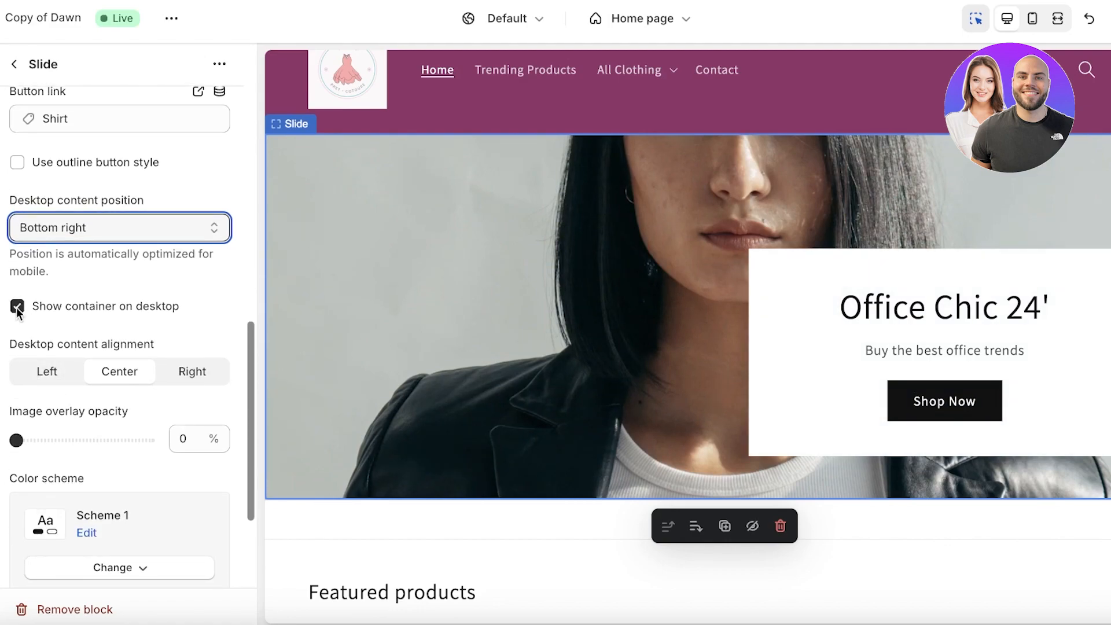
pyautogui.click(17, 305)
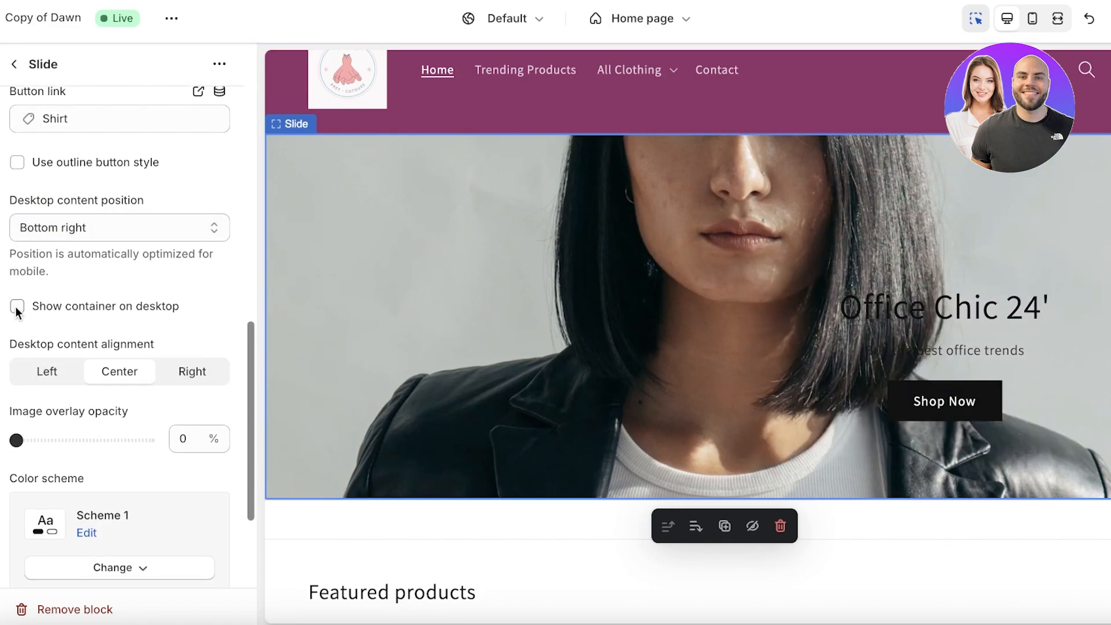
pyautogui.click(17, 305)
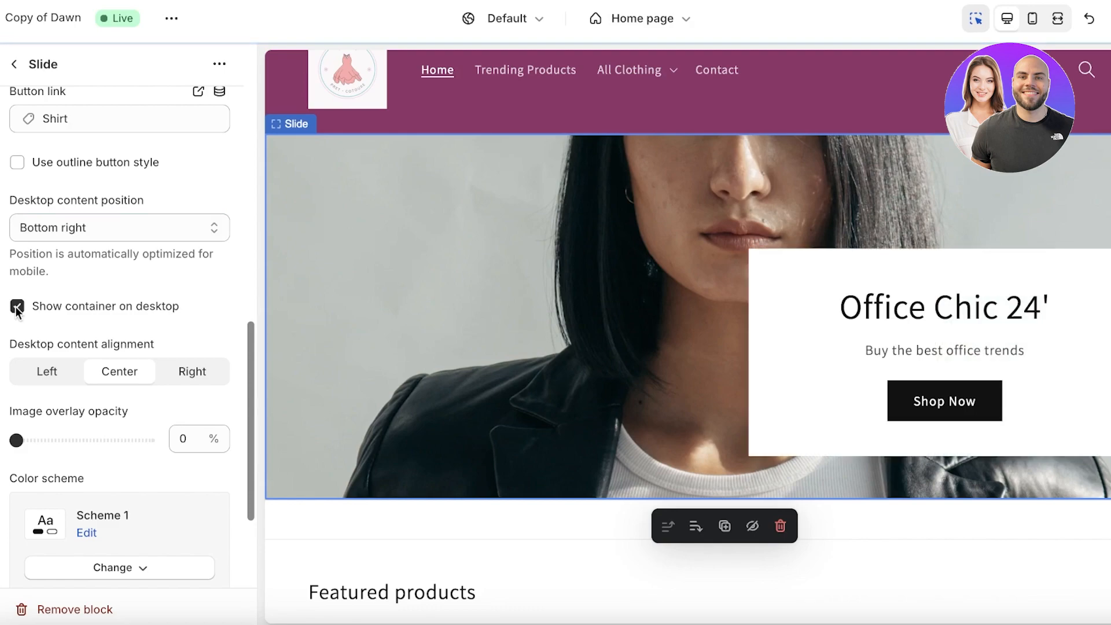
pyautogui.click(17, 306)
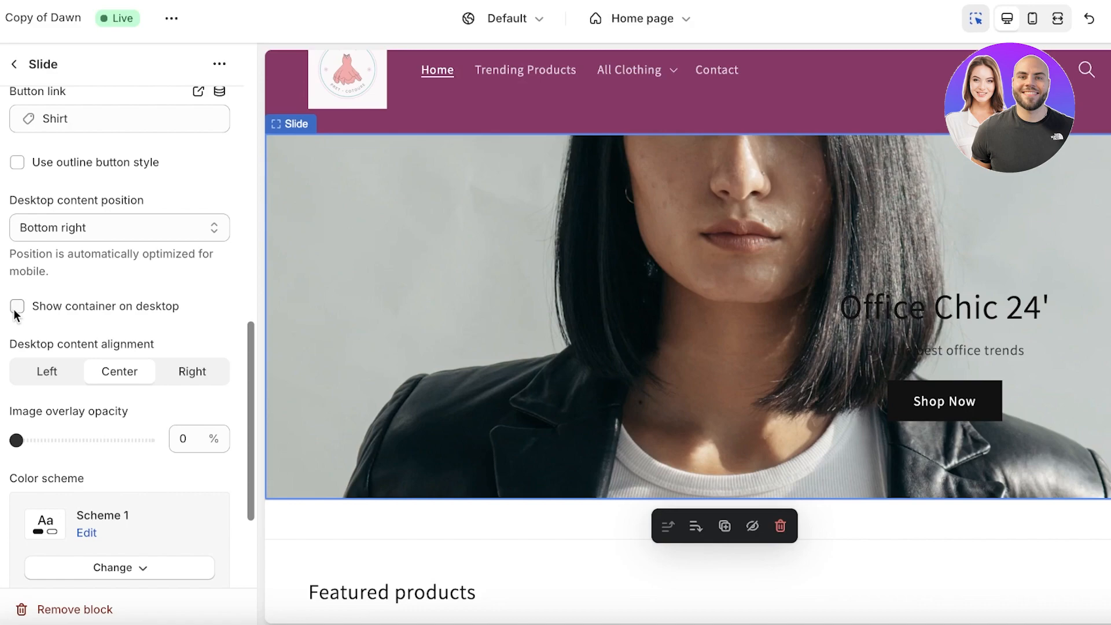
pyautogui.scroll(-3)
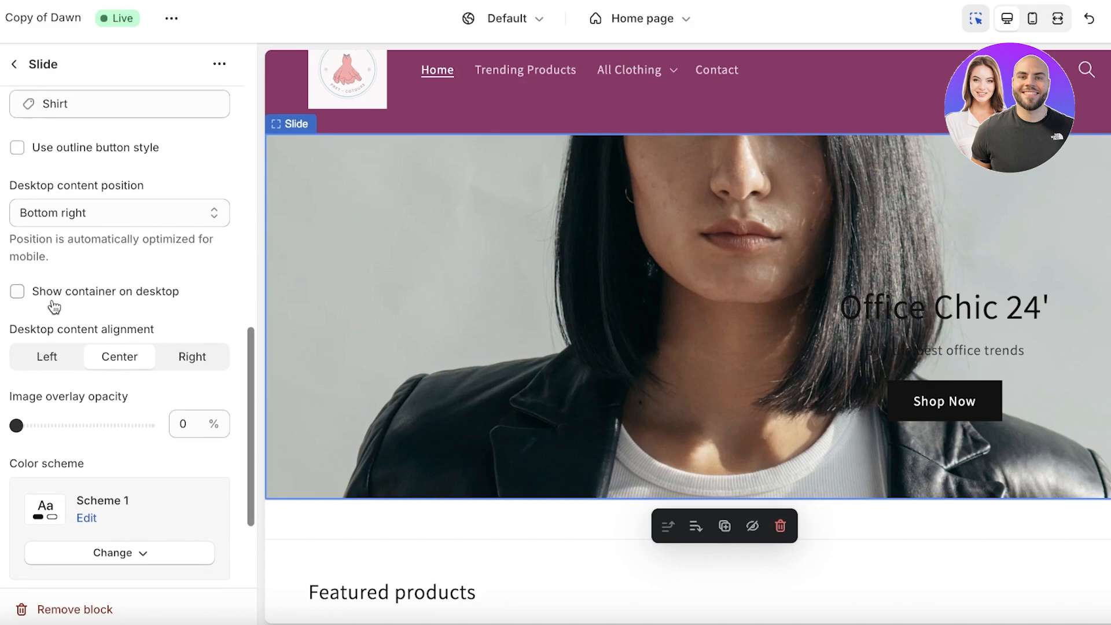
pyautogui.scroll(-3)
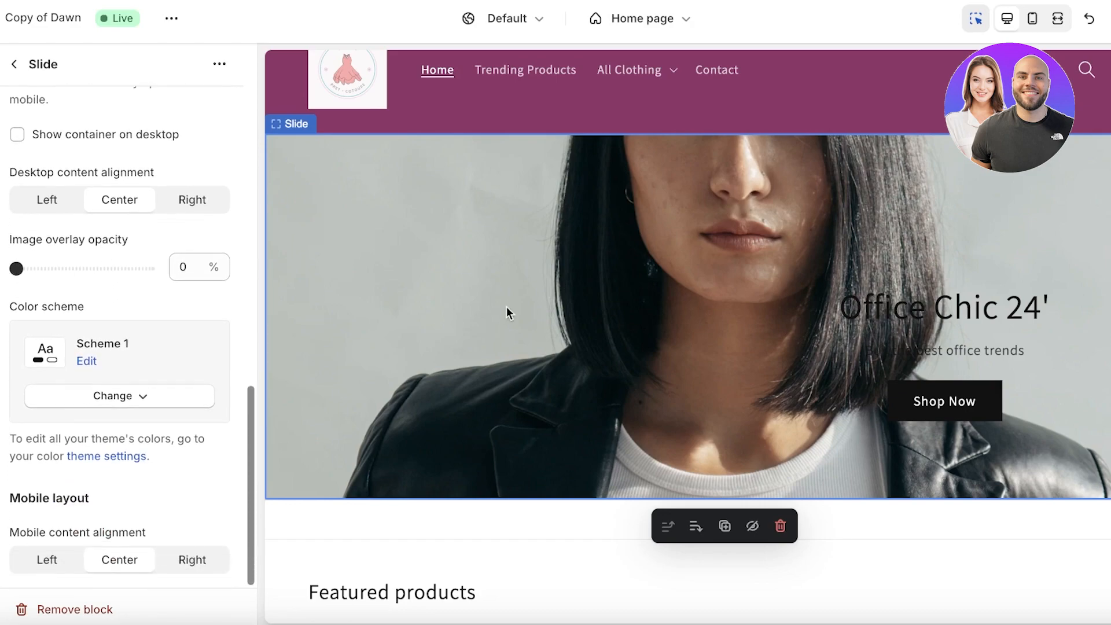
pyautogui.moveTo(146, 481)
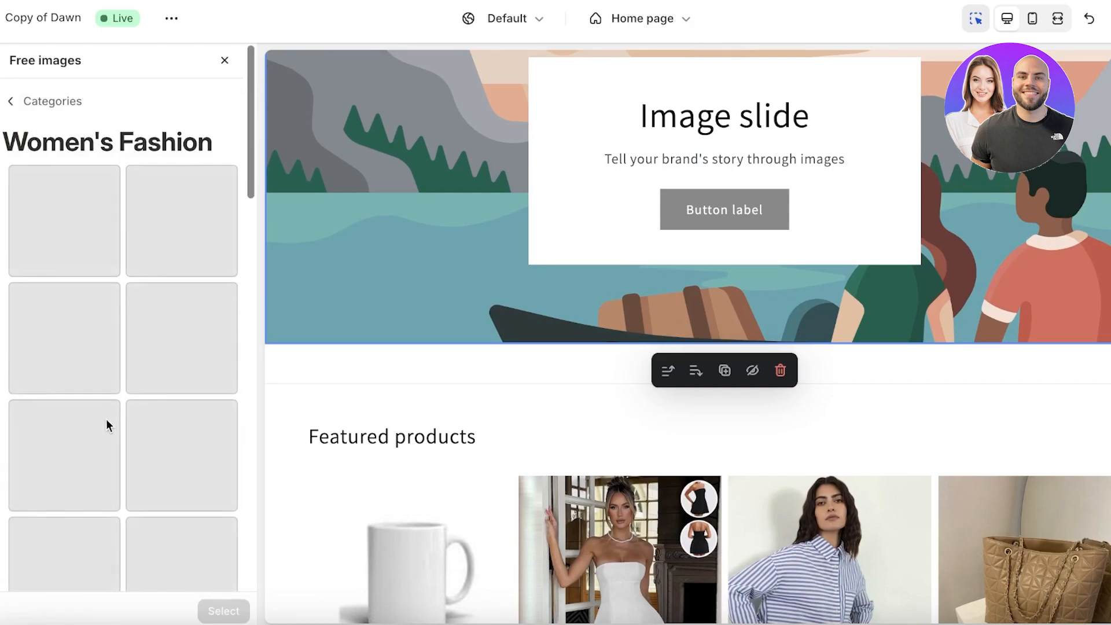
# - Choose the studded shoes stock photo for the new slide and begin editing its text
pyautogui.click(180, 220)
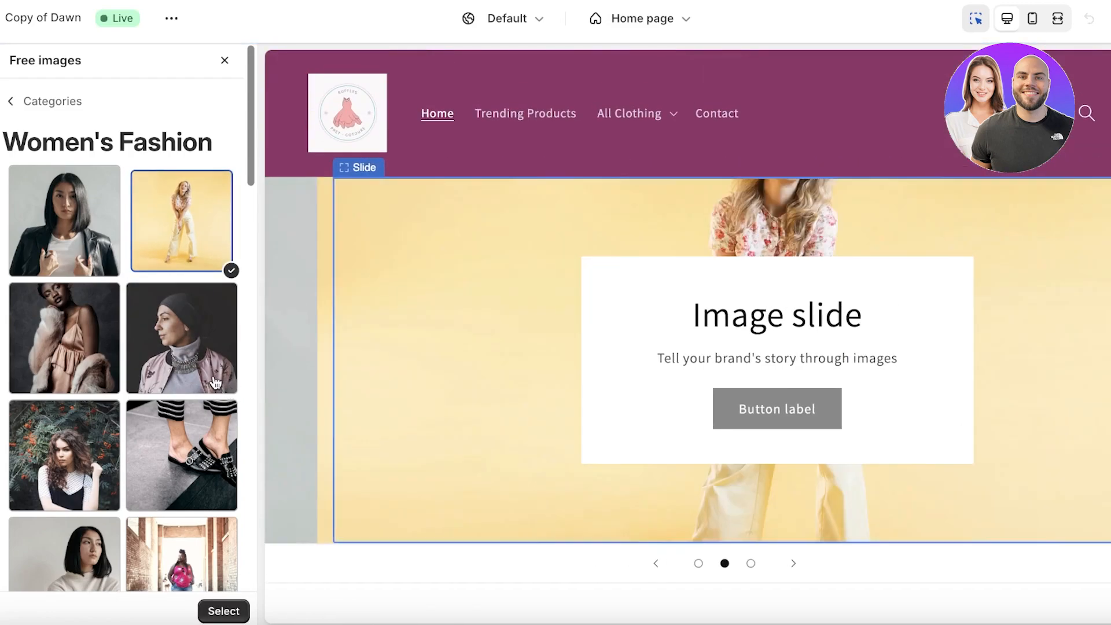
pyautogui.click(180, 454)
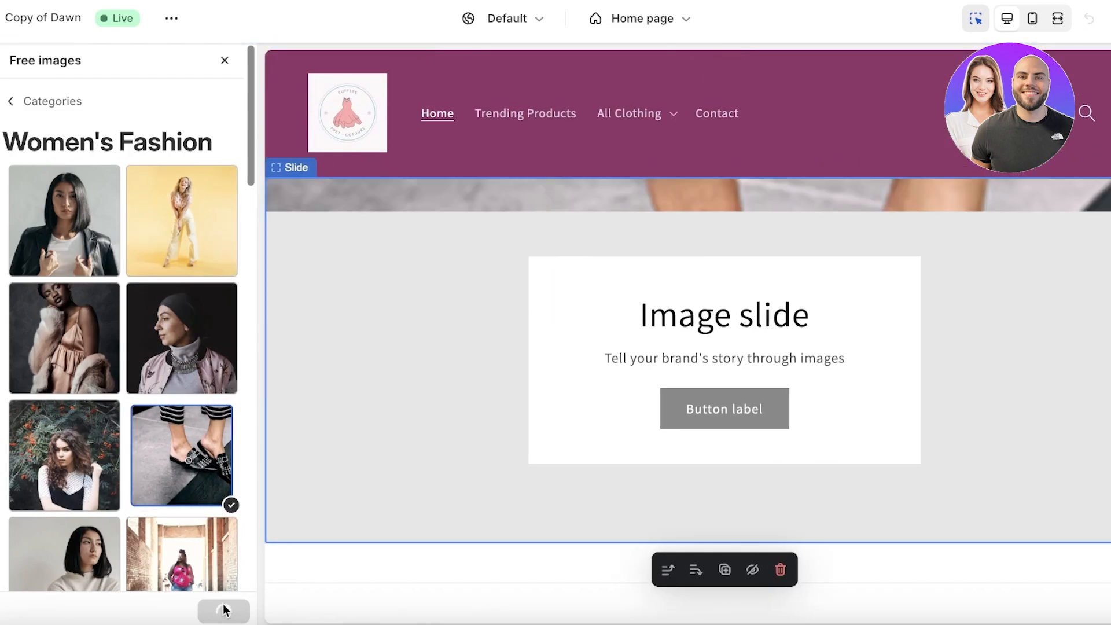
pyautogui.click(182, 454)
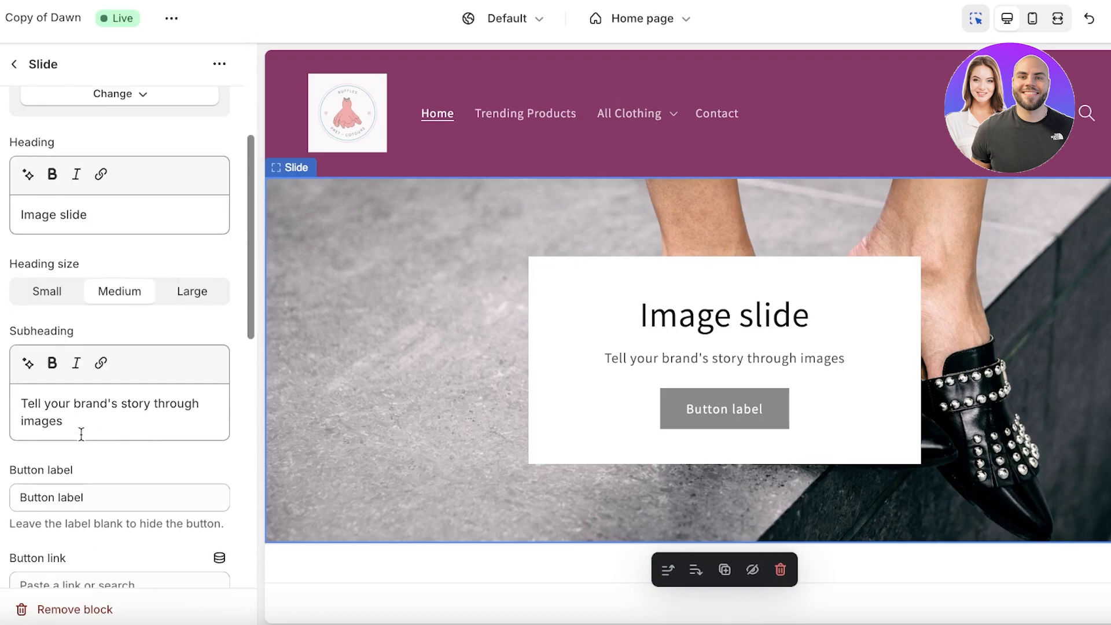
# - Set the slide heading to 'Shoes with style' and the button label to 'Browse'
pyautogui.click(101, 175)
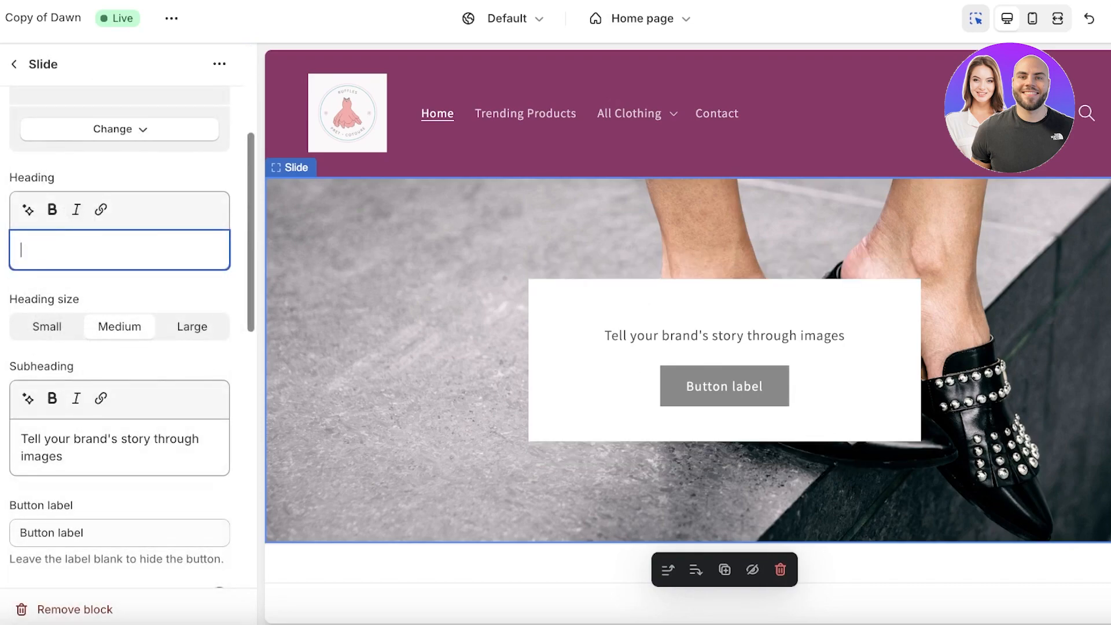
pyautogui.write('Shoes with style')
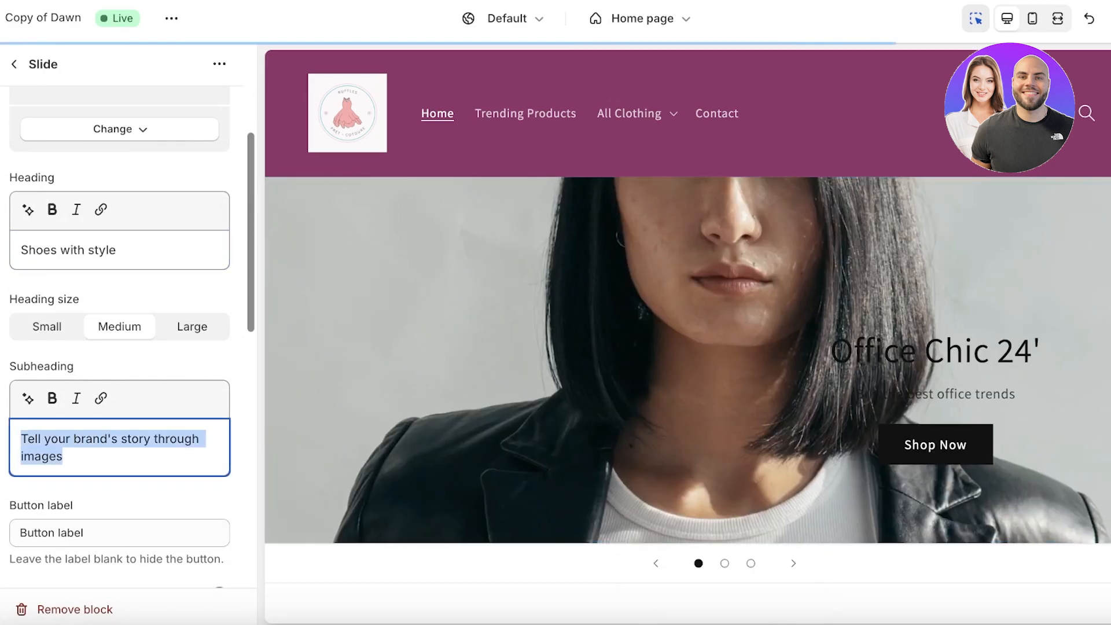
pyautogui.click(118, 515)
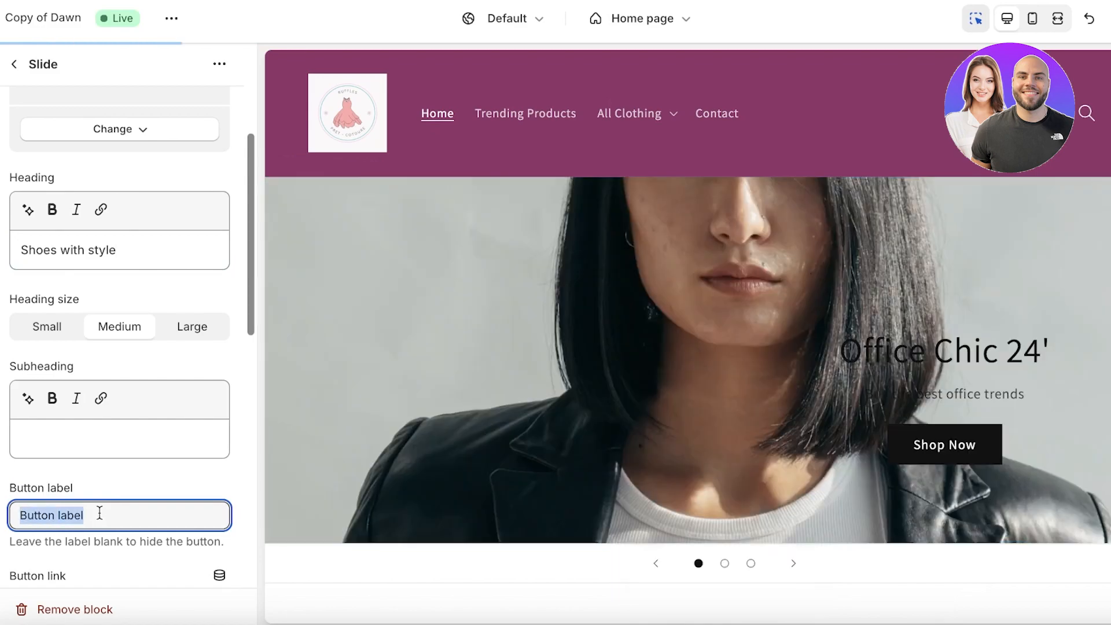
pyautogui.write('Browse')
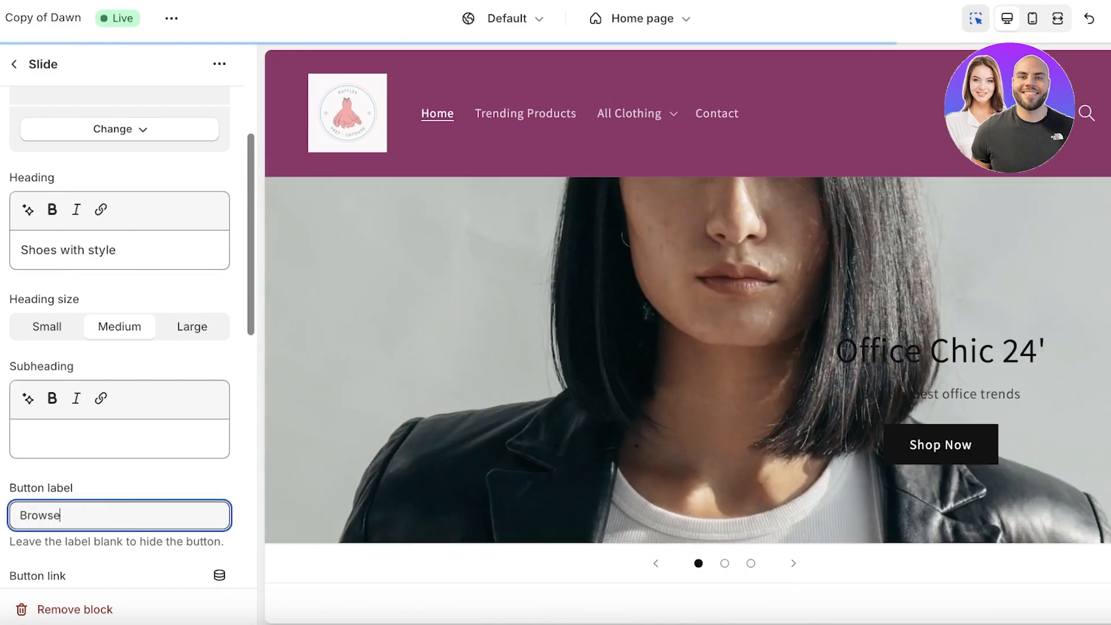
# - Link the Browse button to the Tote Bag product and reach the content position setting
pyautogui.click(119, 482)
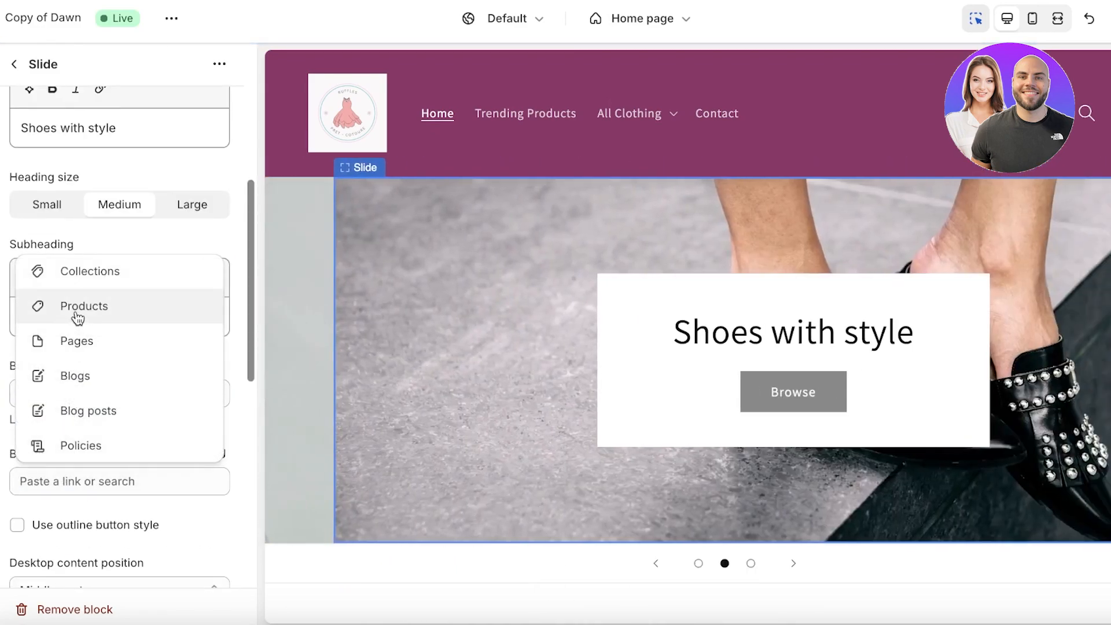
pyautogui.click(83, 305)
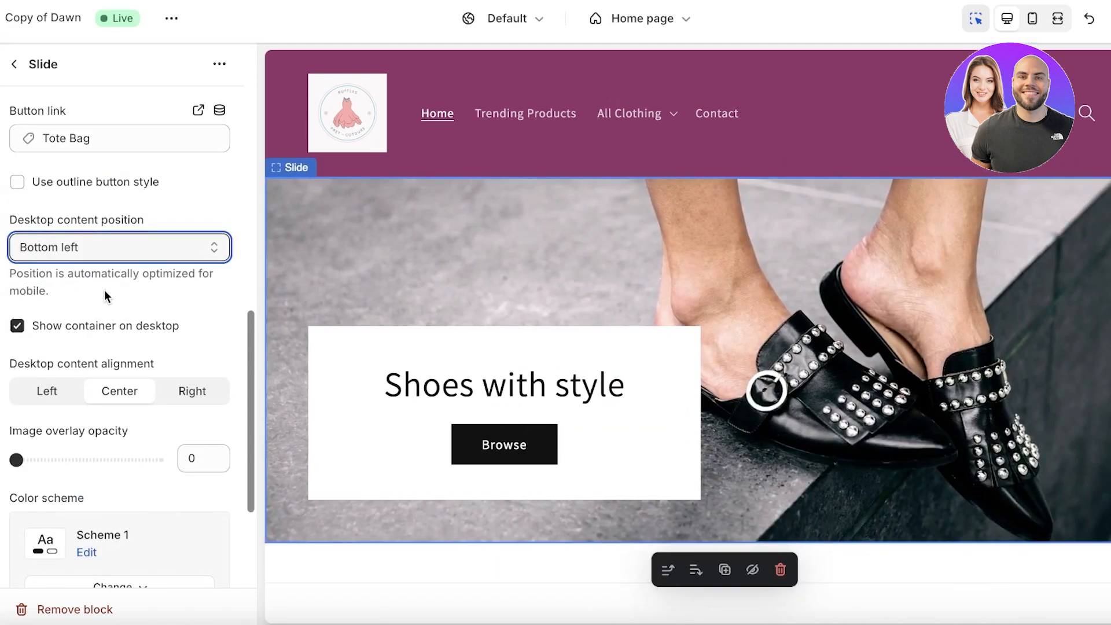
pyautogui.scroll(-3)
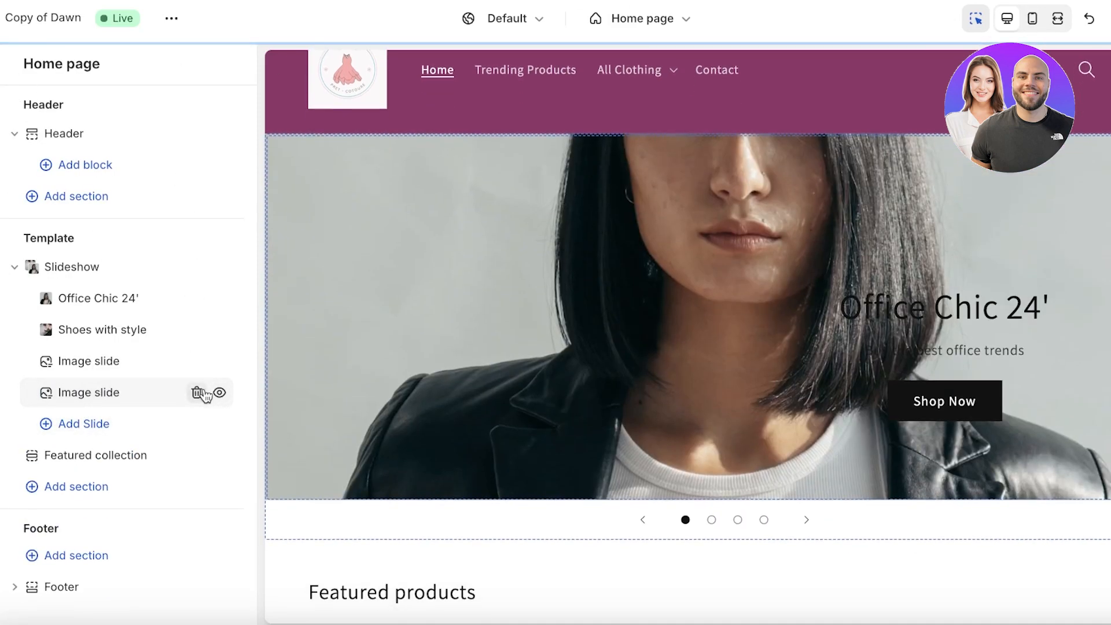
# - Delete the extra blank image slide and head to the live online store
pyautogui.click(201, 393)
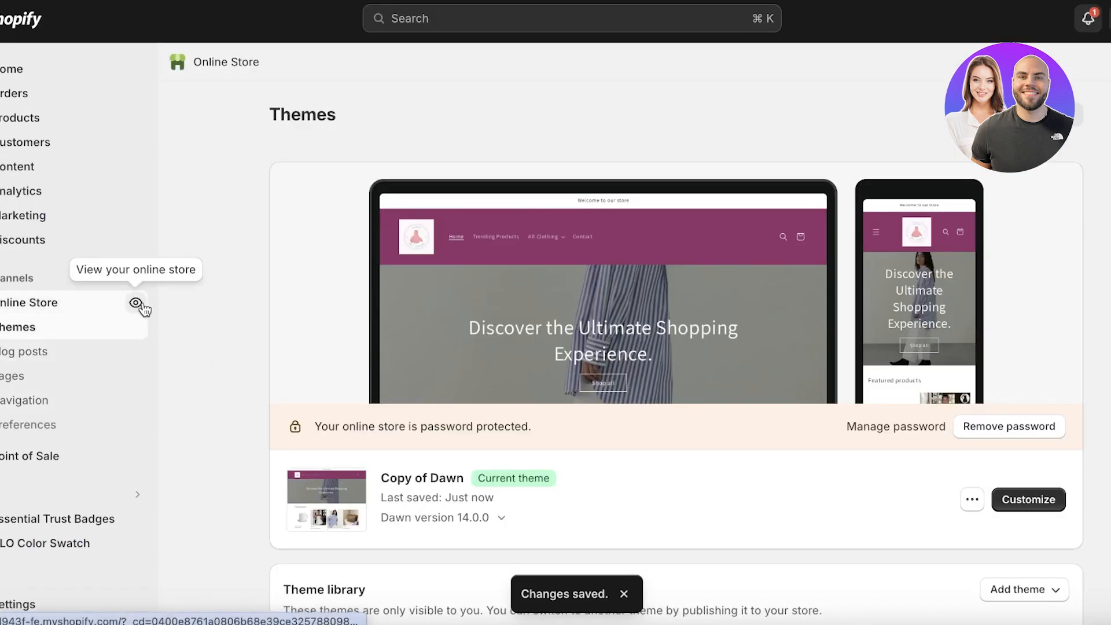
pyautogui.click(137, 303)
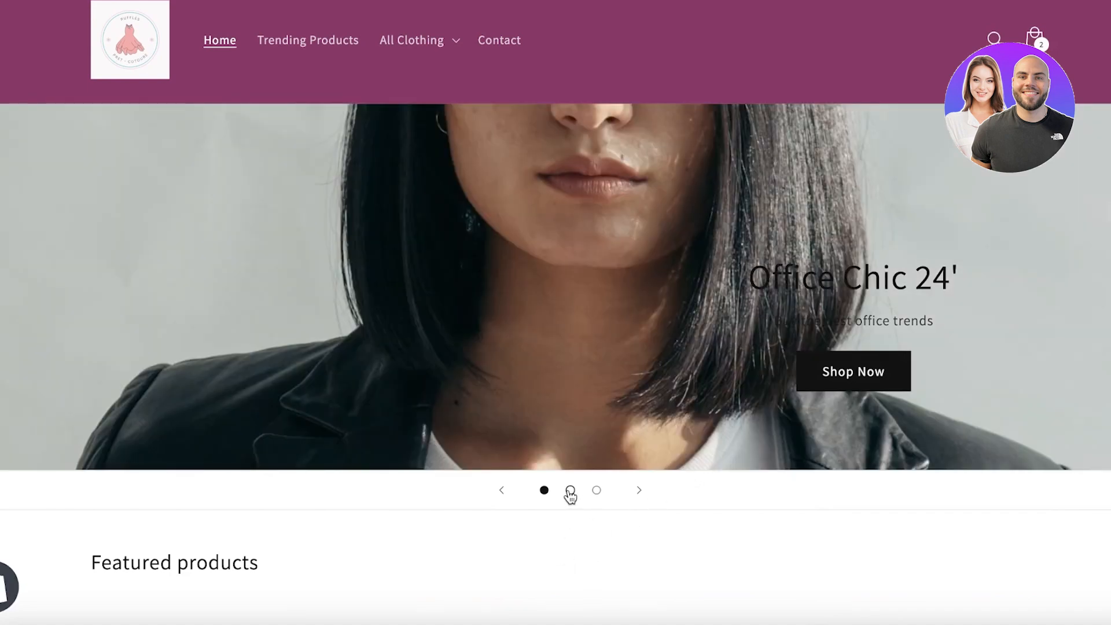
# - On the live storefront, step the home page slideshow to its second slide
pyautogui.scroll(-3)
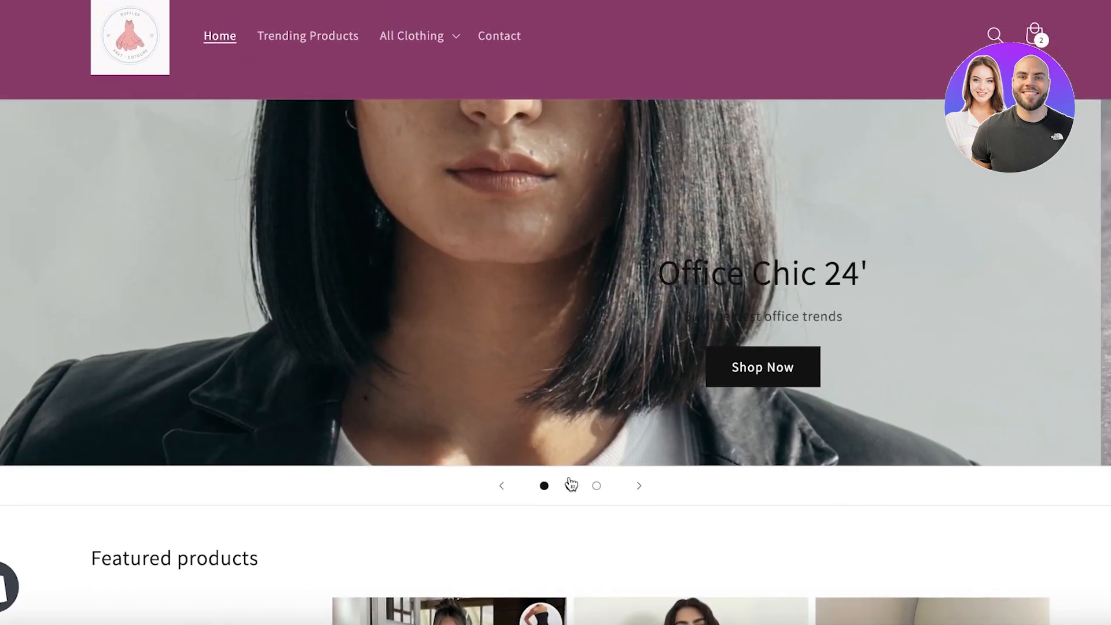
pyautogui.click(570, 485)
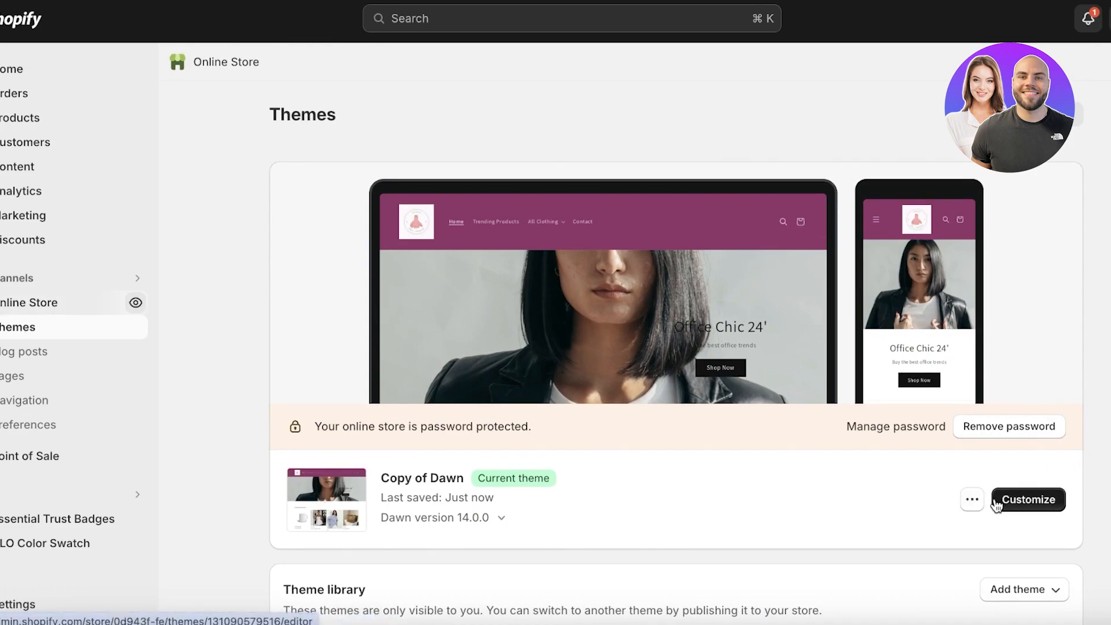
# - Customize Copy of Dawn, remove the leftover image slide and select the Office Chic 24' slide
pyautogui.click(1026, 500)
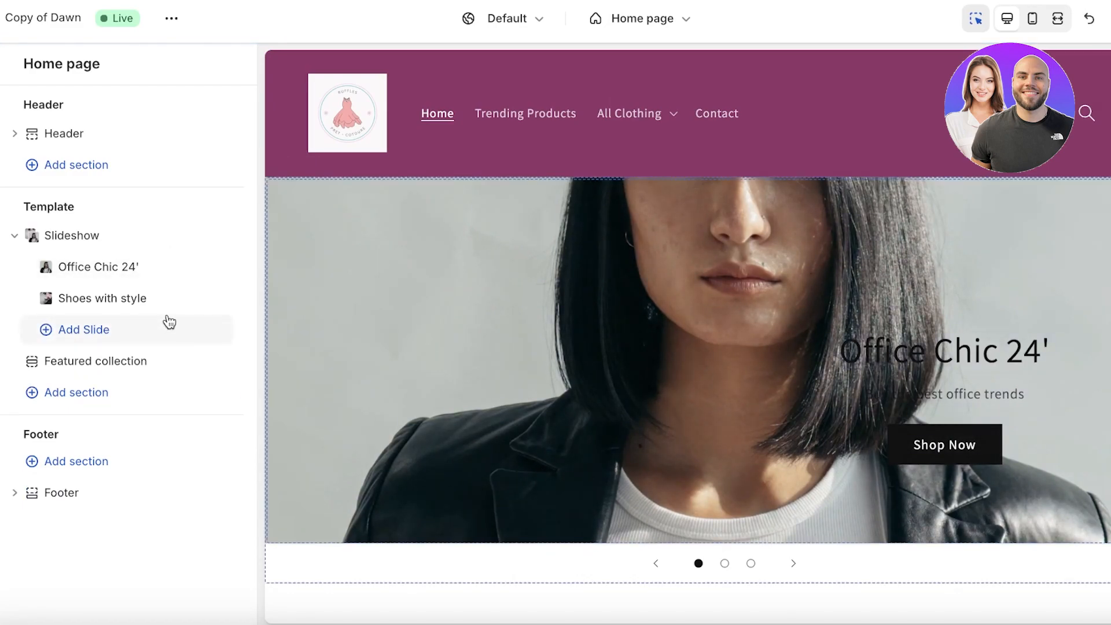
pyautogui.click(98, 268)
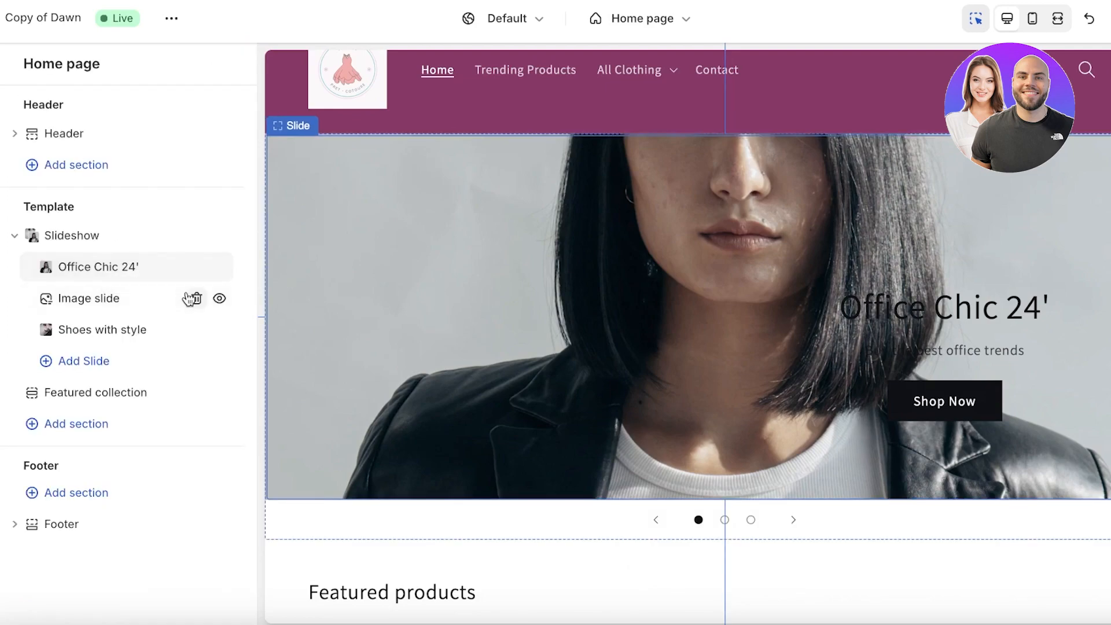
pyautogui.click(192, 297)
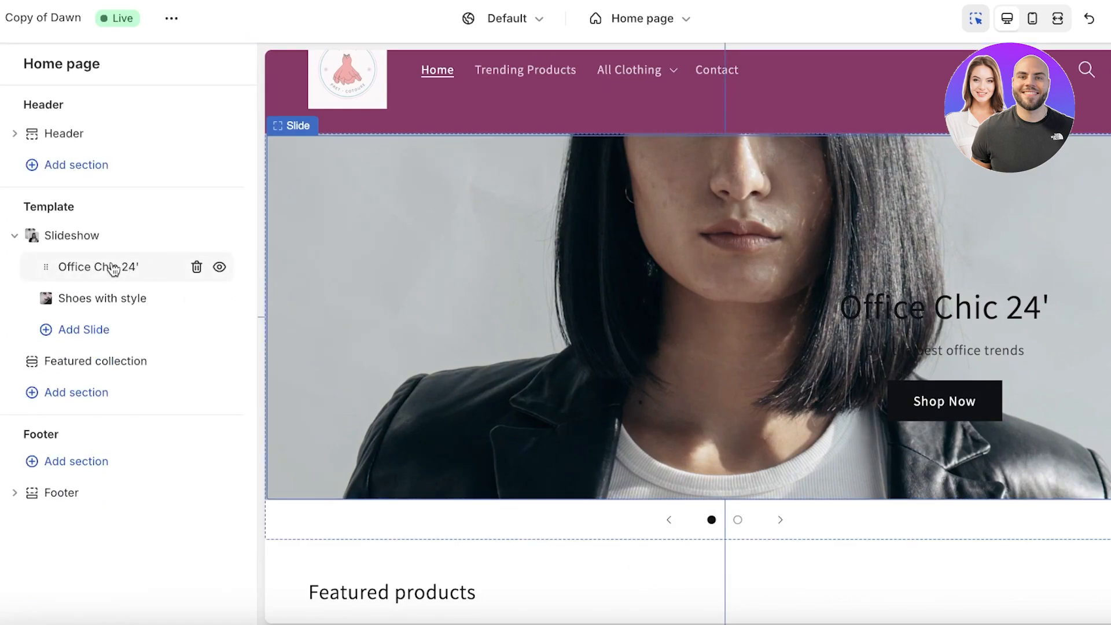
pyautogui.click(98, 267)
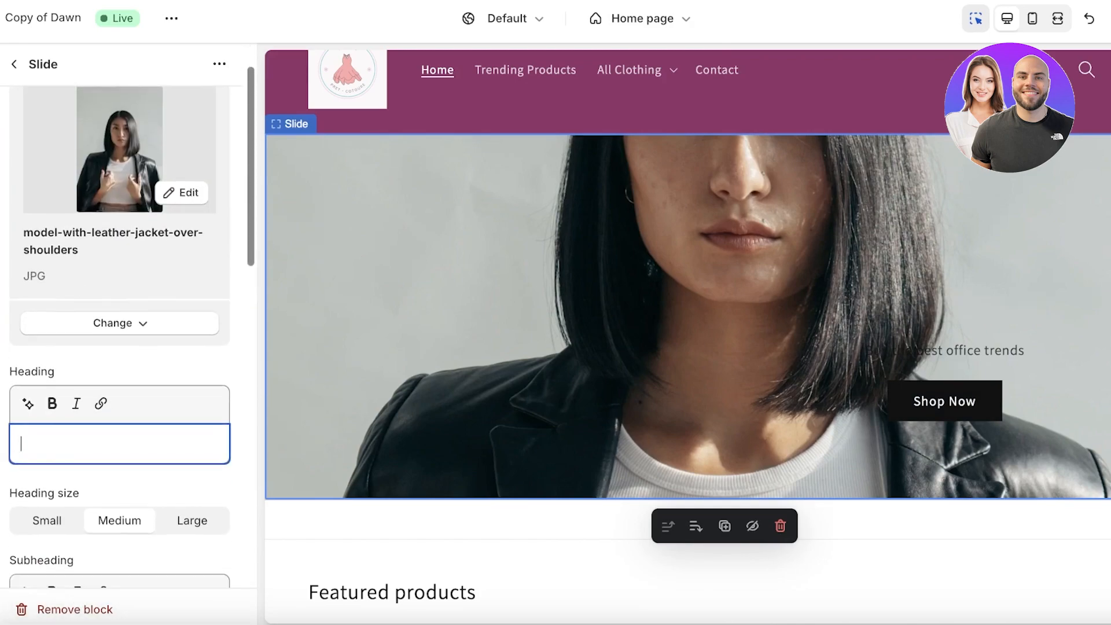
# - Keep the model photo slide's button link on the Shirt product and save the theme changes
pyautogui.scroll(-3)
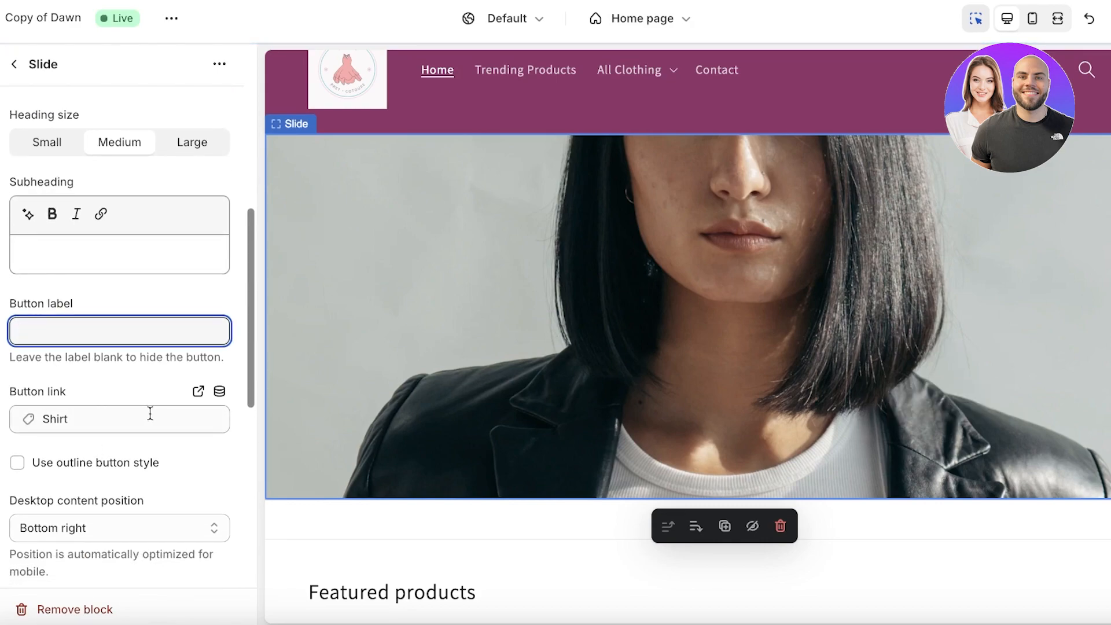
pyautogui.click(119, 253)
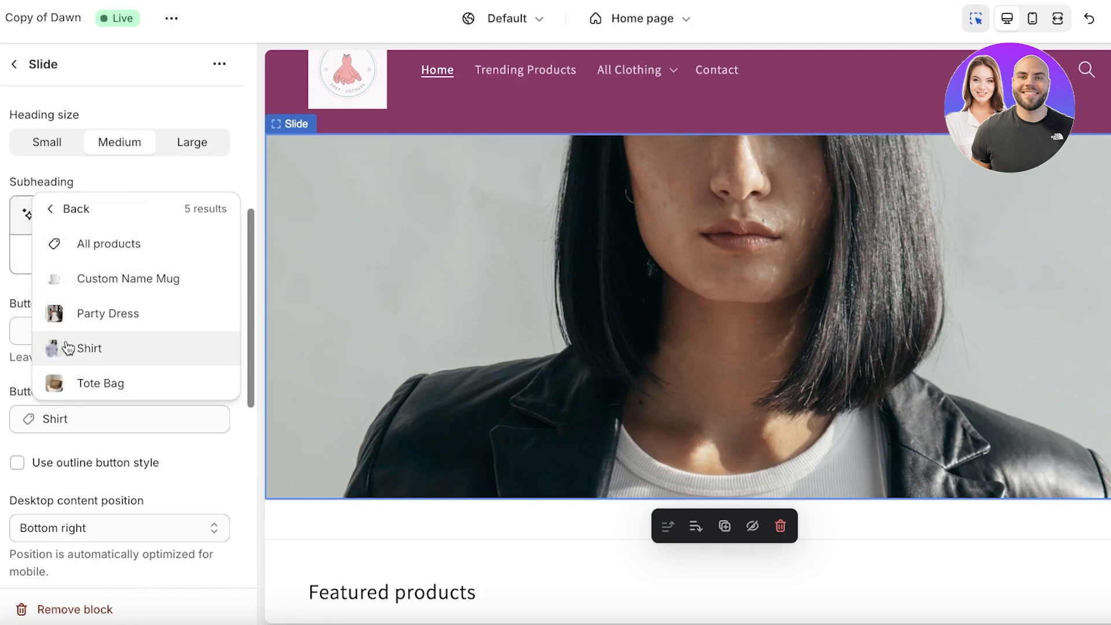
pyautogui.click(89, 348)
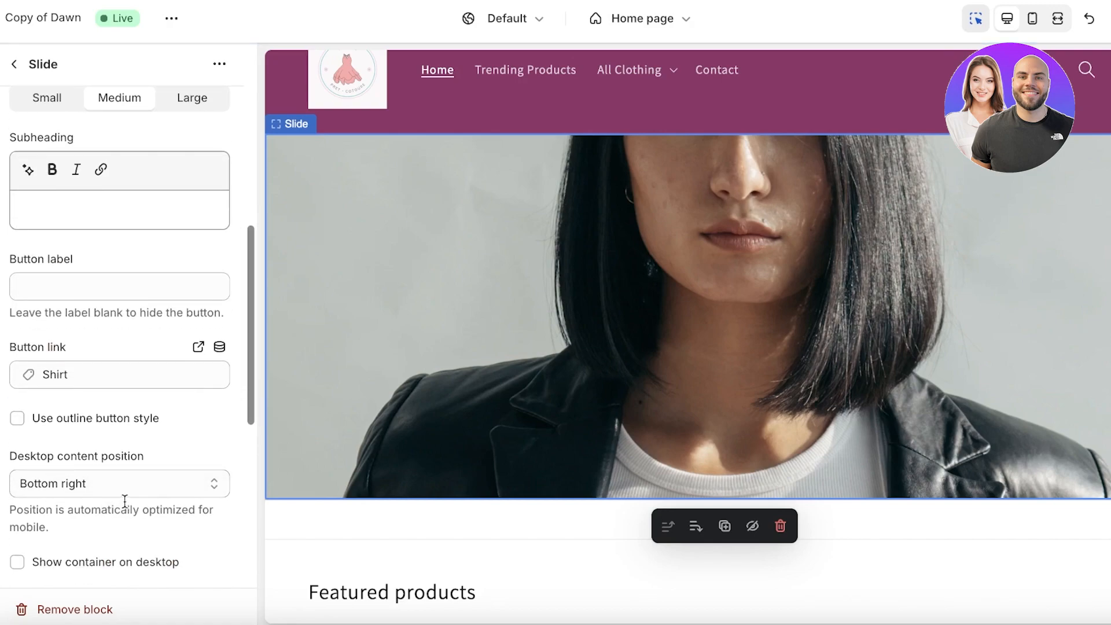
pyautogui.scroll(-3)
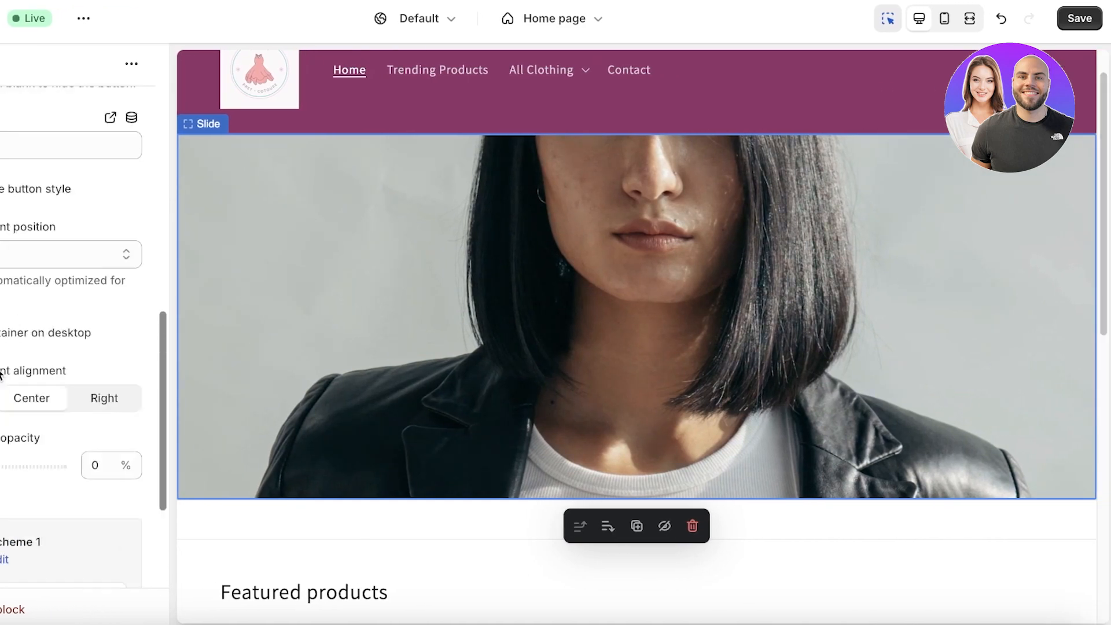
pyautogui.scroll(-3)
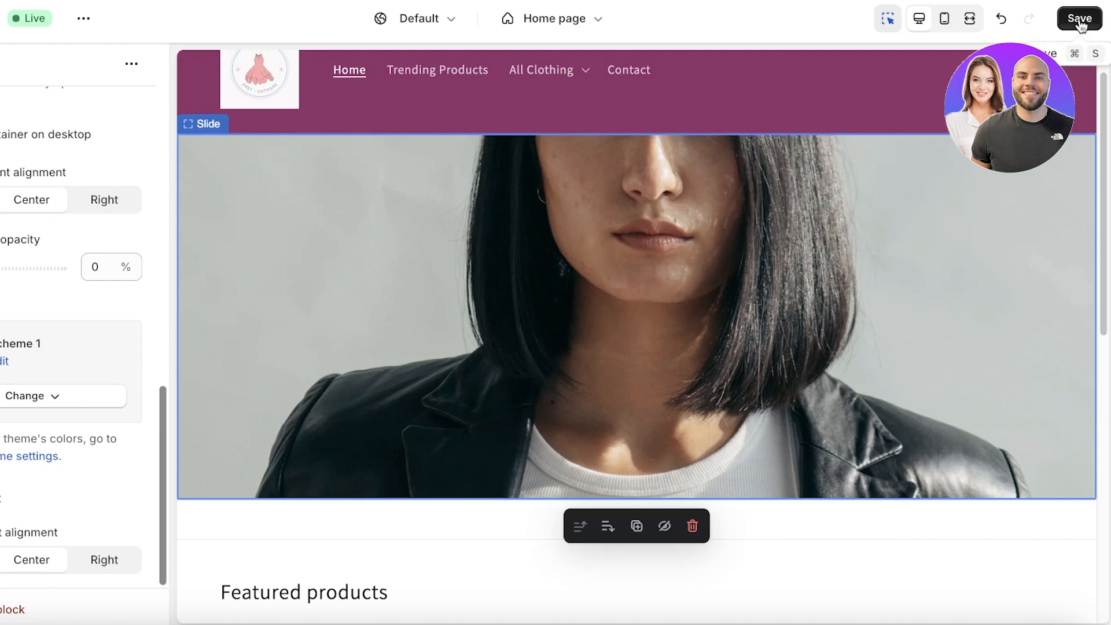
pyautogui.click(1079, 17)
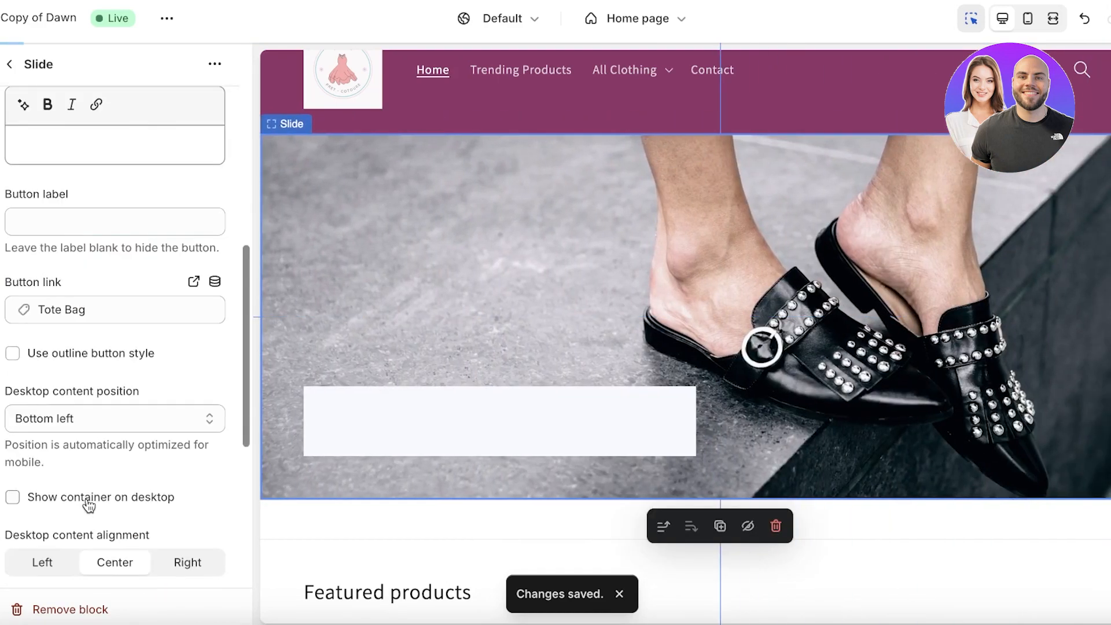
# - Uncheck 'Show container on desktop' so the shoes slide shows no empty text box
pyautogui.click(12, 497)
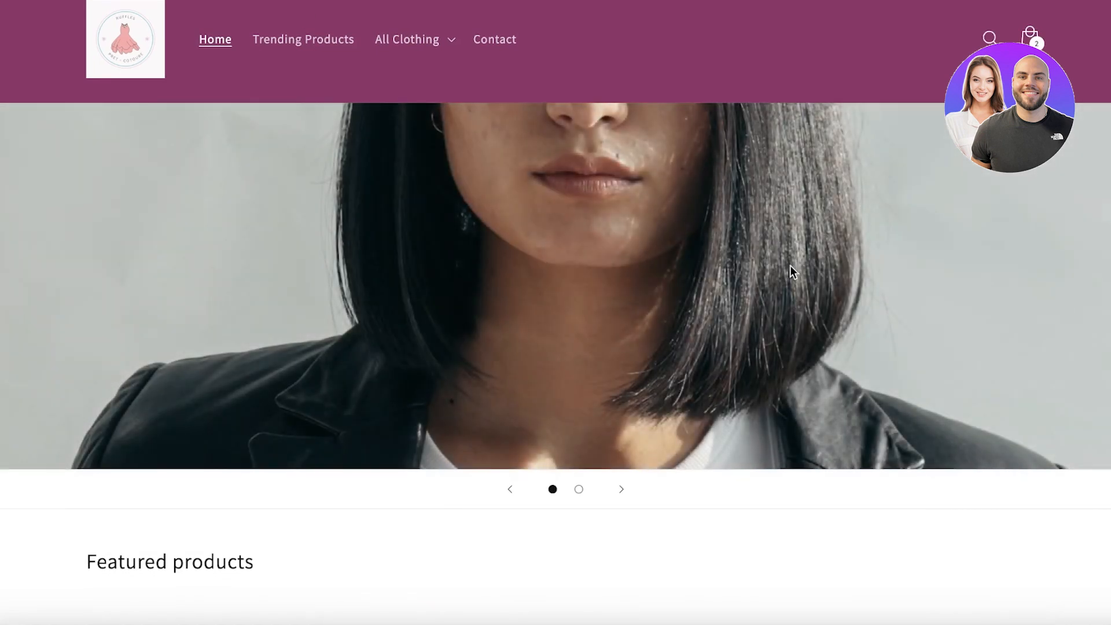
pyautogui.moveTo(595, 493)
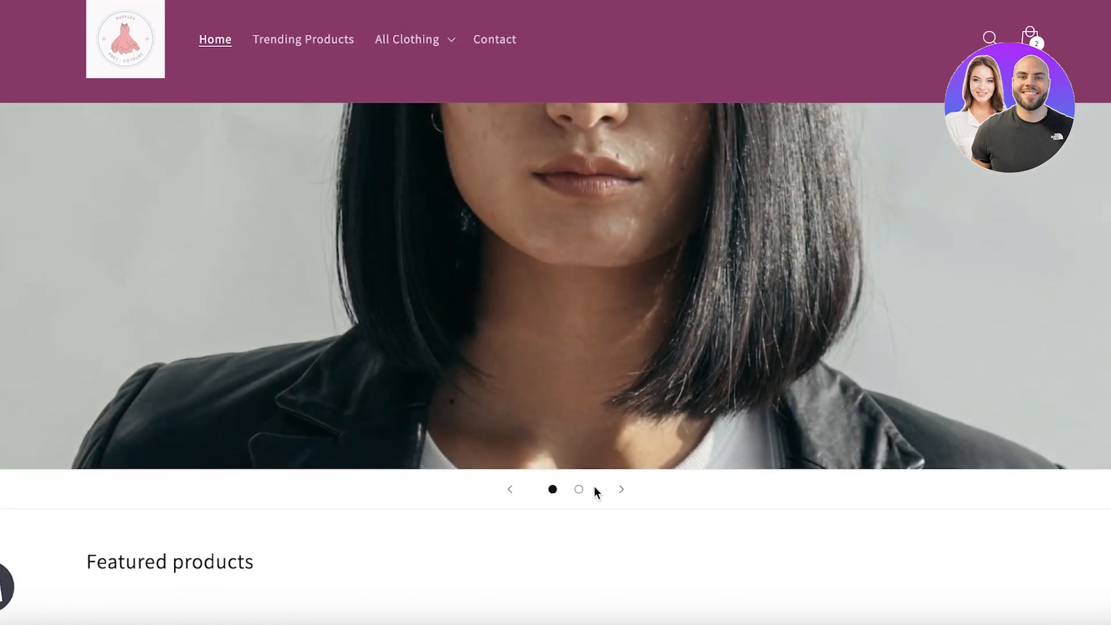